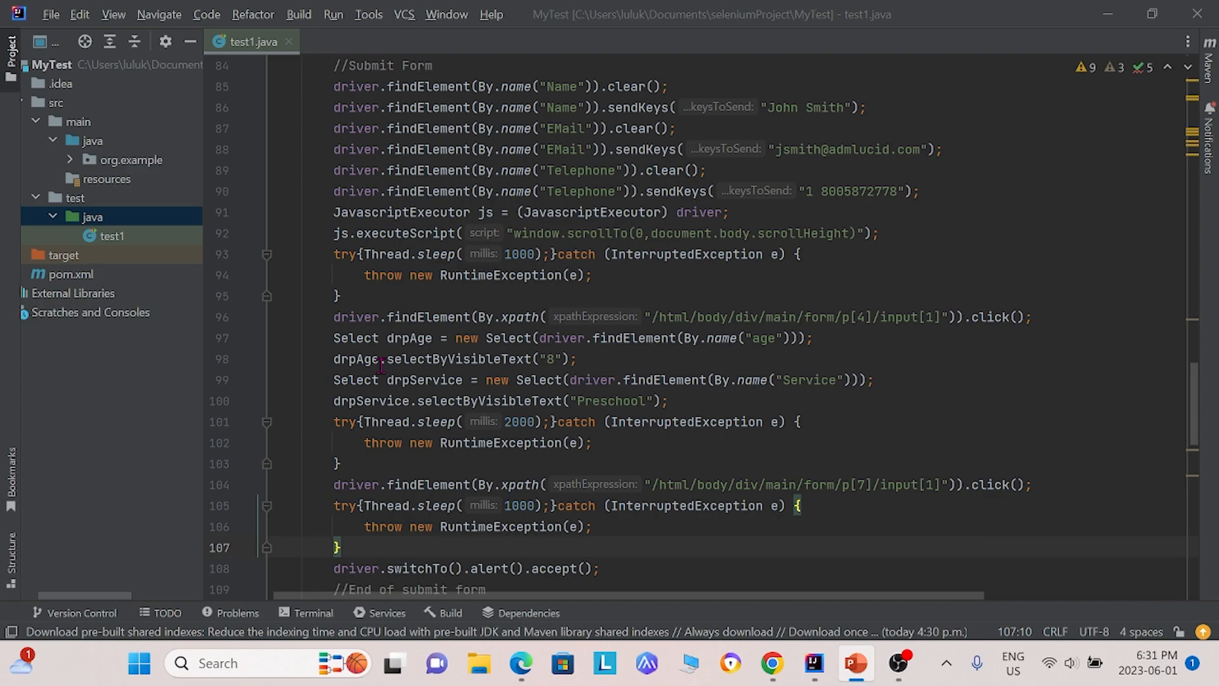
Step: Create a Pages package under src/main/java and add a Form class to it
click(854, 663)
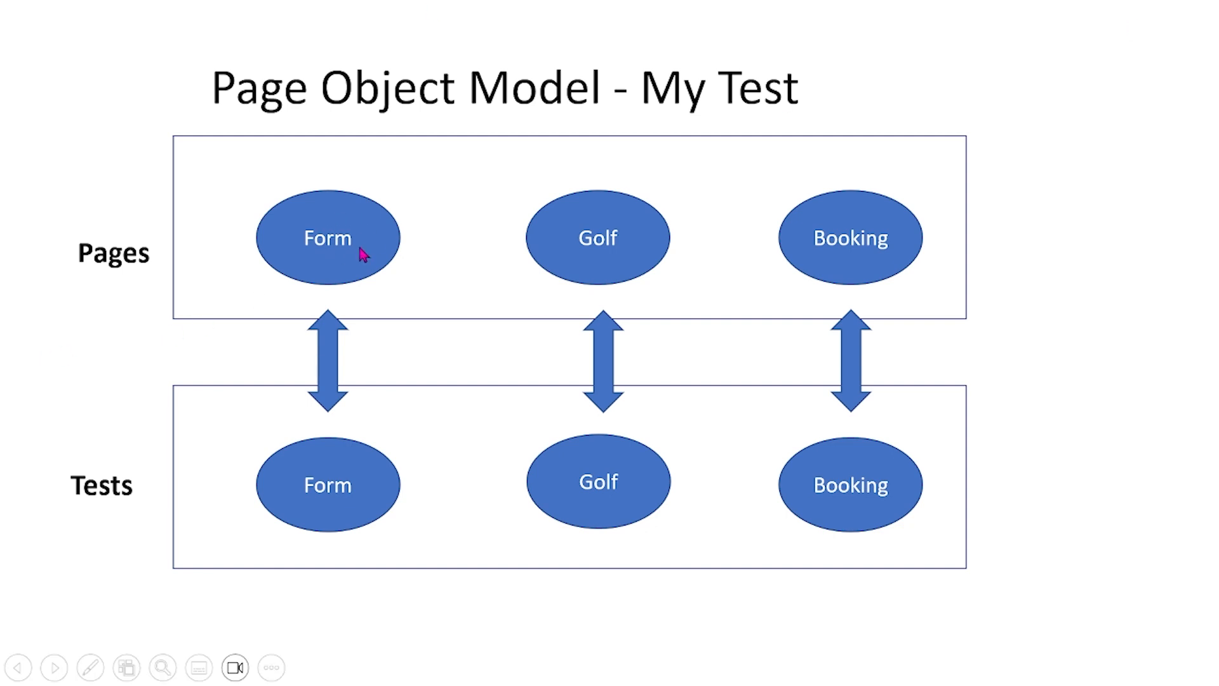
mouse_move(256, 485)
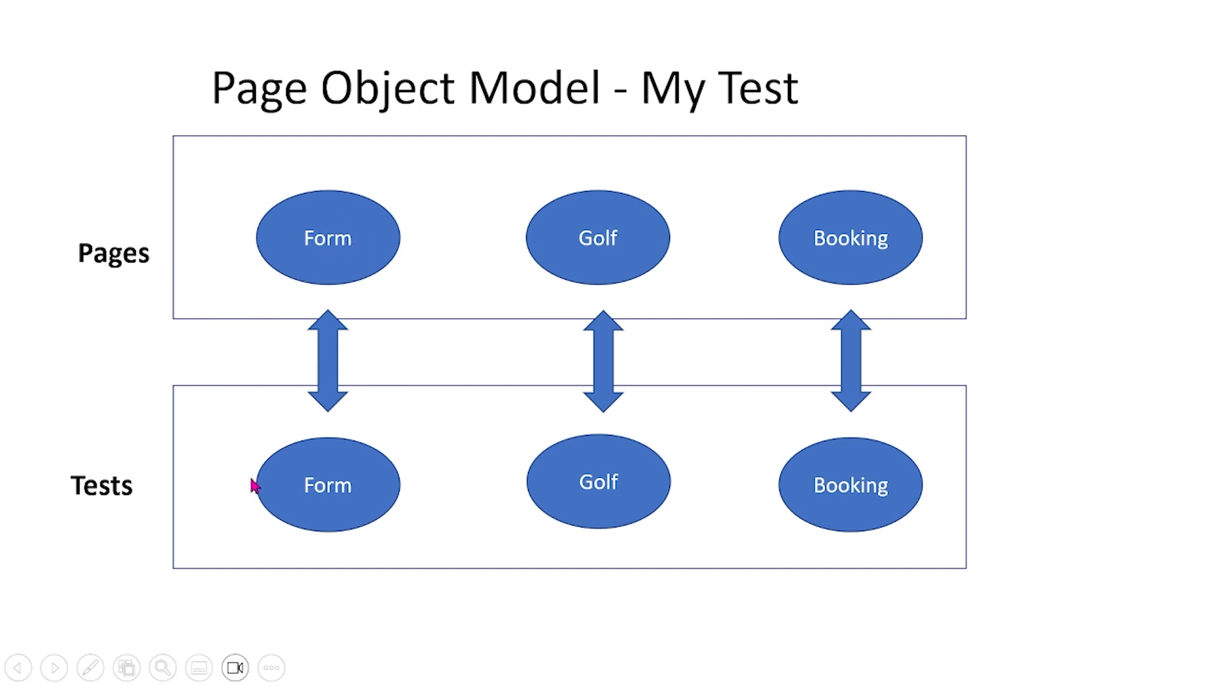
mouse_move(309, 491)
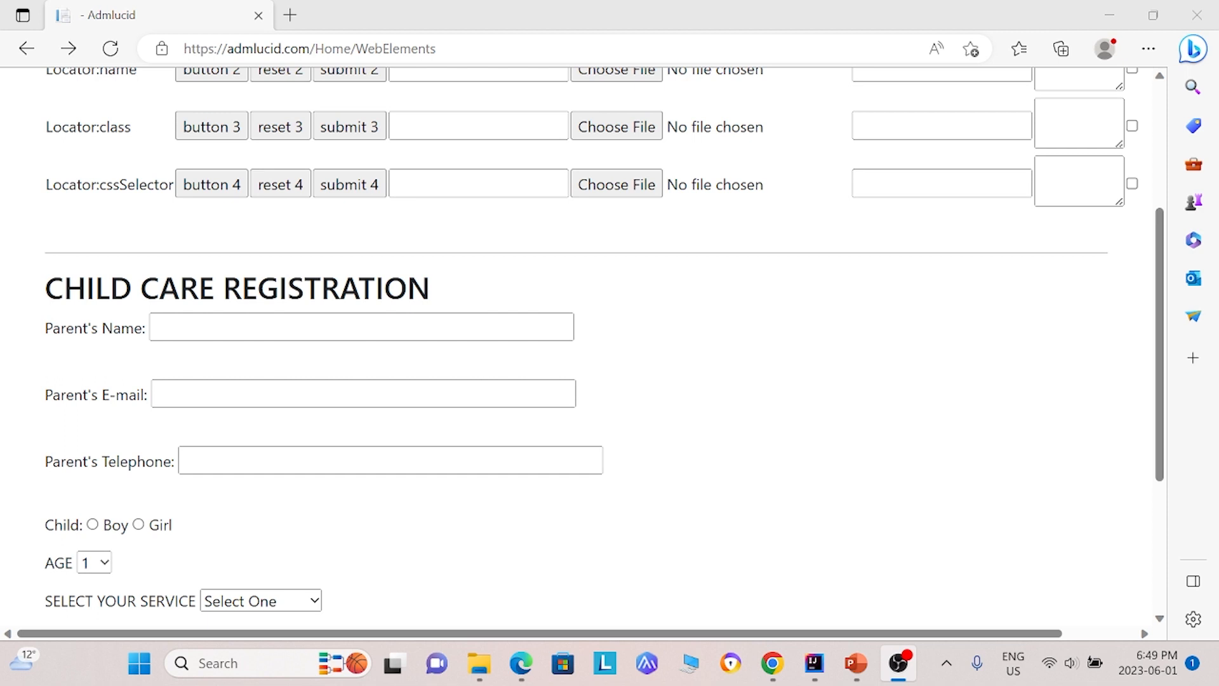
mouse_move(512, 483)
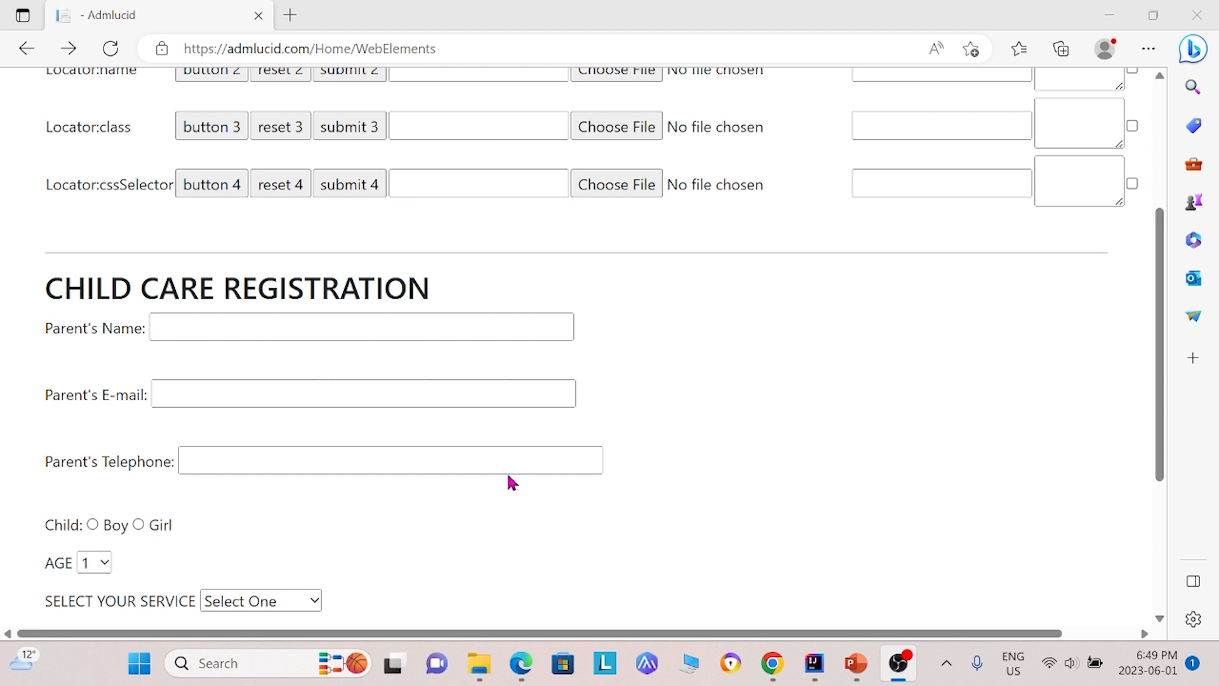
scroll(down, 3)
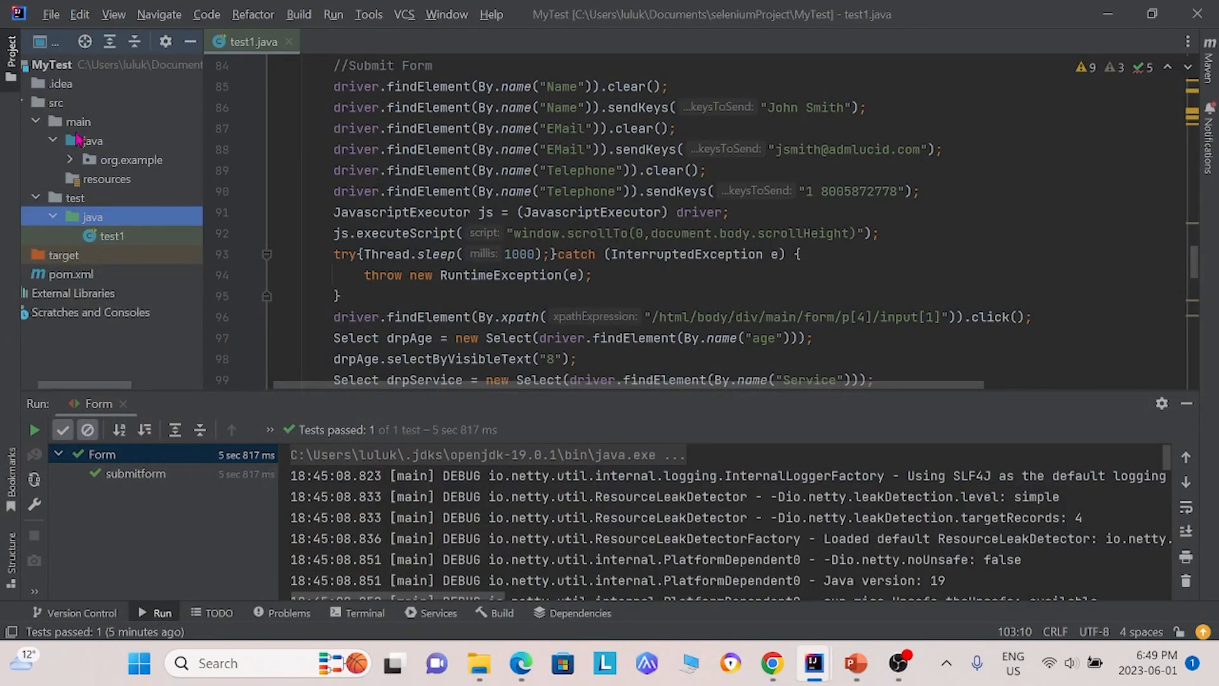
click(91, 141)
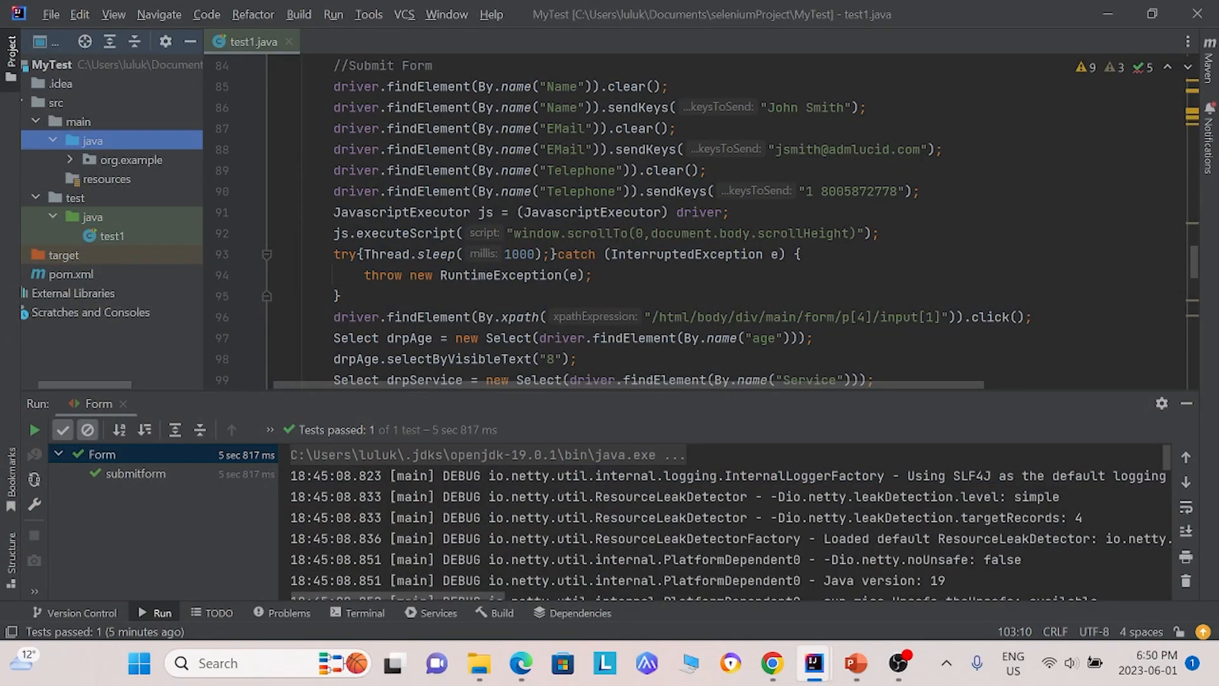
right_click(90, 140)
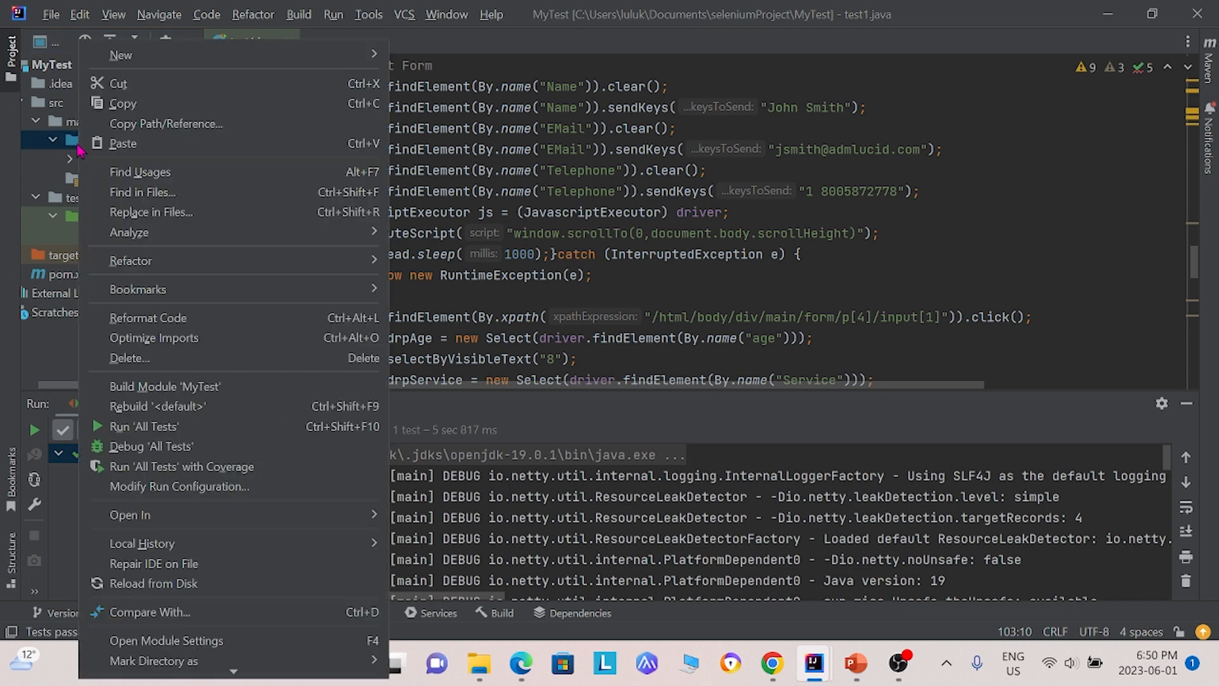
mouse_move(121, 55)
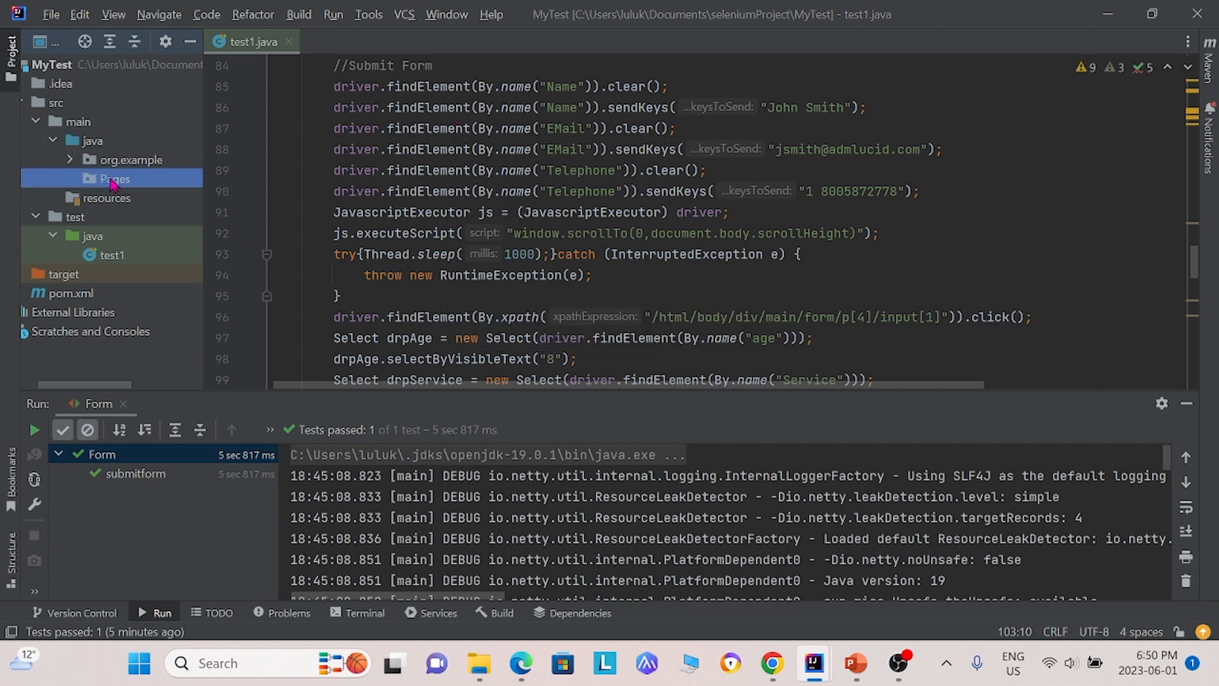
right_click(113, 179)
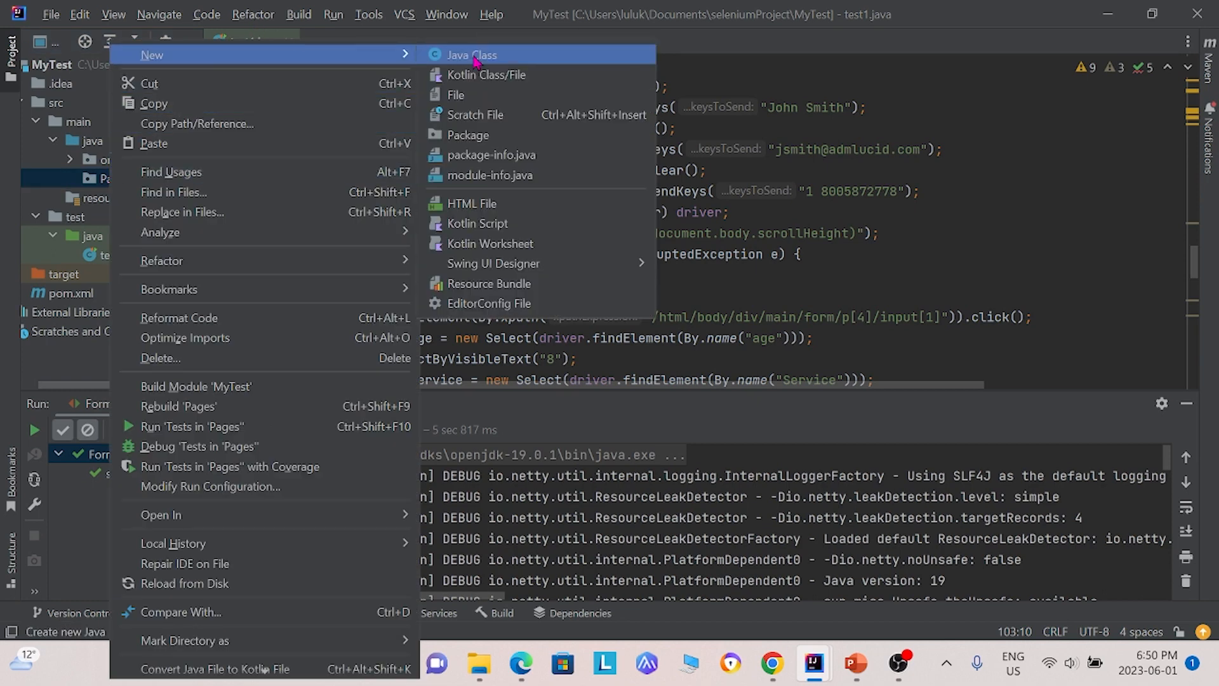
click(471, 54)
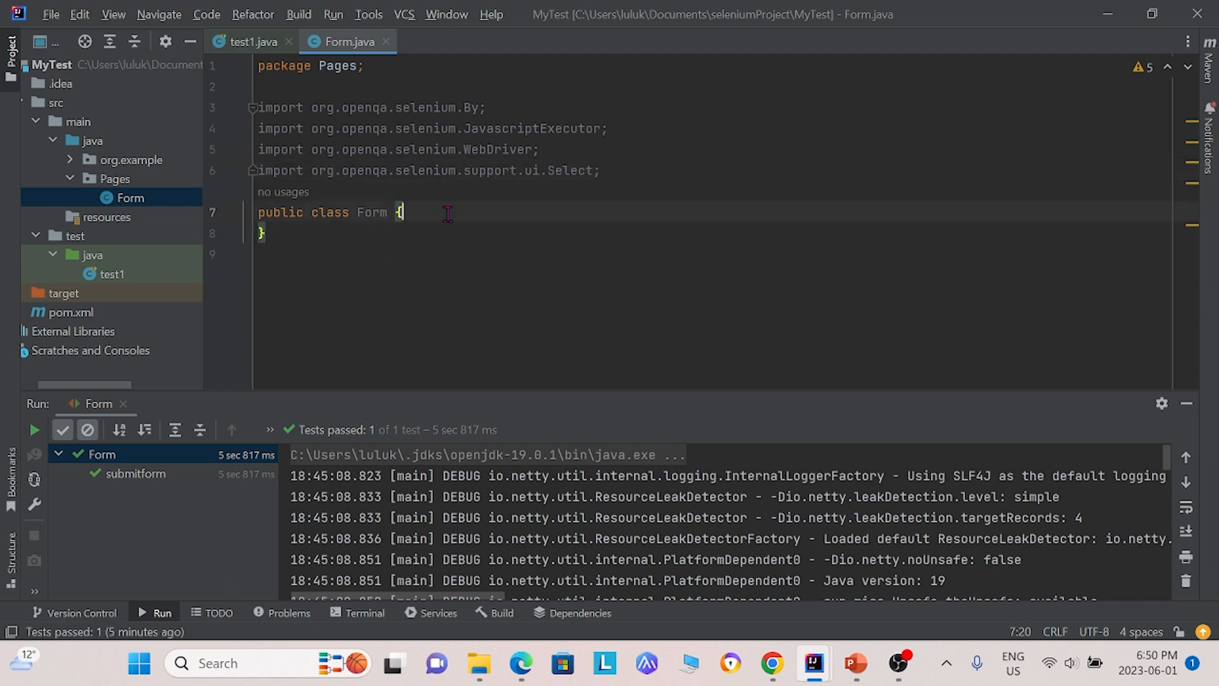
Step: Give Form.java a WebDriver field, constructor, and locators for name, email, phone, age, service, submit
key(enter)
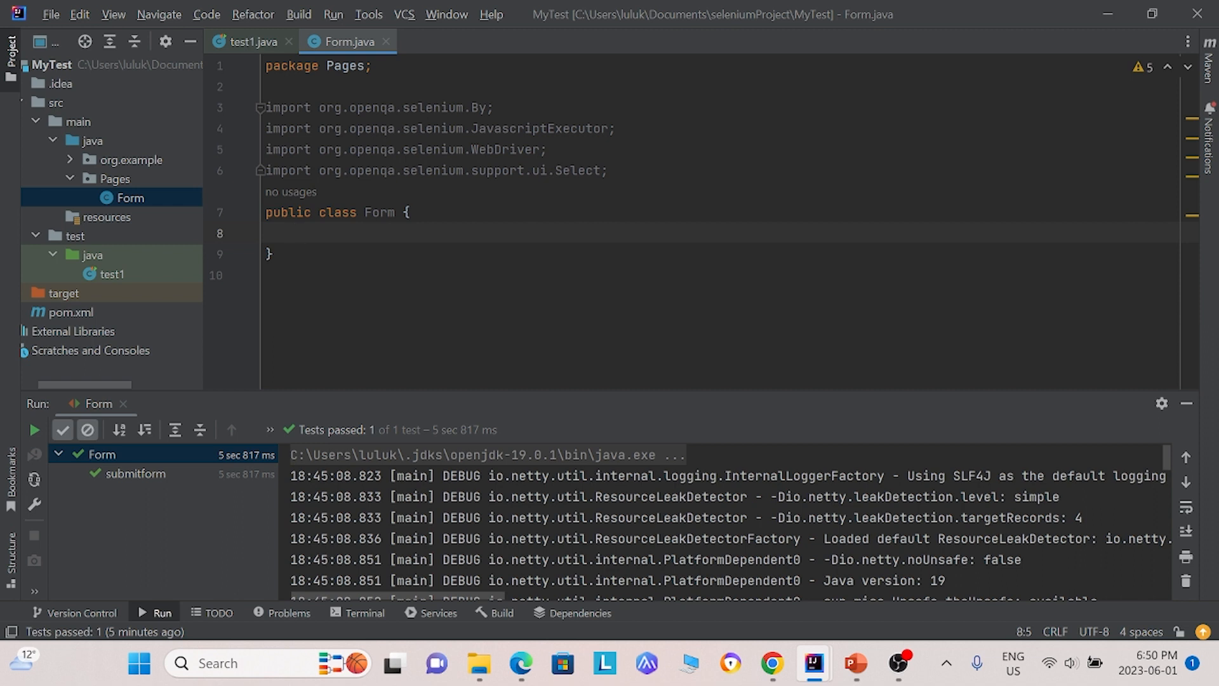
click(295, 233)
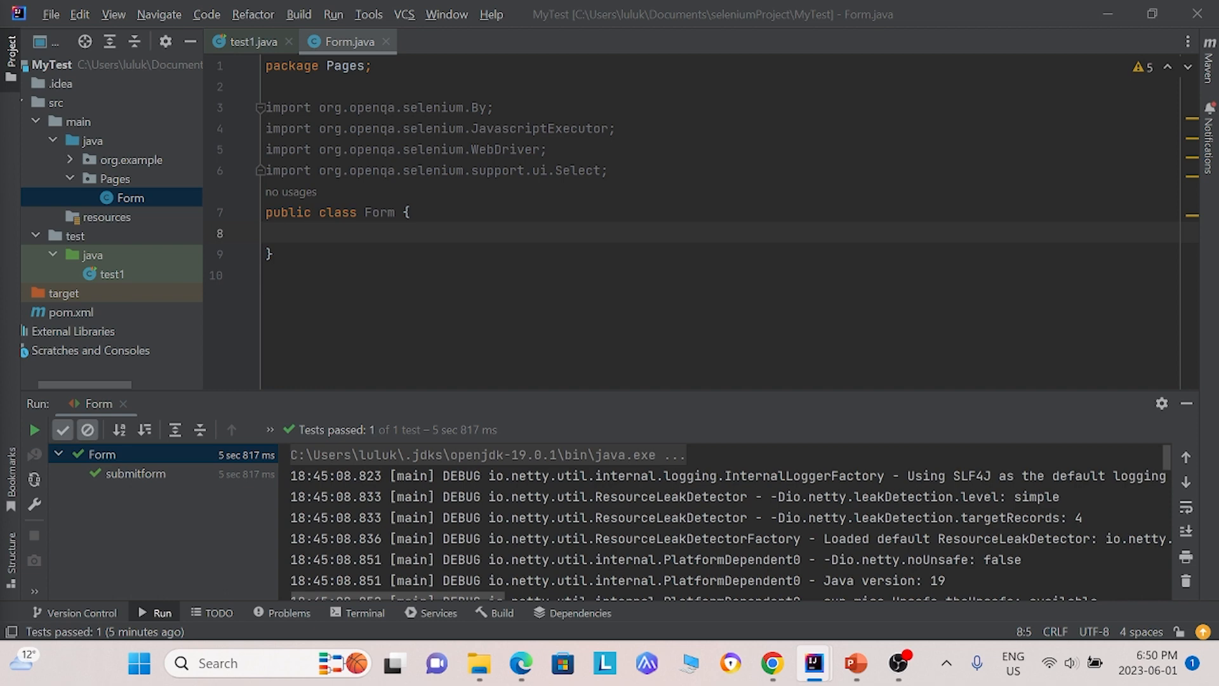
click(335, 233)
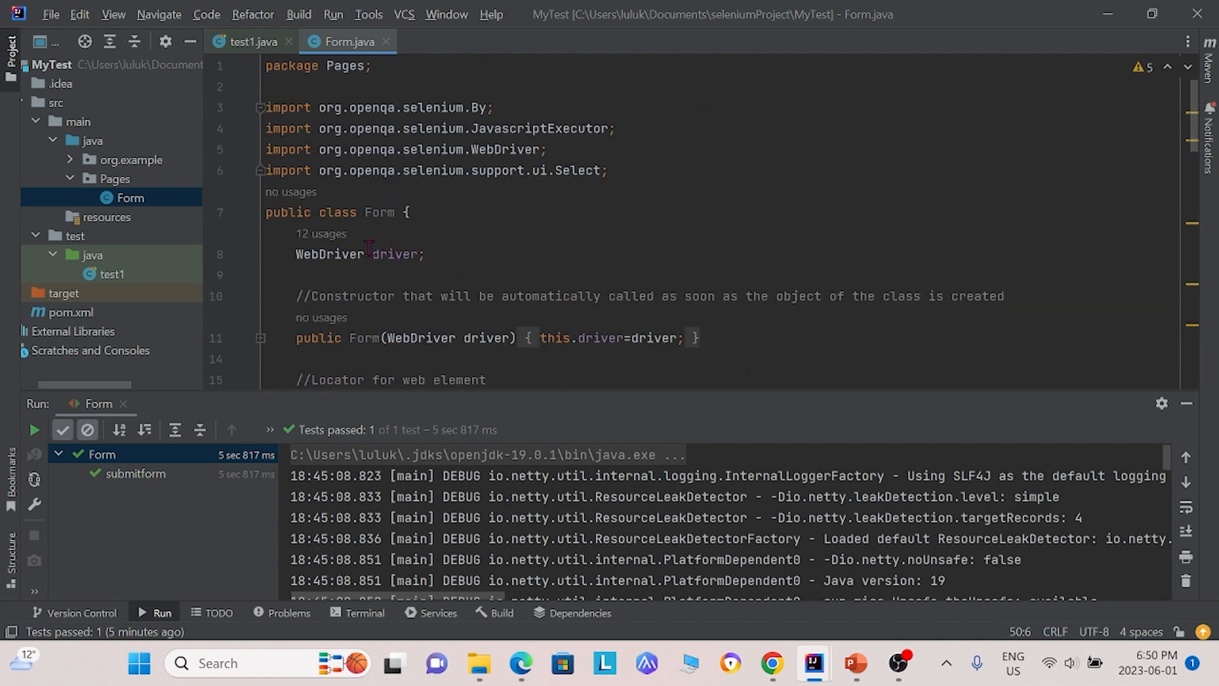
scroll(down, 3)
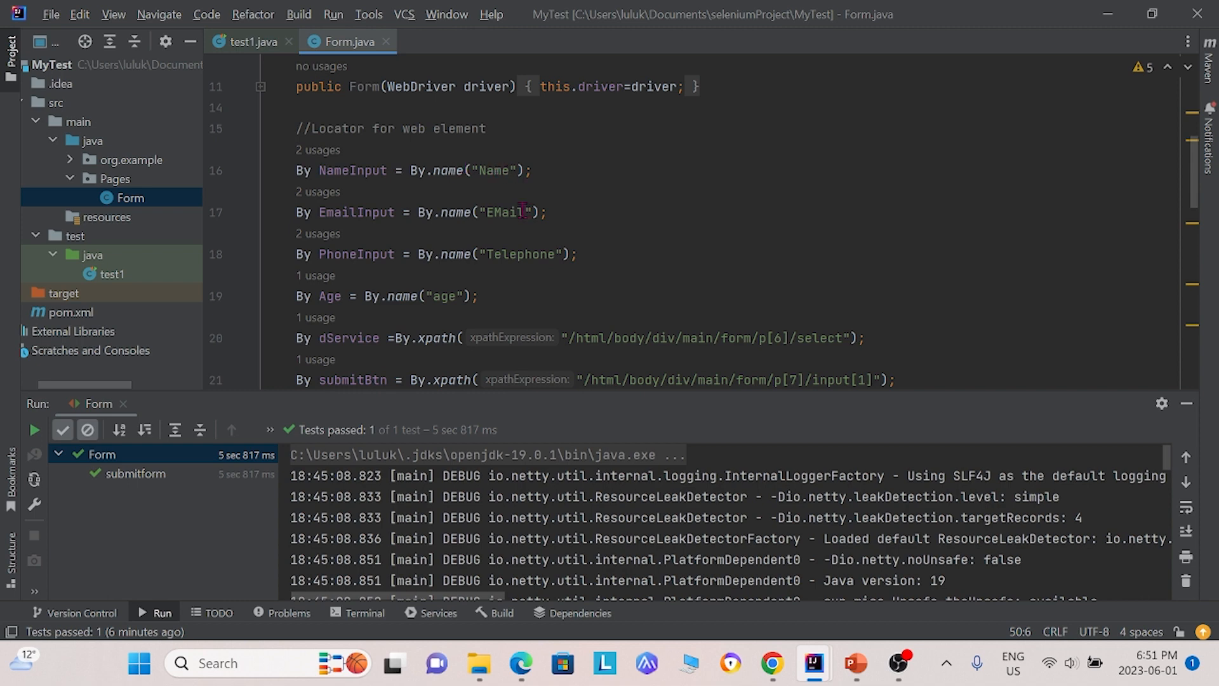
mouse_move(453, 303)
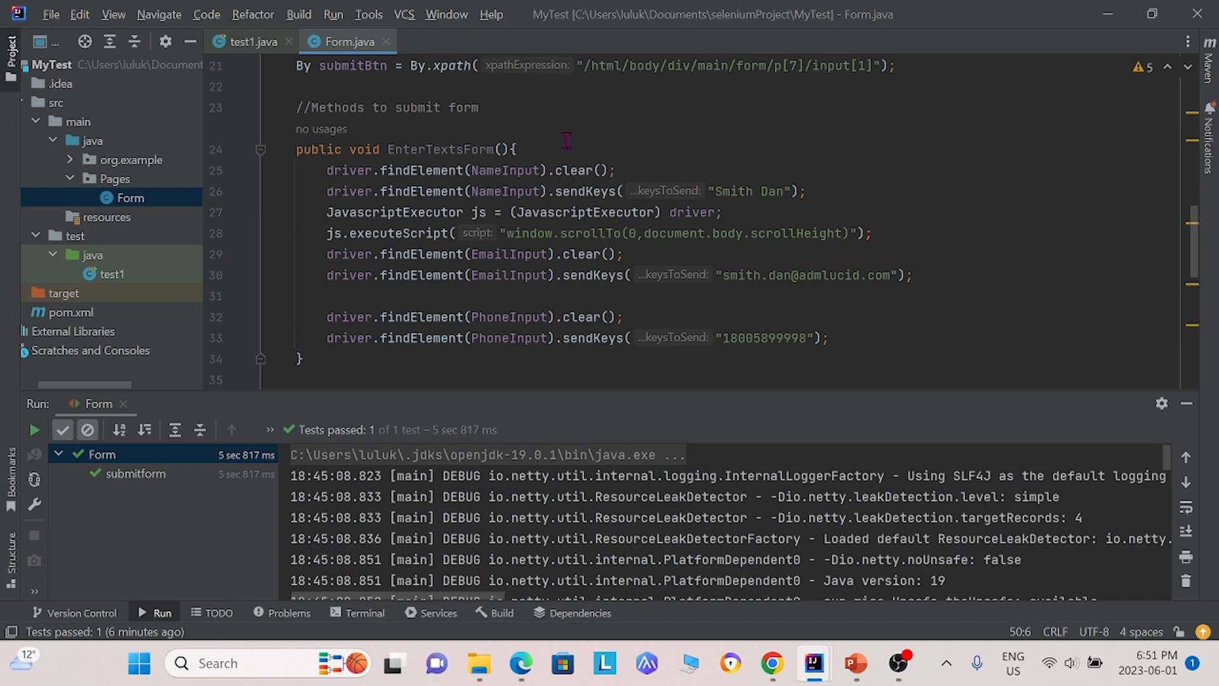
mouse_move(488, 130)
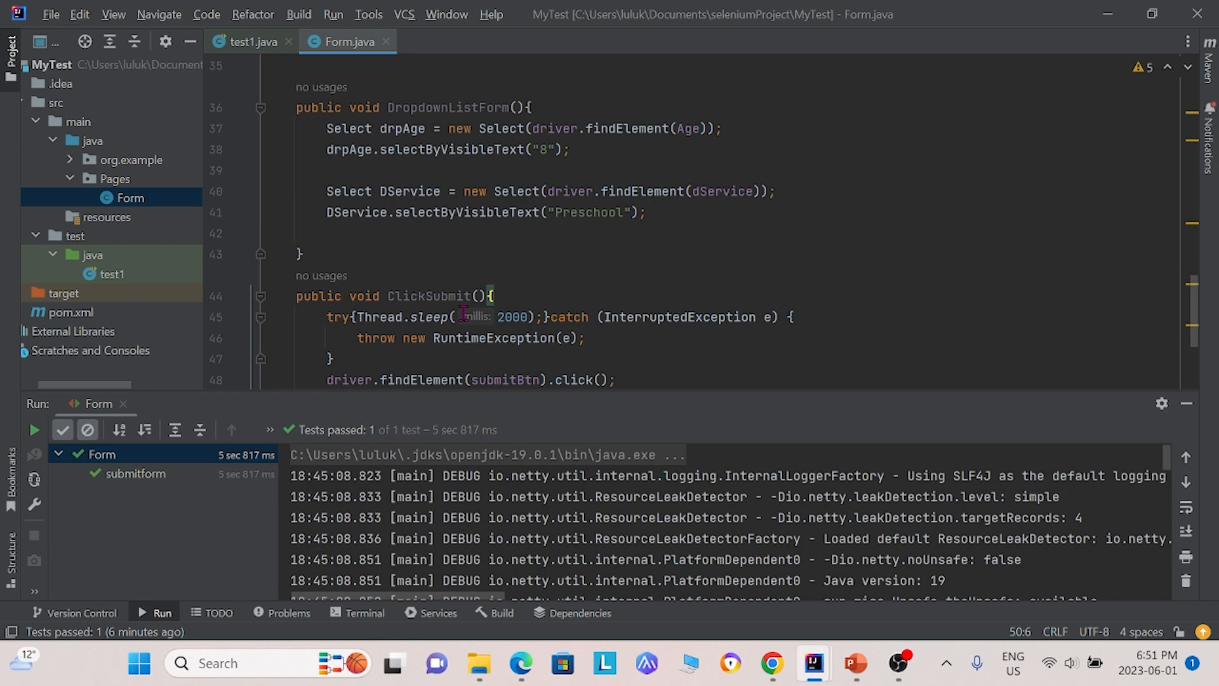
mouse_move(552, 158)
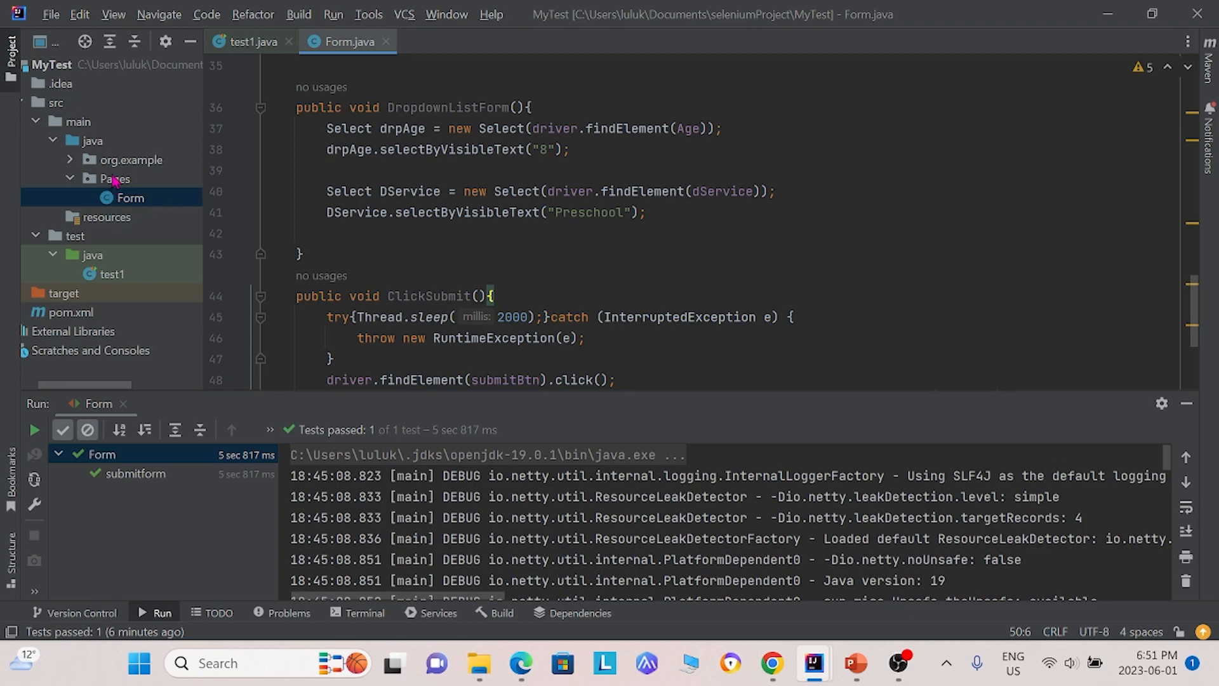
mouse_move(922, 475)
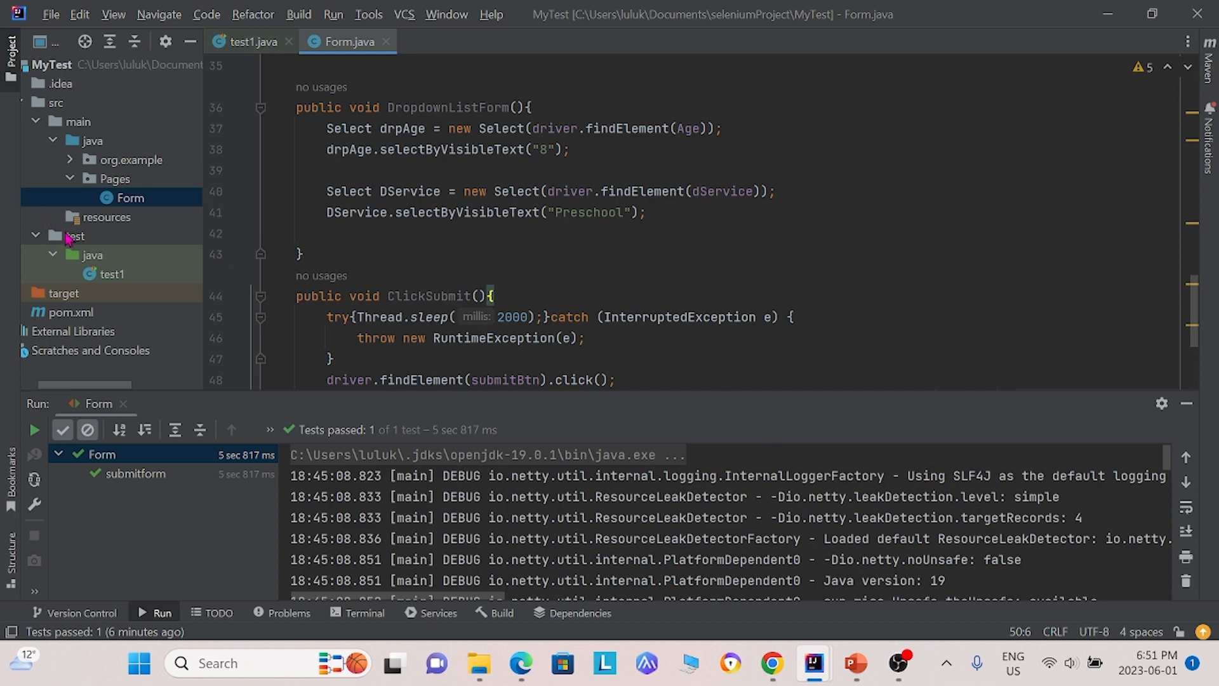
mouse_move(91, 260)
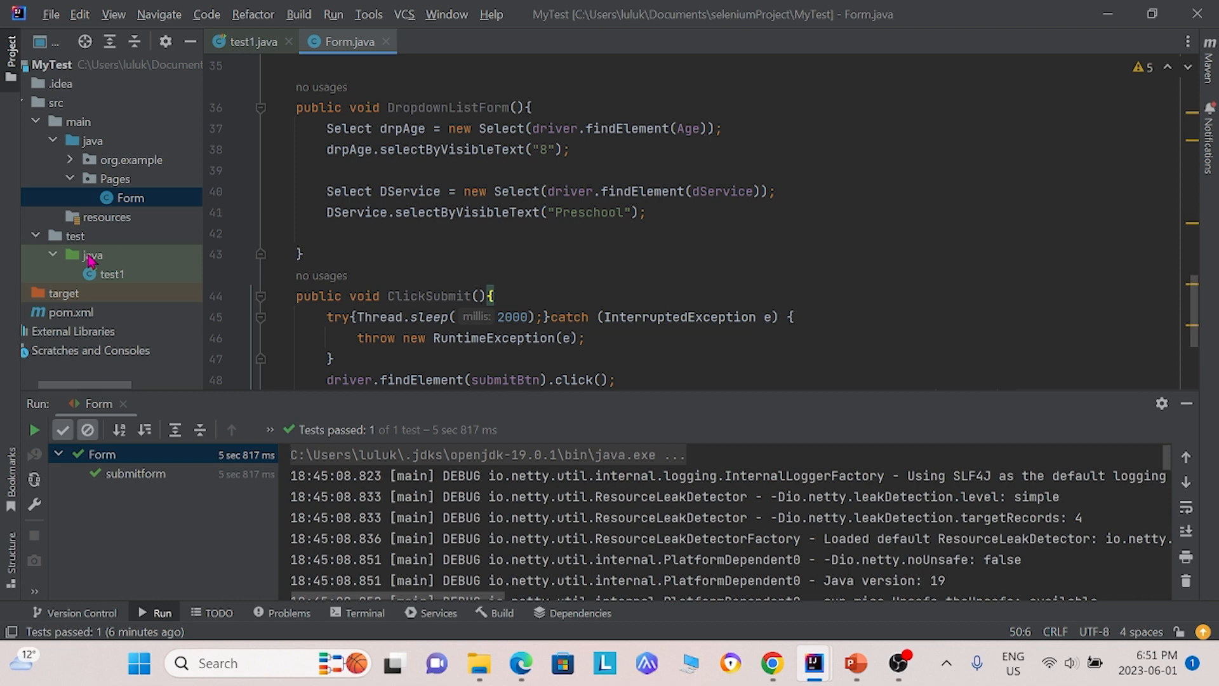
right_click(81, 255)
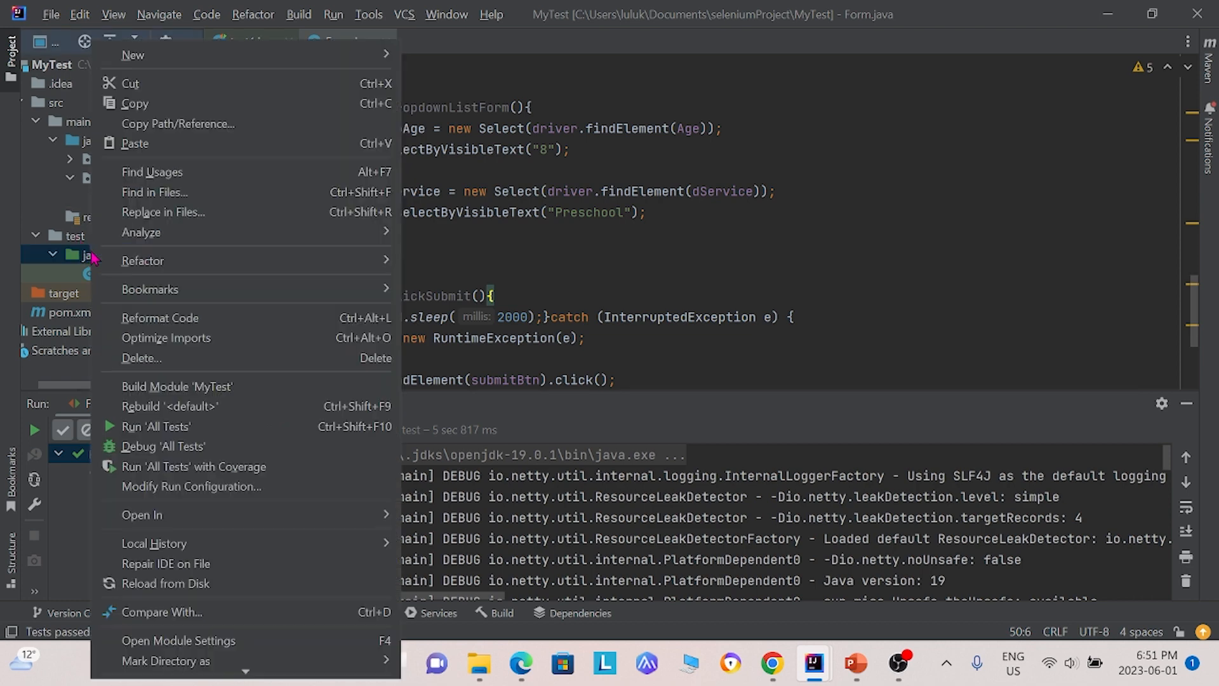
click(133, 55)
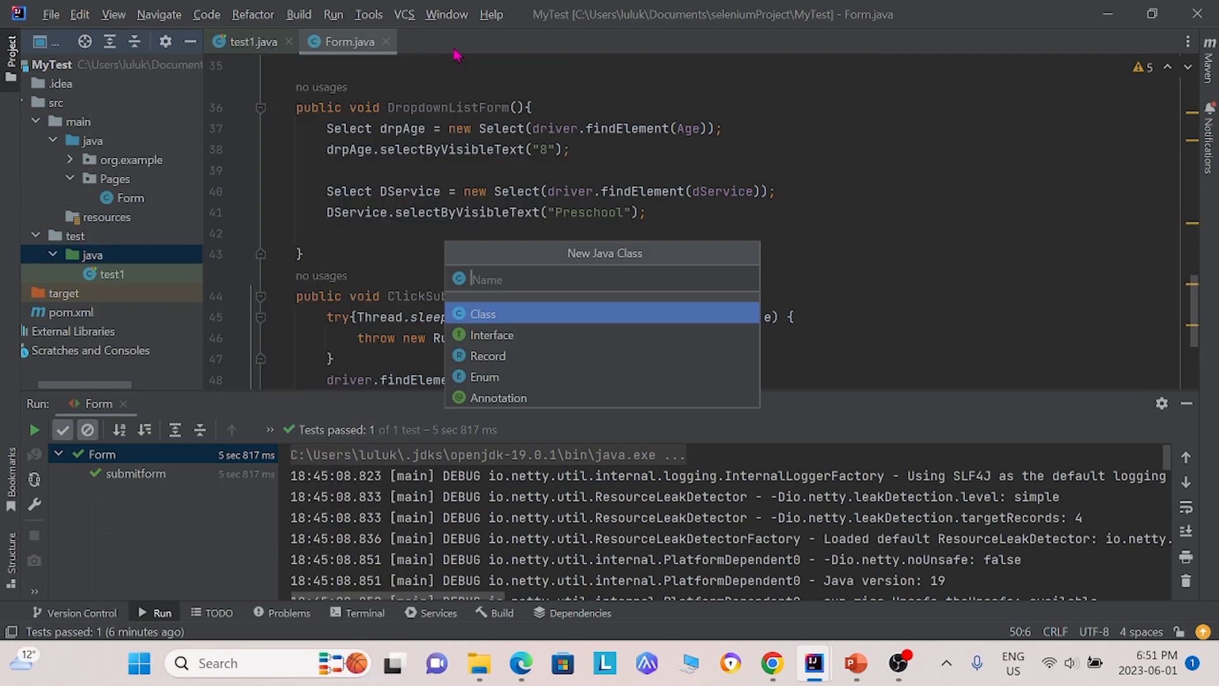
text(Form)
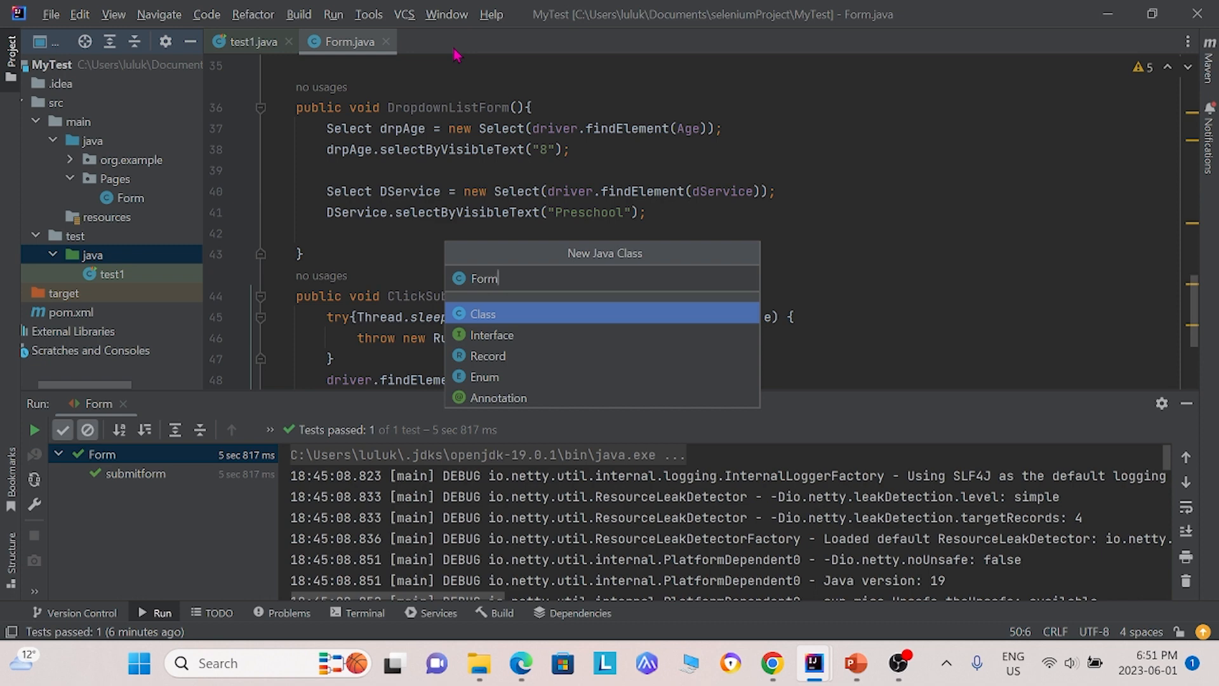
key(Enter)
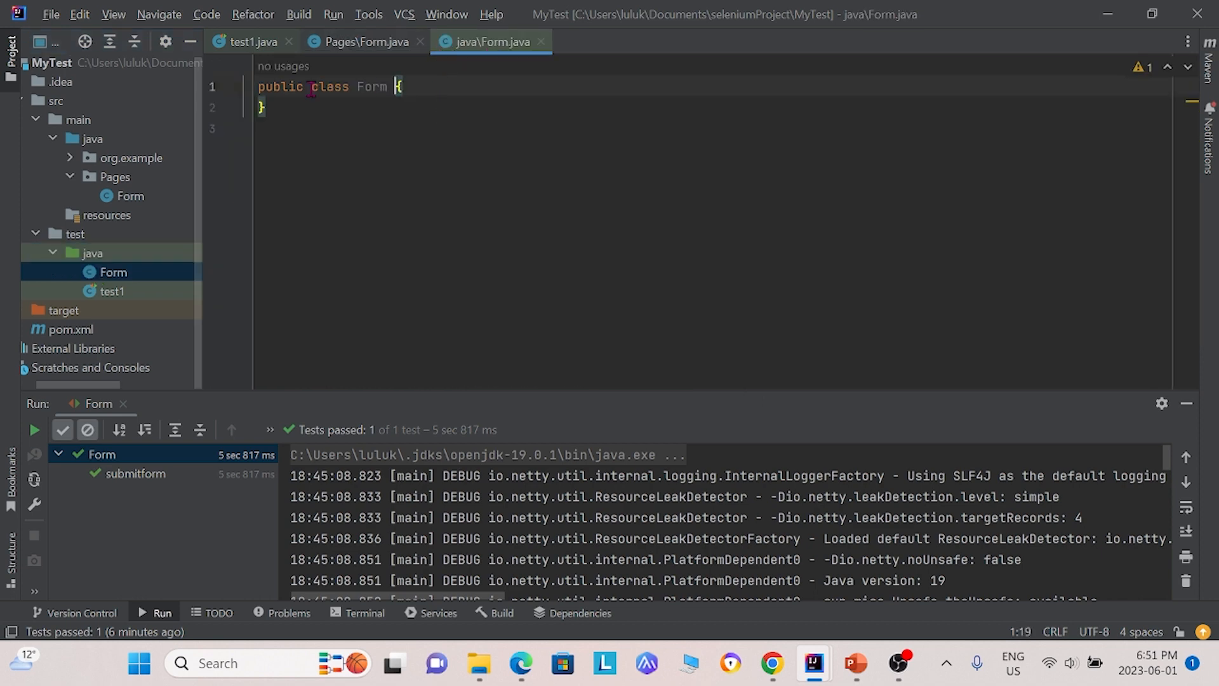
key(Enter)
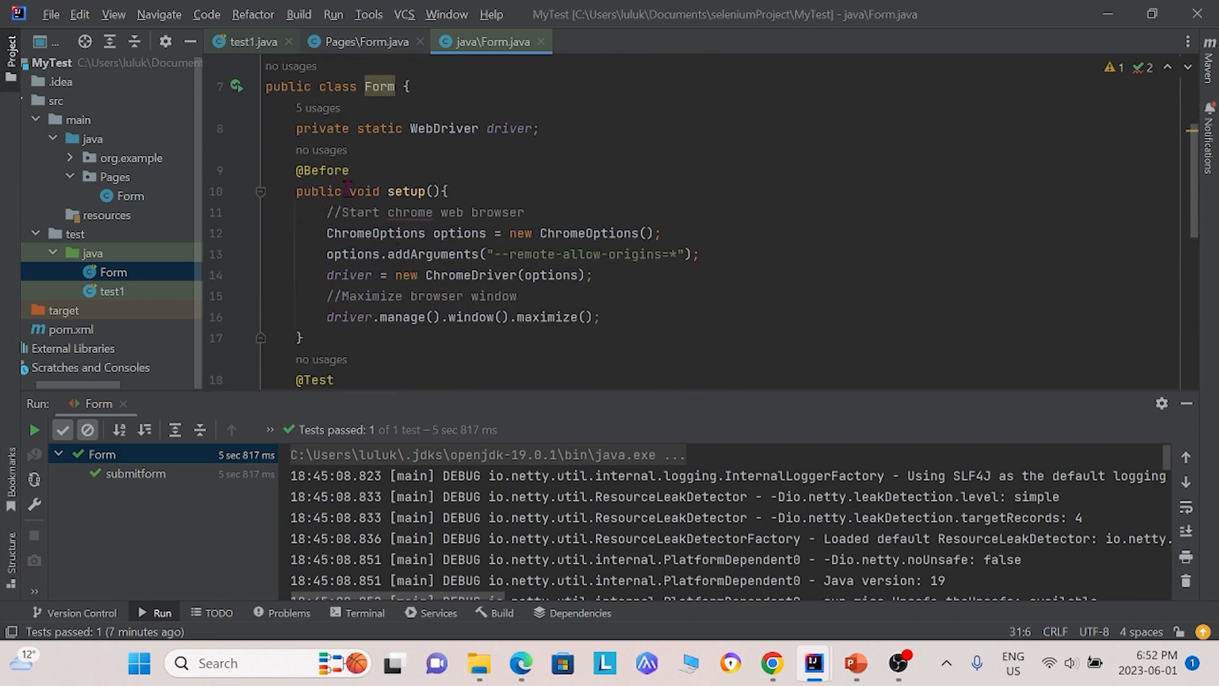
scroll(down, 3)
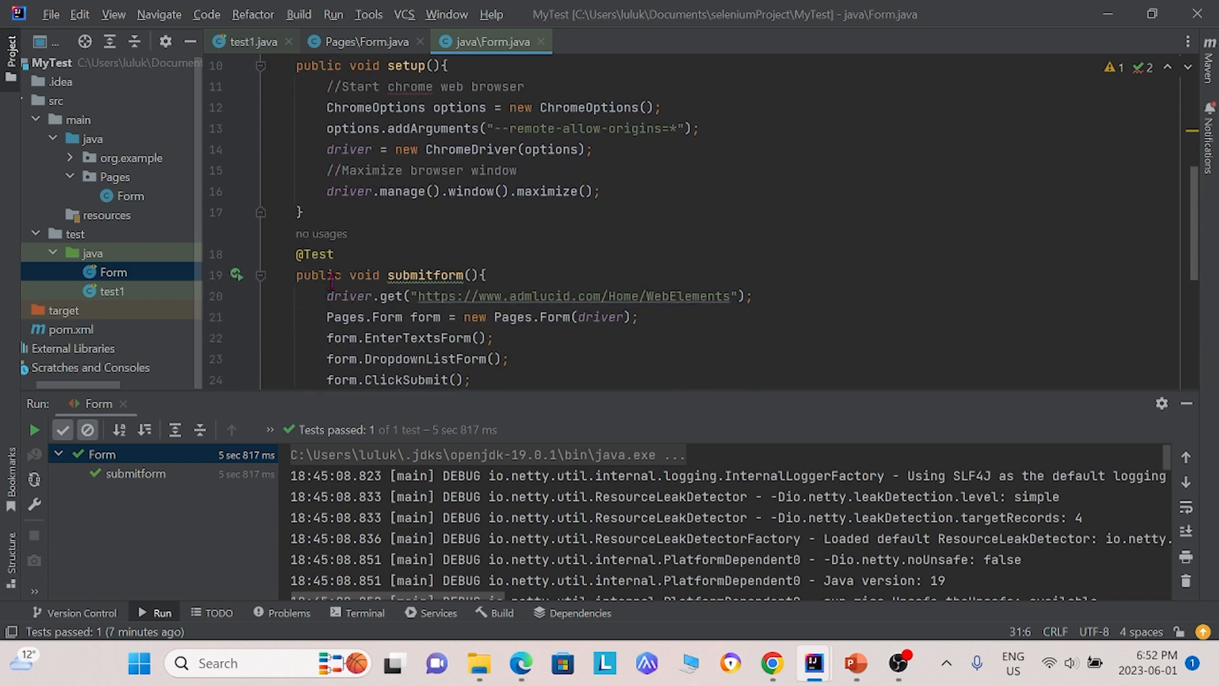
scroll(down, 3)
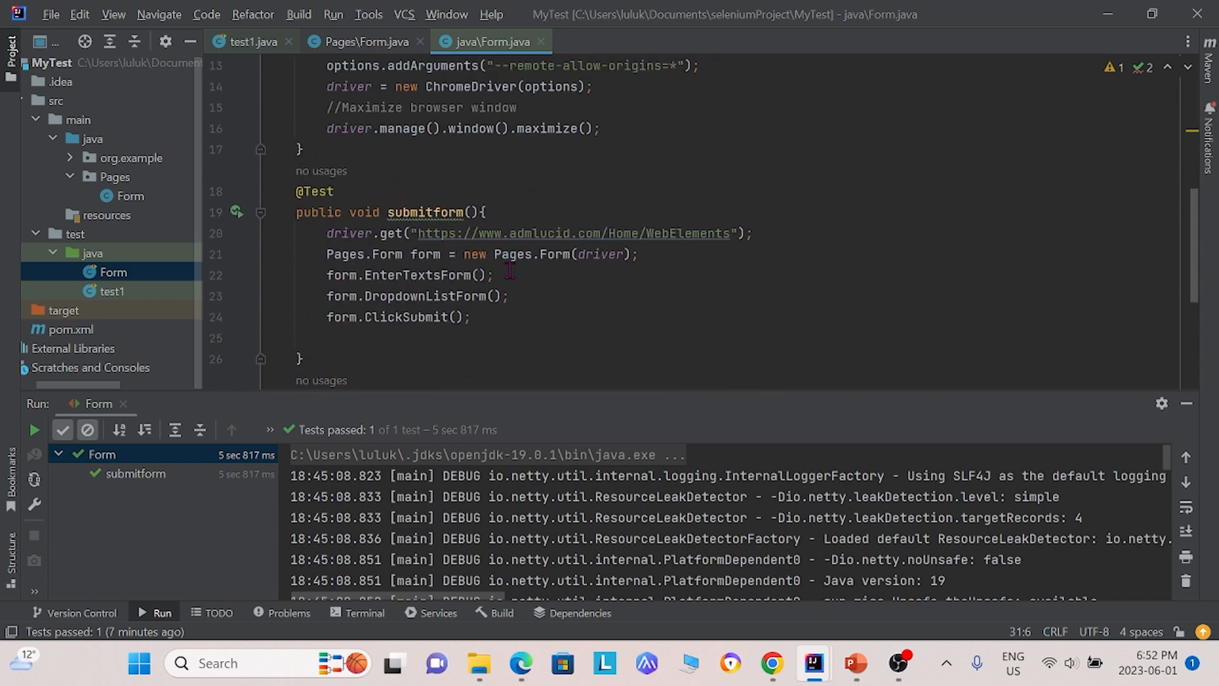
scroll(down, 3)
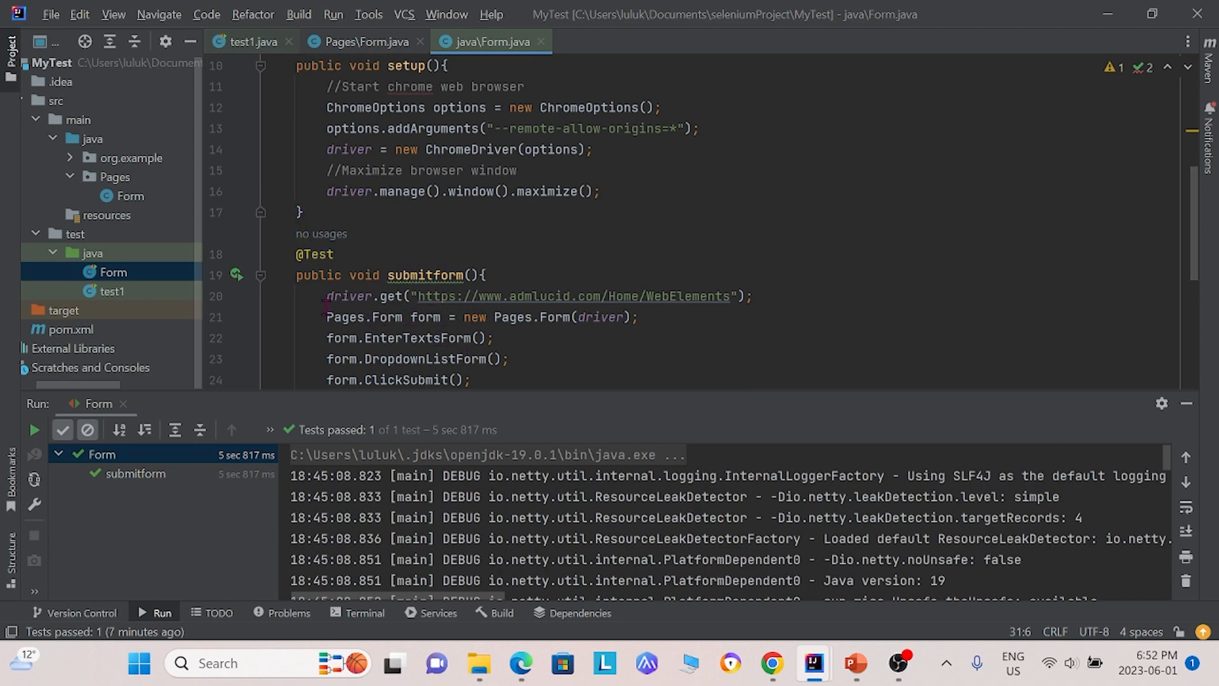
scroll(down, 3)
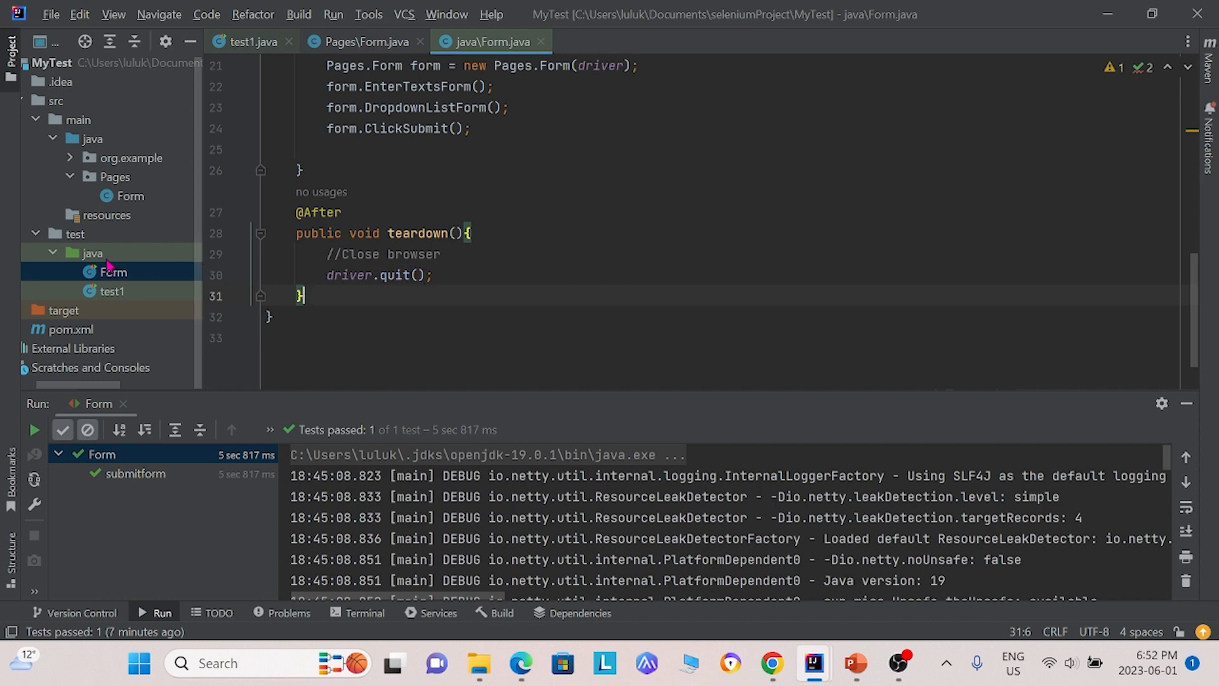
right_click(113, 271)
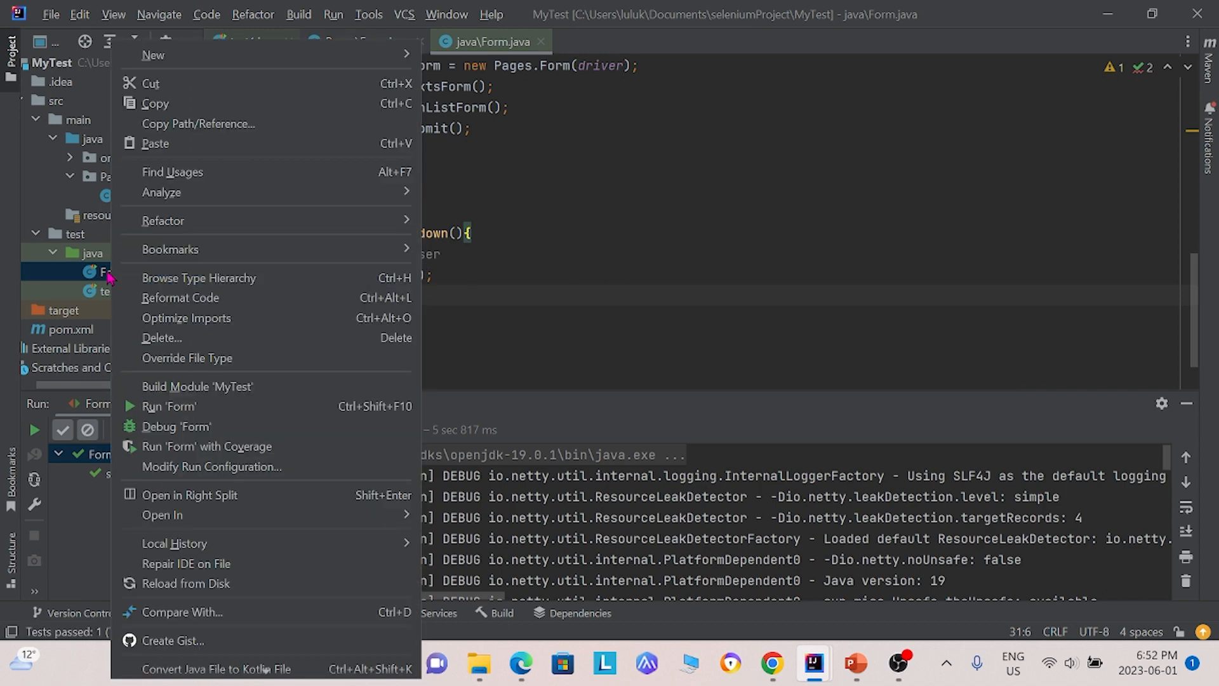
mouse_move(229, 406)
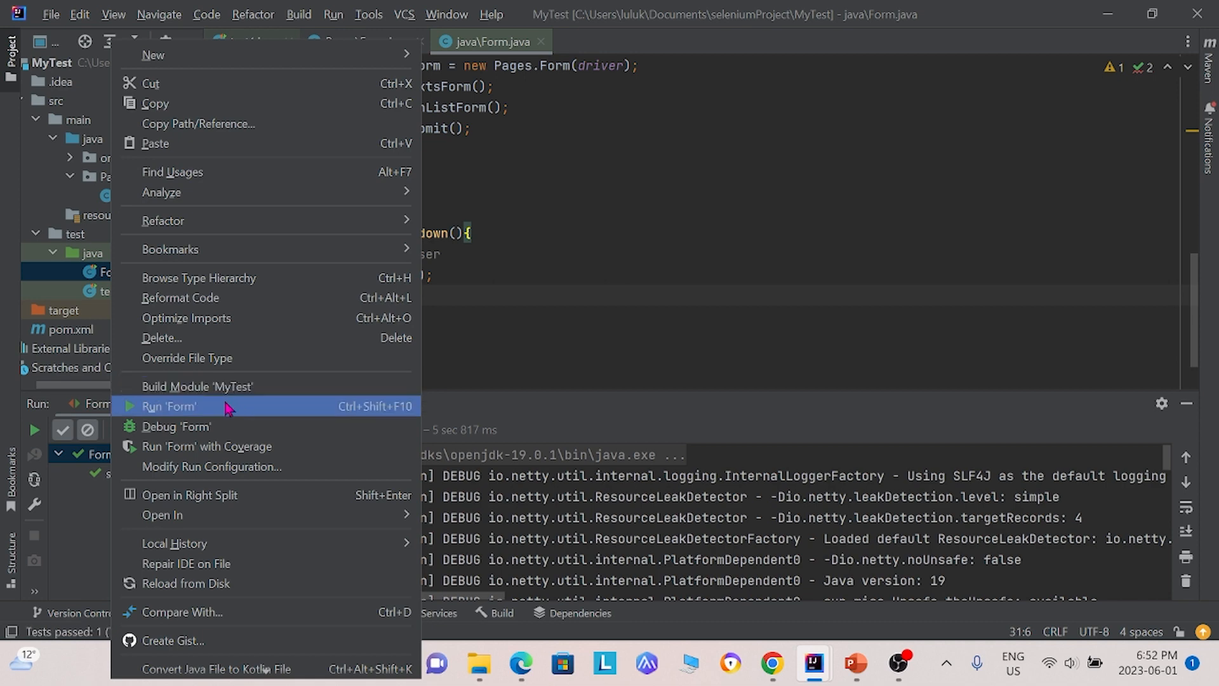
click(168, 406)
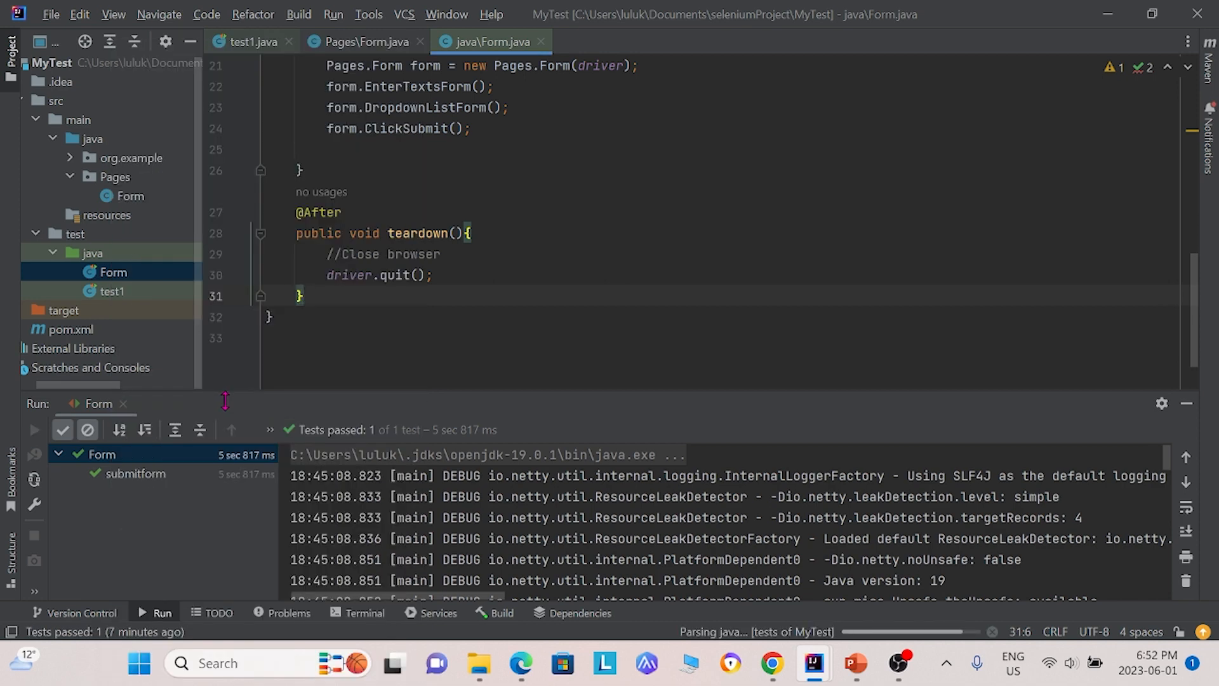
click(34, 431)
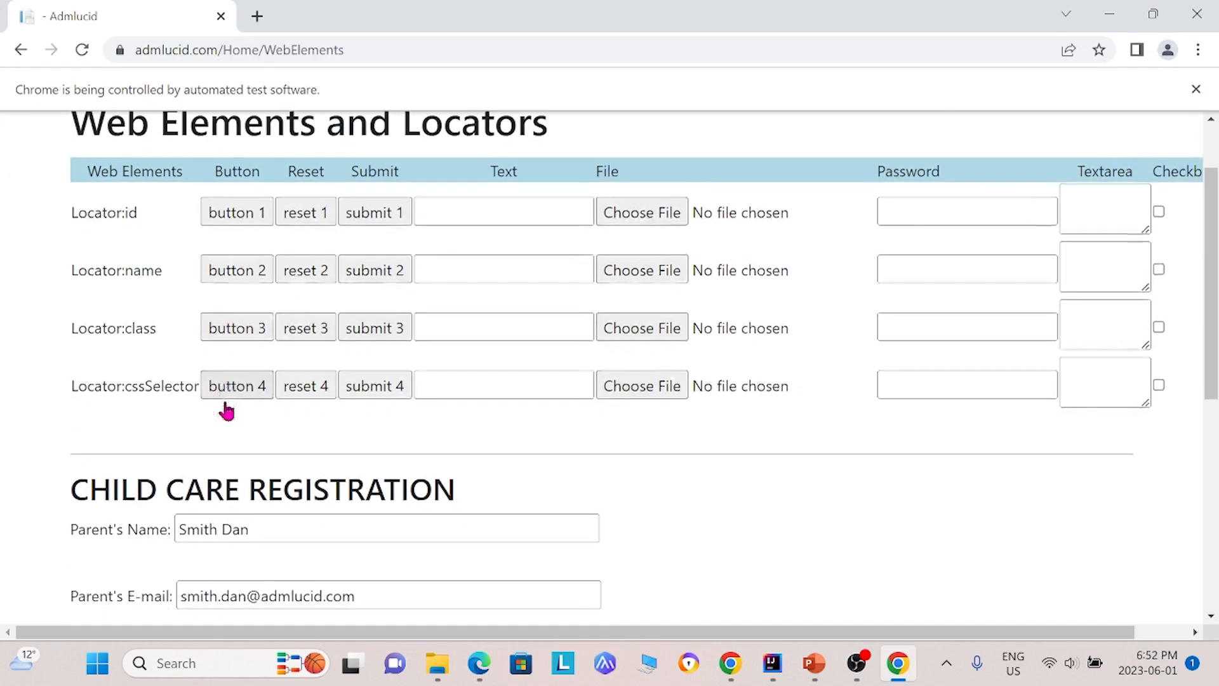
scroll(down, 3)
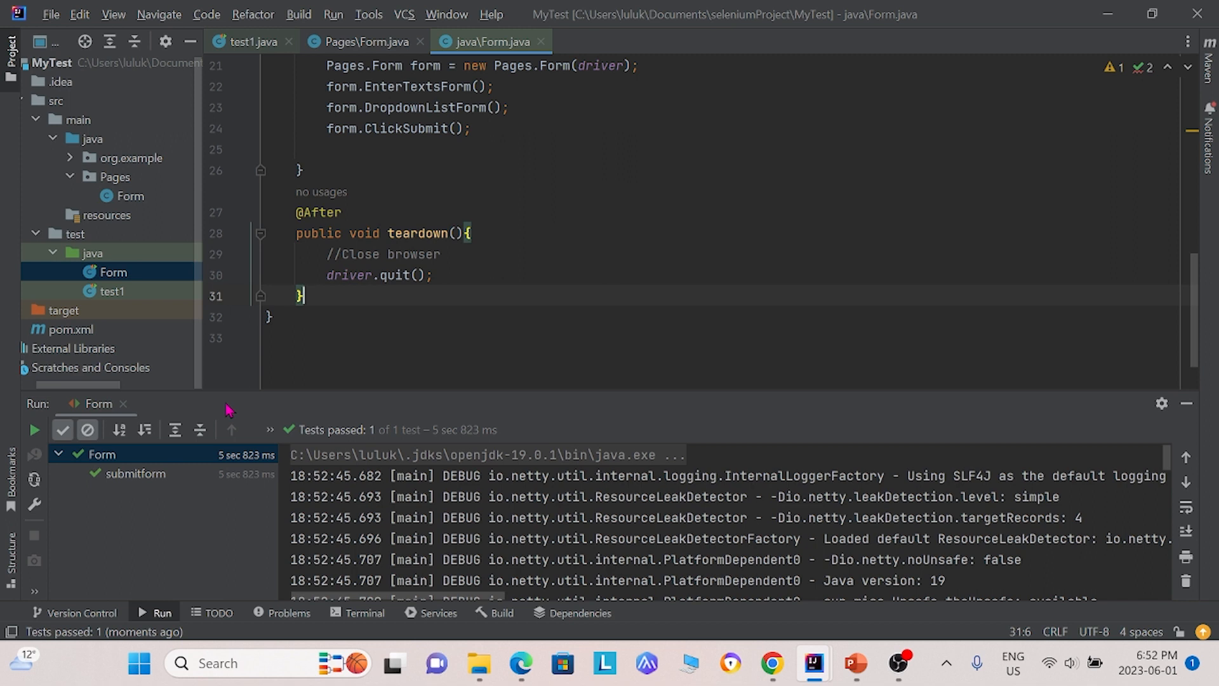
mouse_move(220, 401)
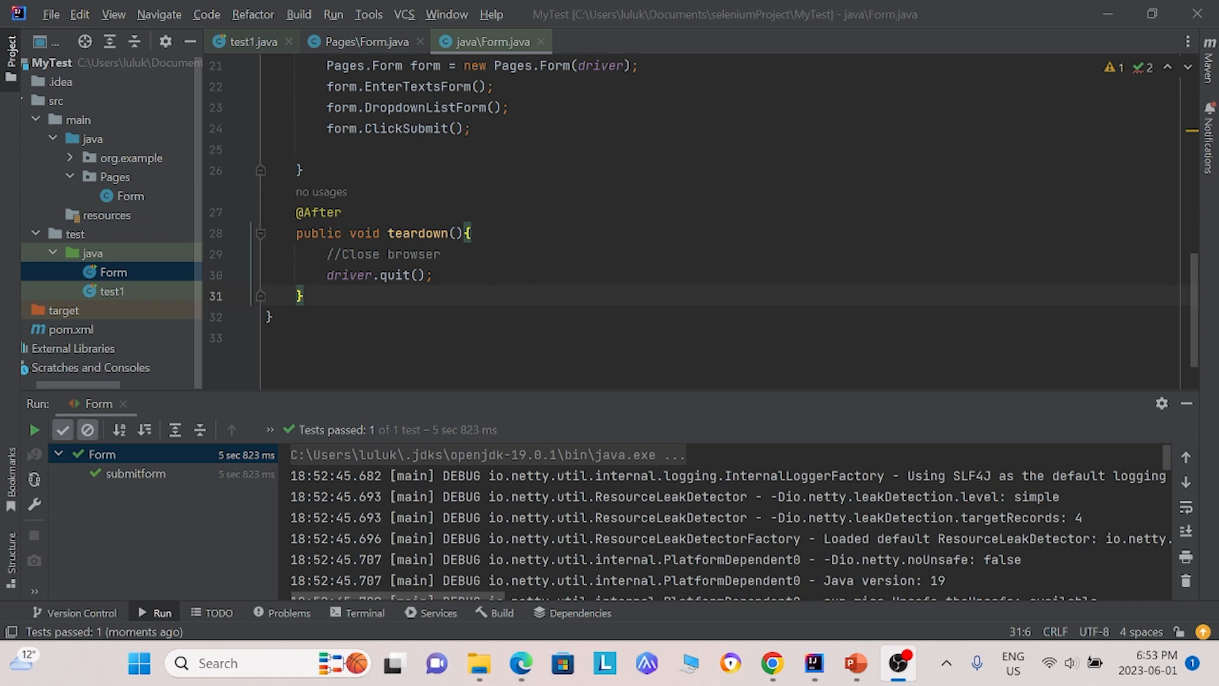
mouse_move(519, 663)
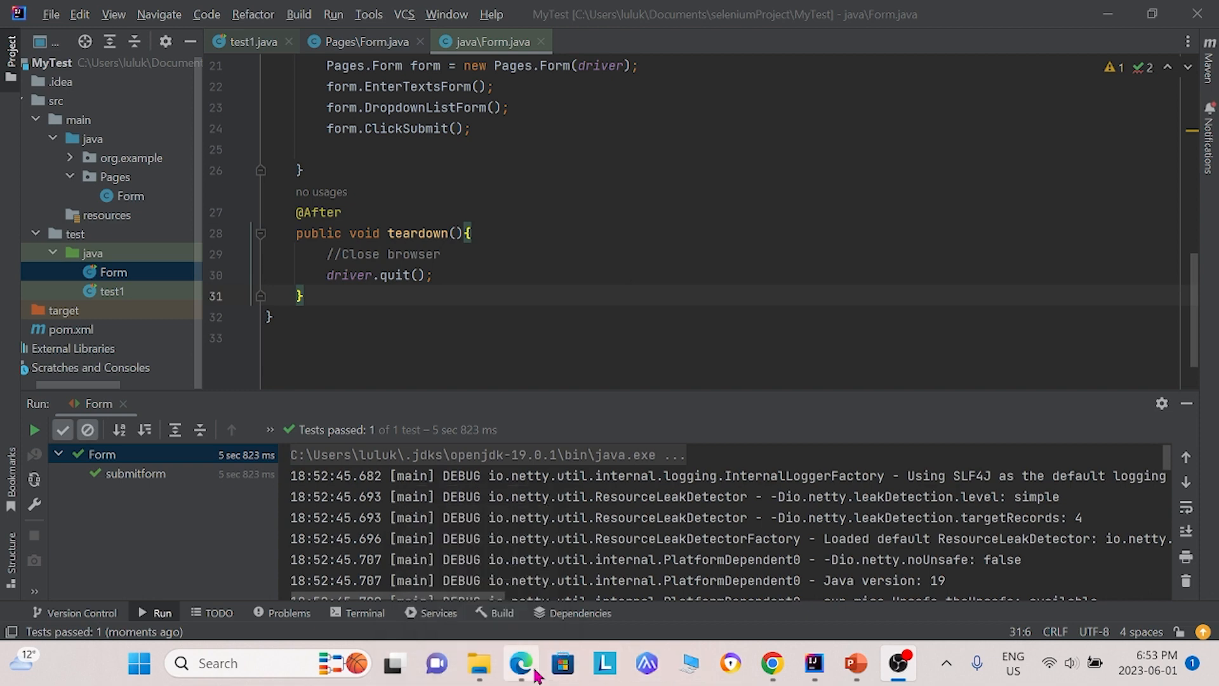
Step: On Admlucid's Golf Courses page, search 'SKY Golf Course' and filter the list to Canada
click(520, 663)
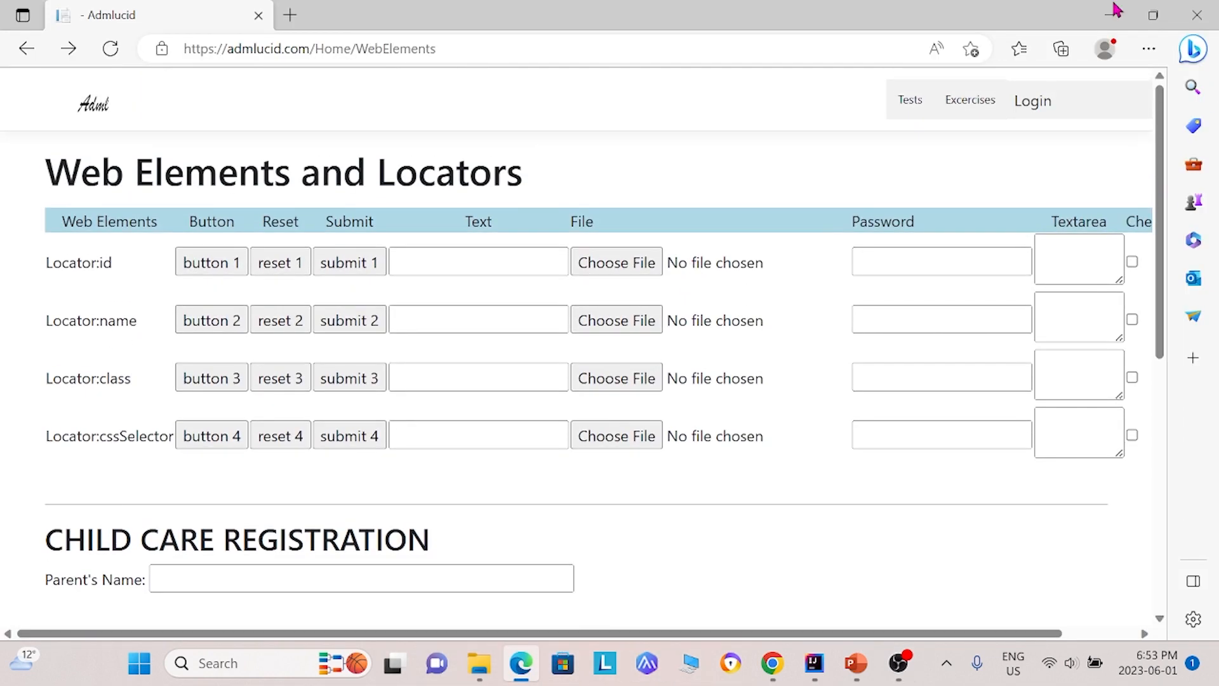
click(909, 100)
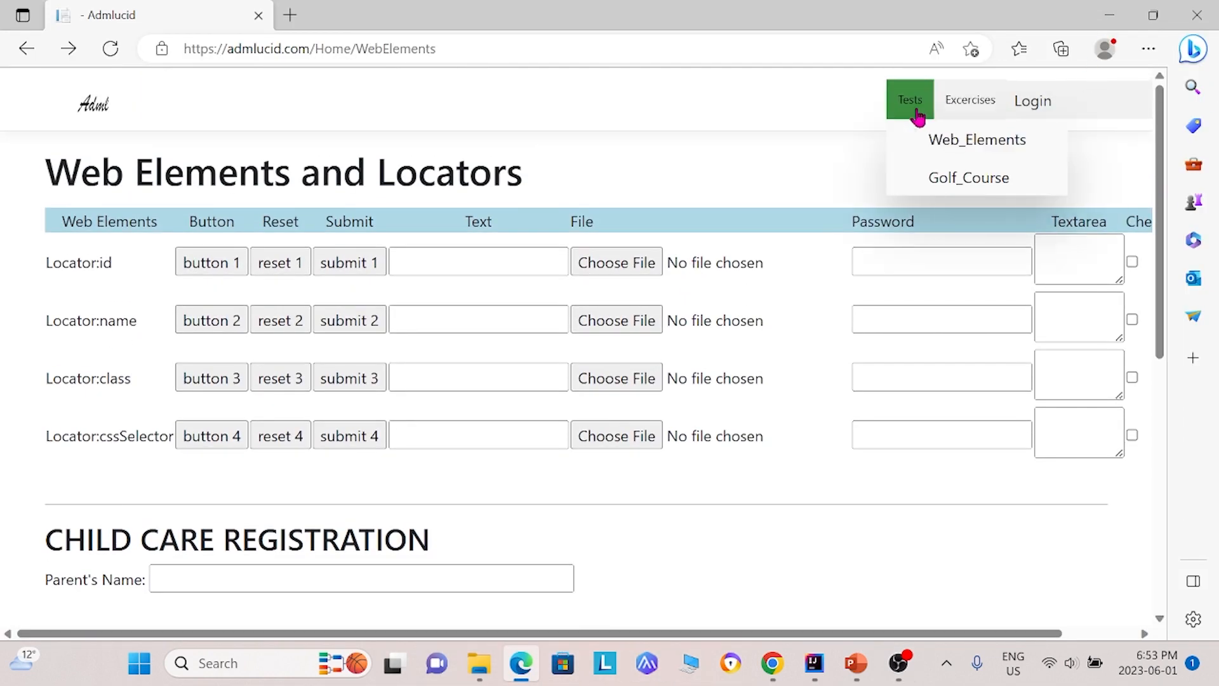
click(968, 177)
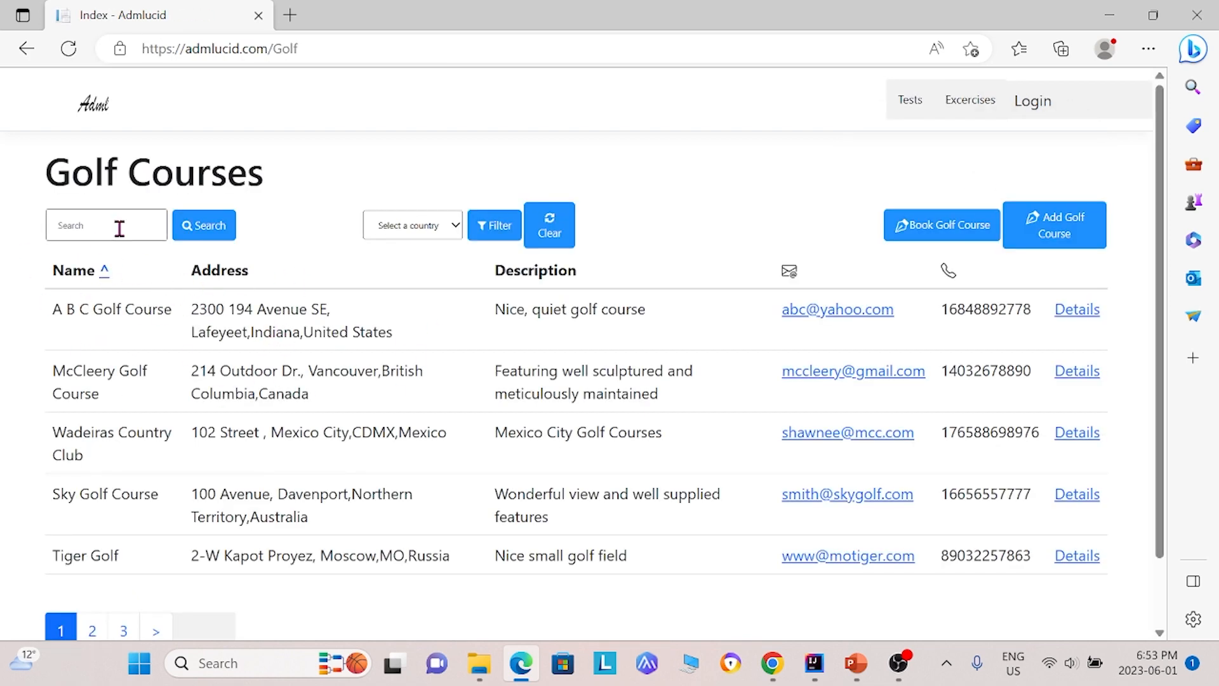
text(SKY Golf Course)
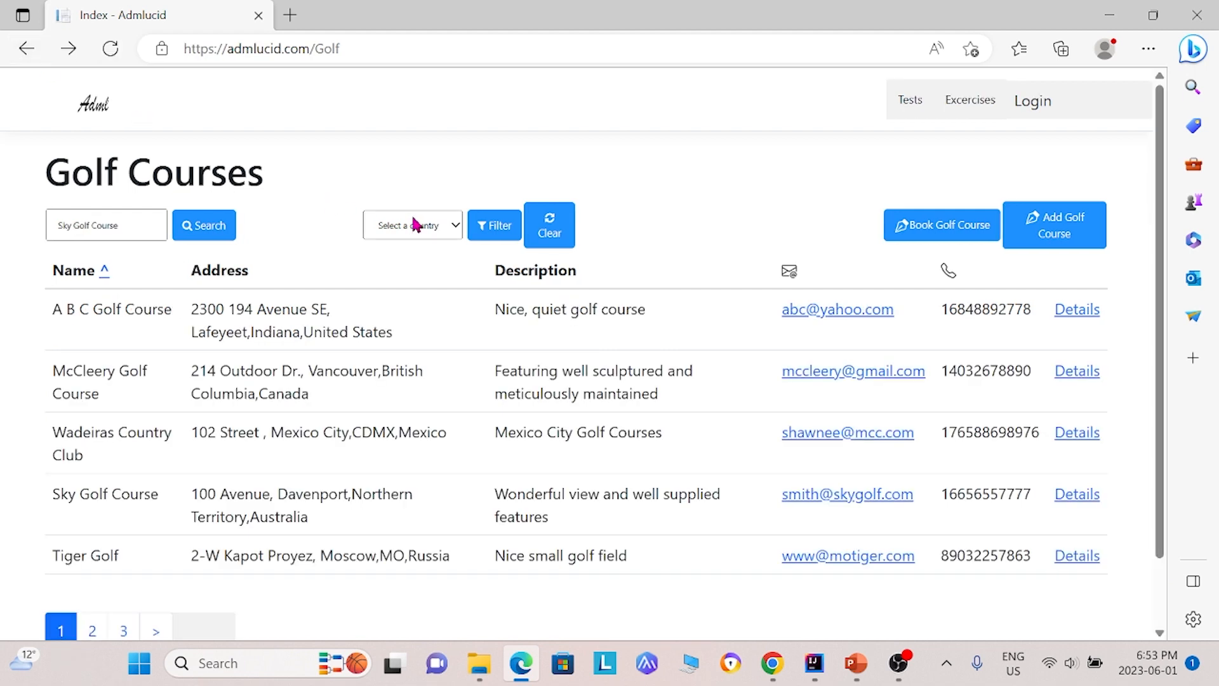
click(413, 225)
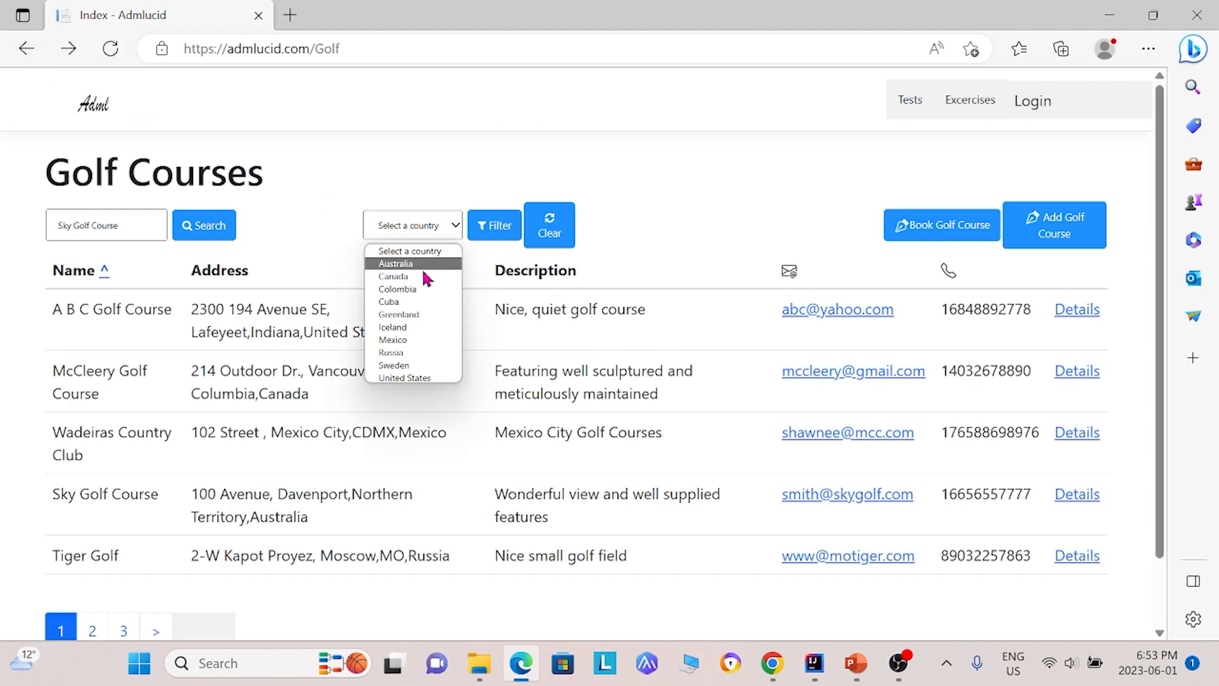
mouse_move(412, 276)
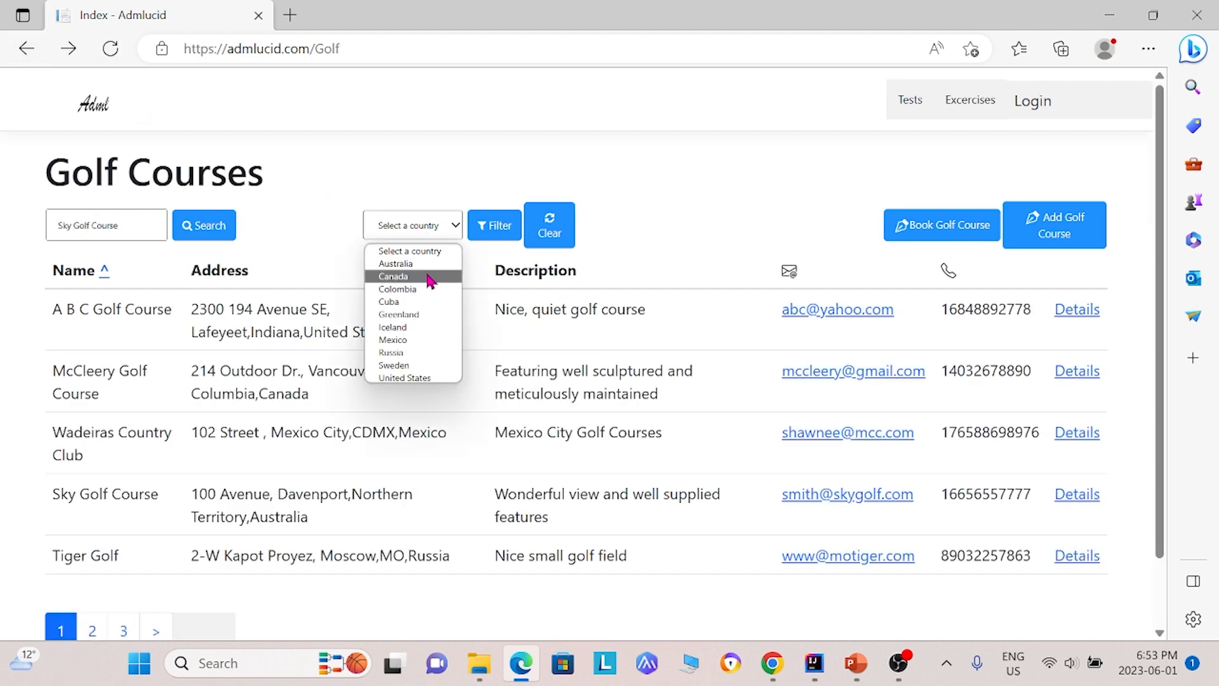
click(494, 226)
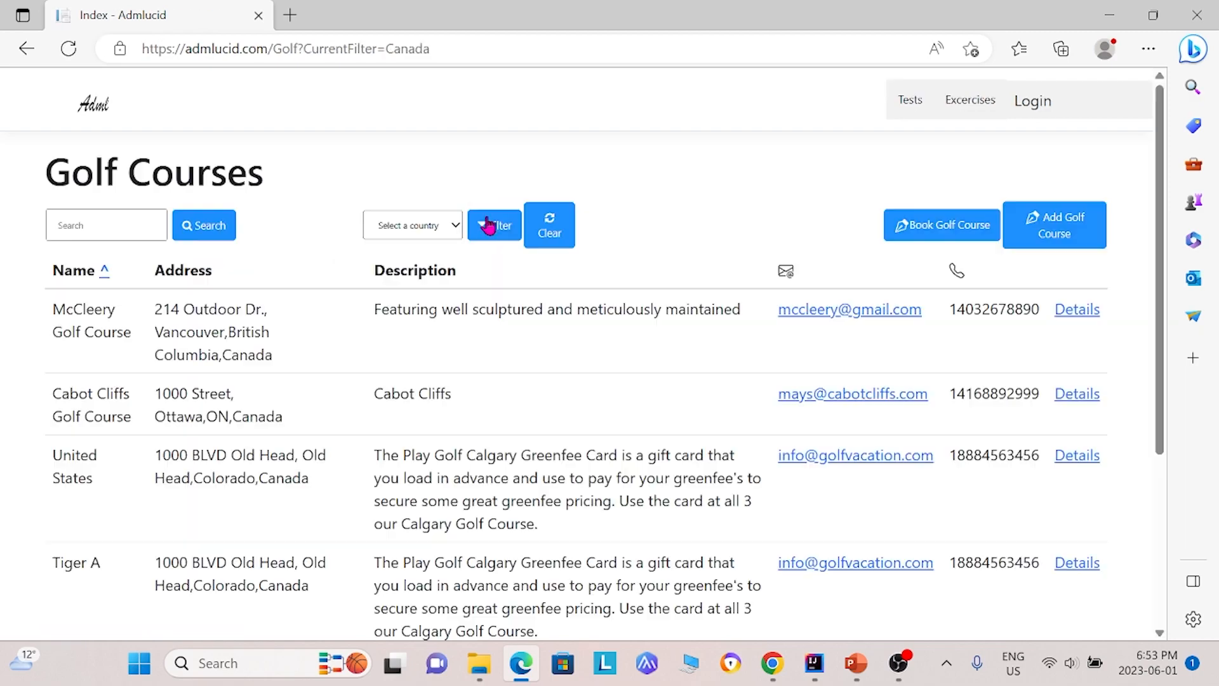
scroll(down, 3)
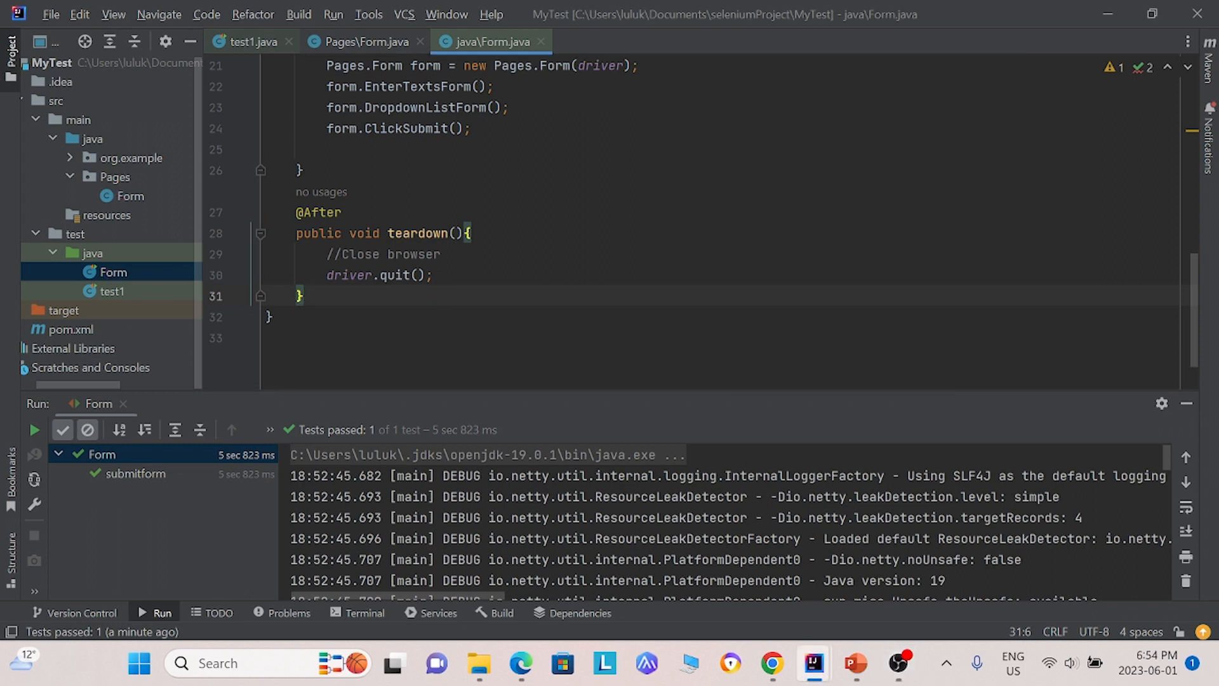
mouse_move(153, 339)
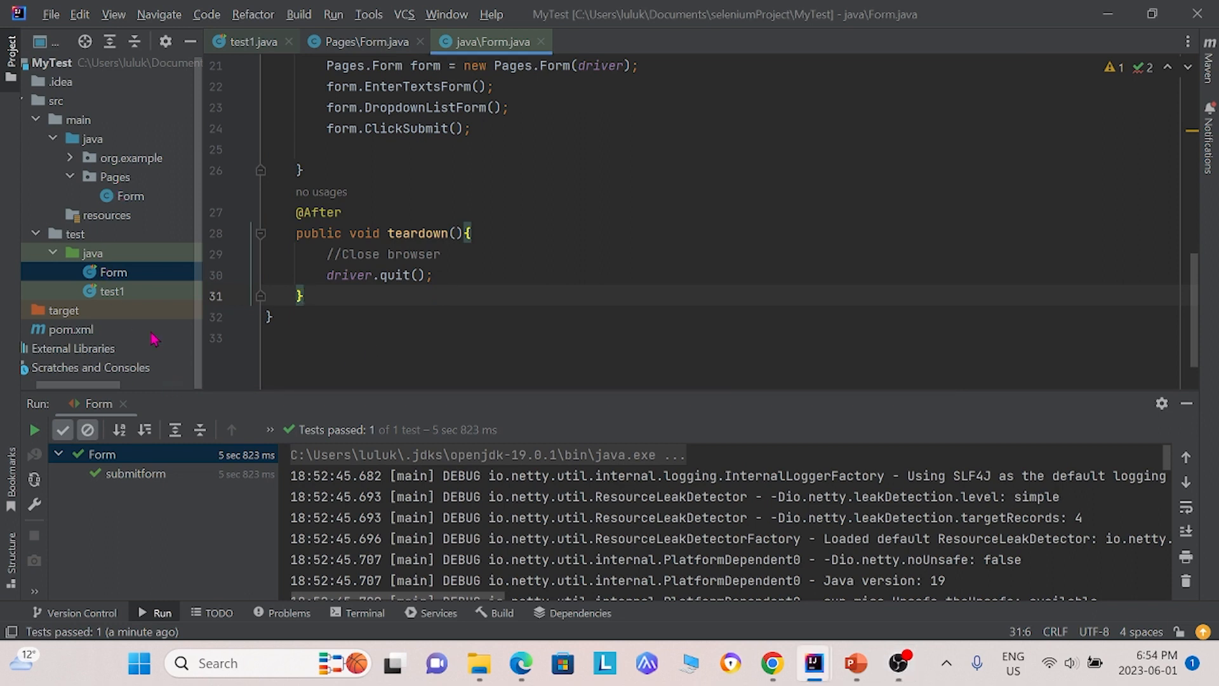
Step: Create a Golf class in Pages importing Selenium By, WebDriver and Select
right_click(115, 176)
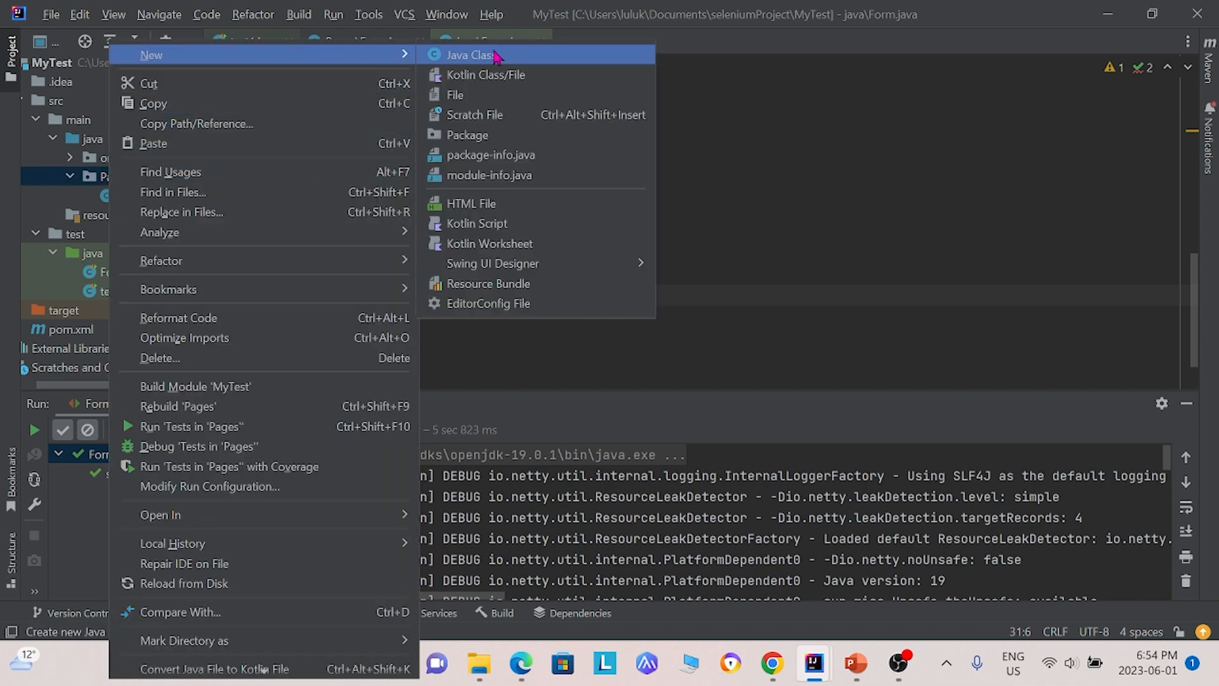
click(470, 55)
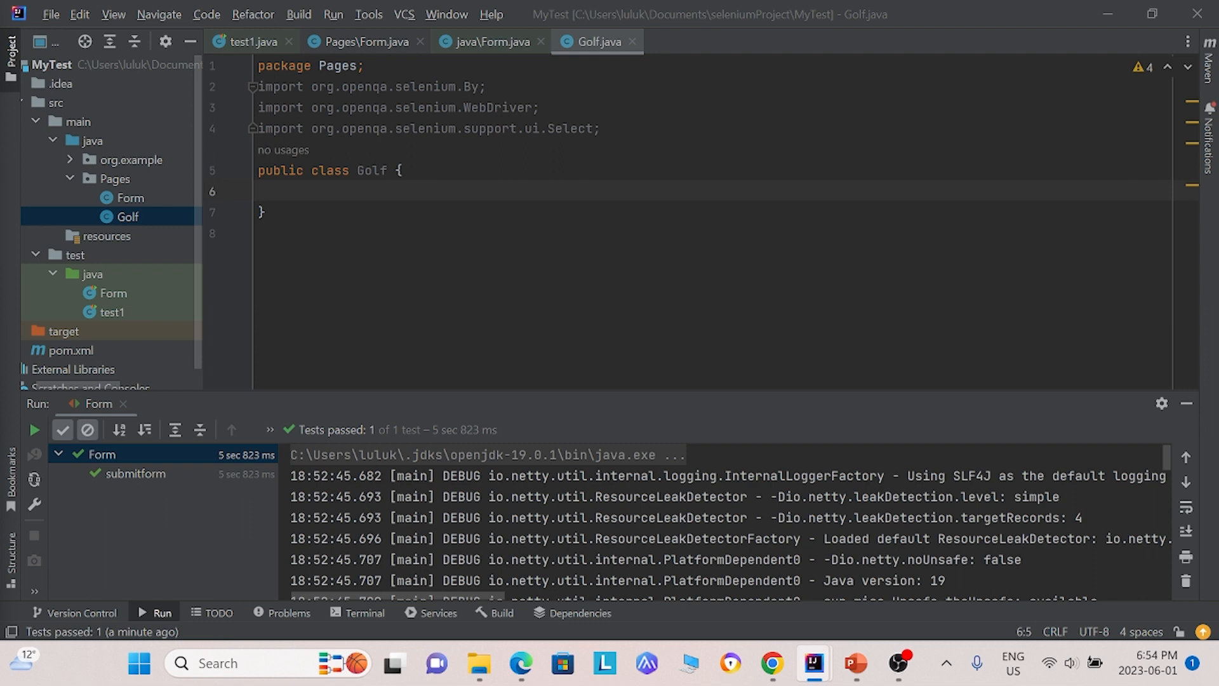
mouse_move(886, 444)
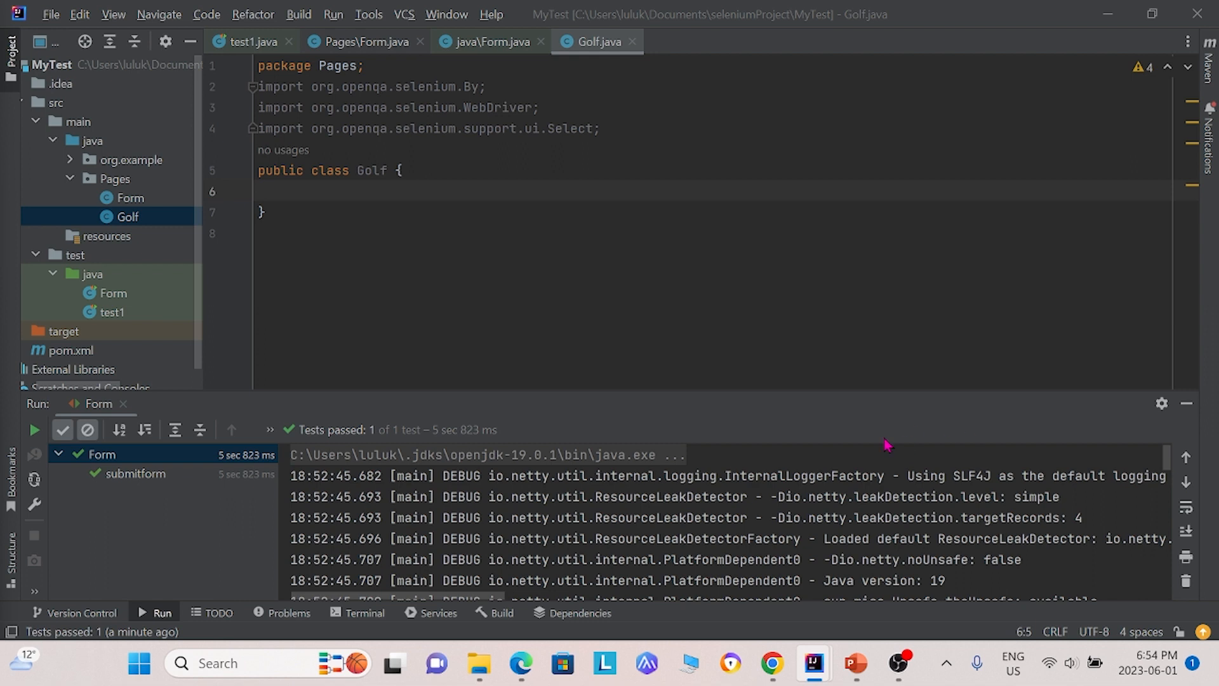
scroll(down, 3)
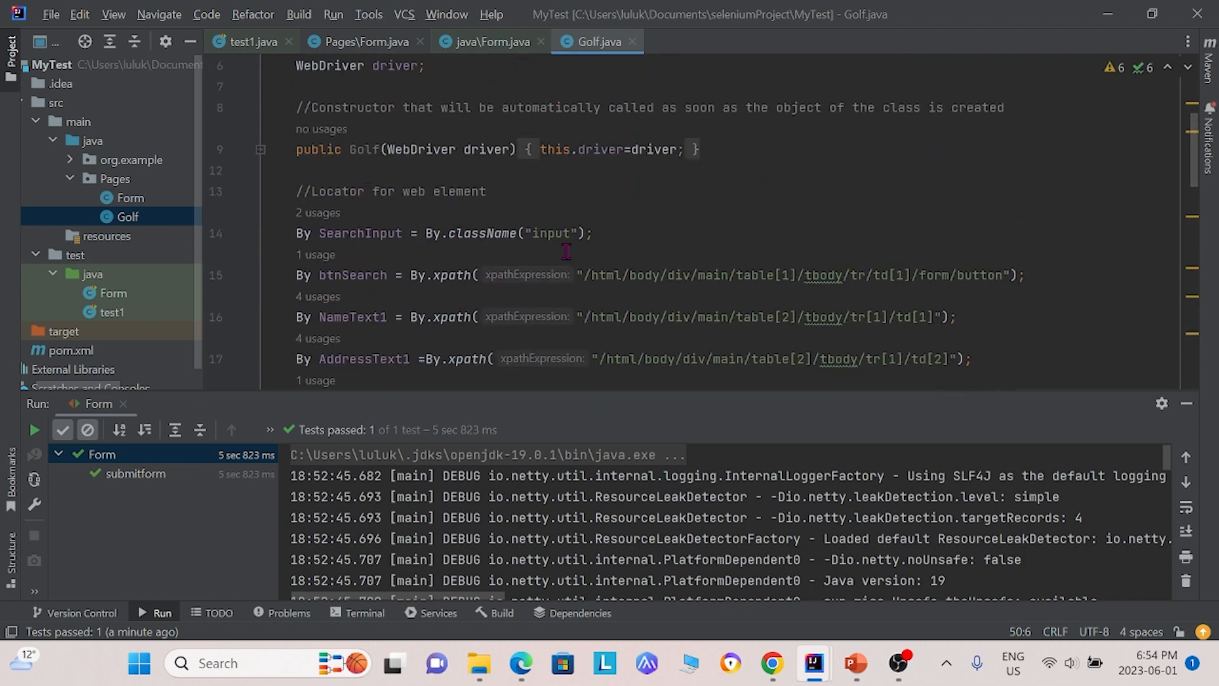
scroll(down, 3)
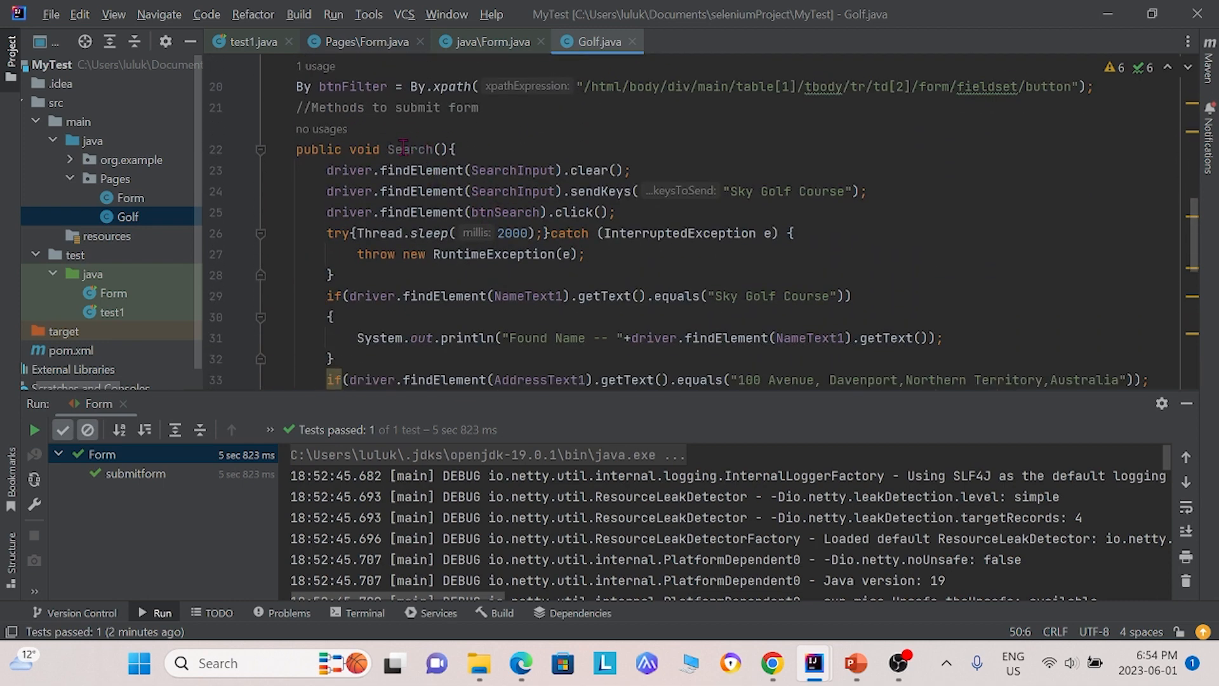
scroll(down, 3)
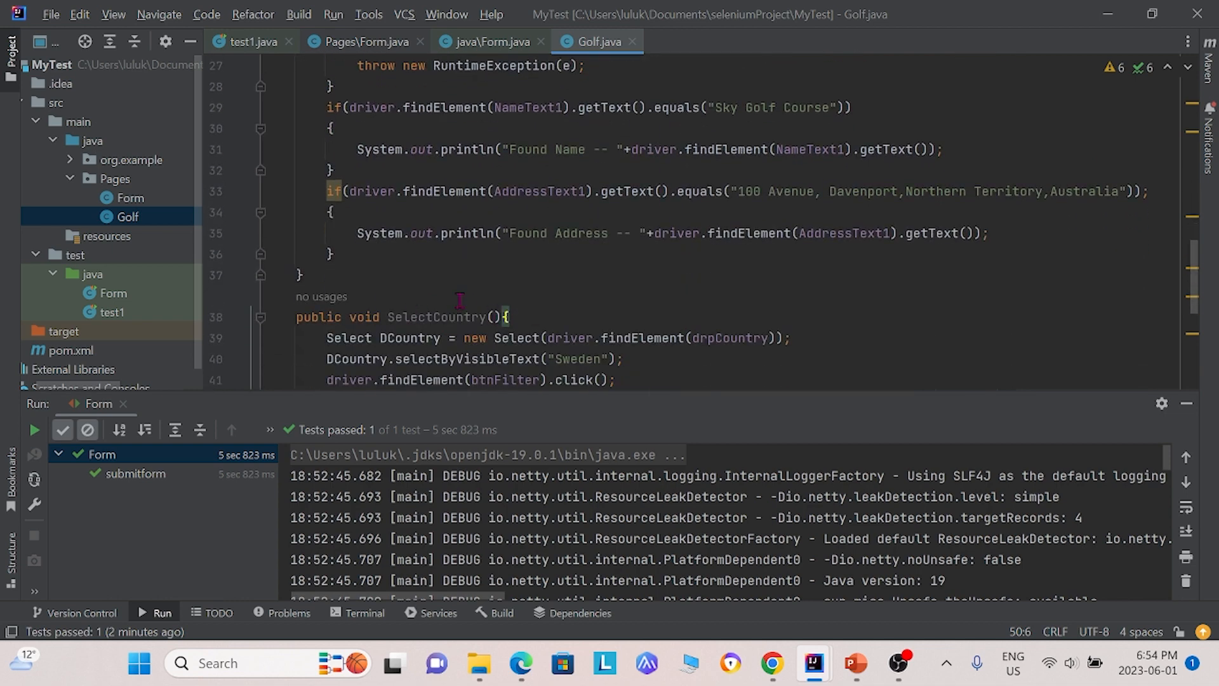
mouse_move(510, 297)
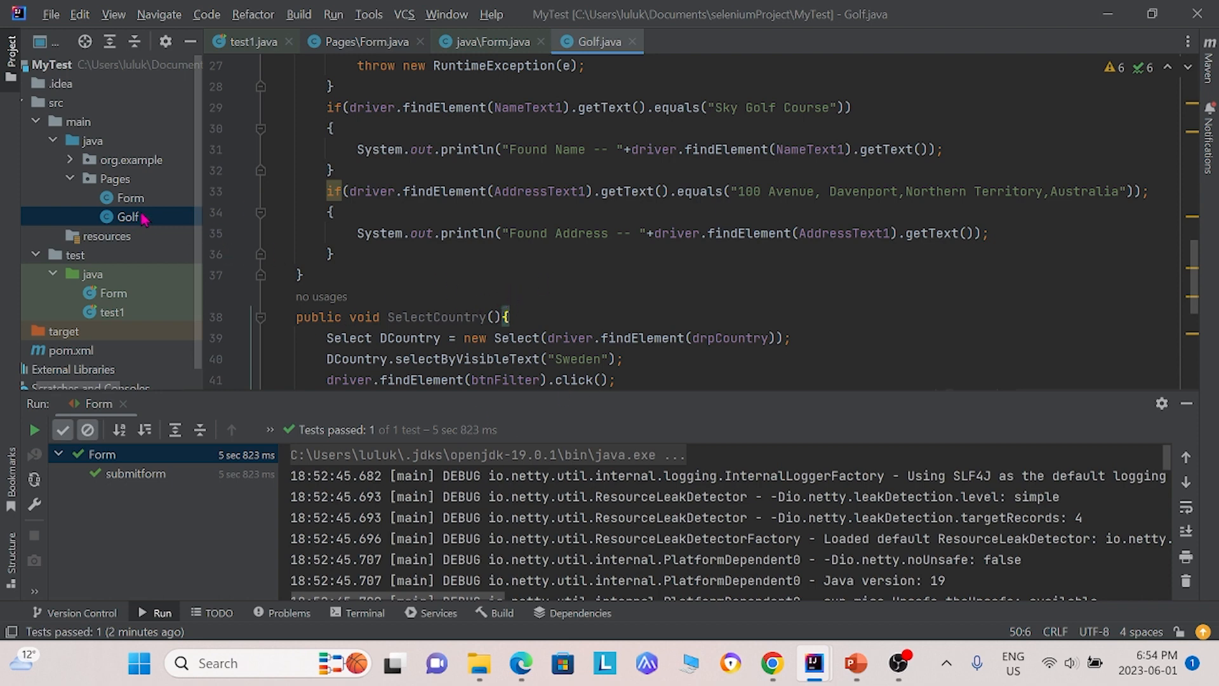
mouse_move(164, 467)
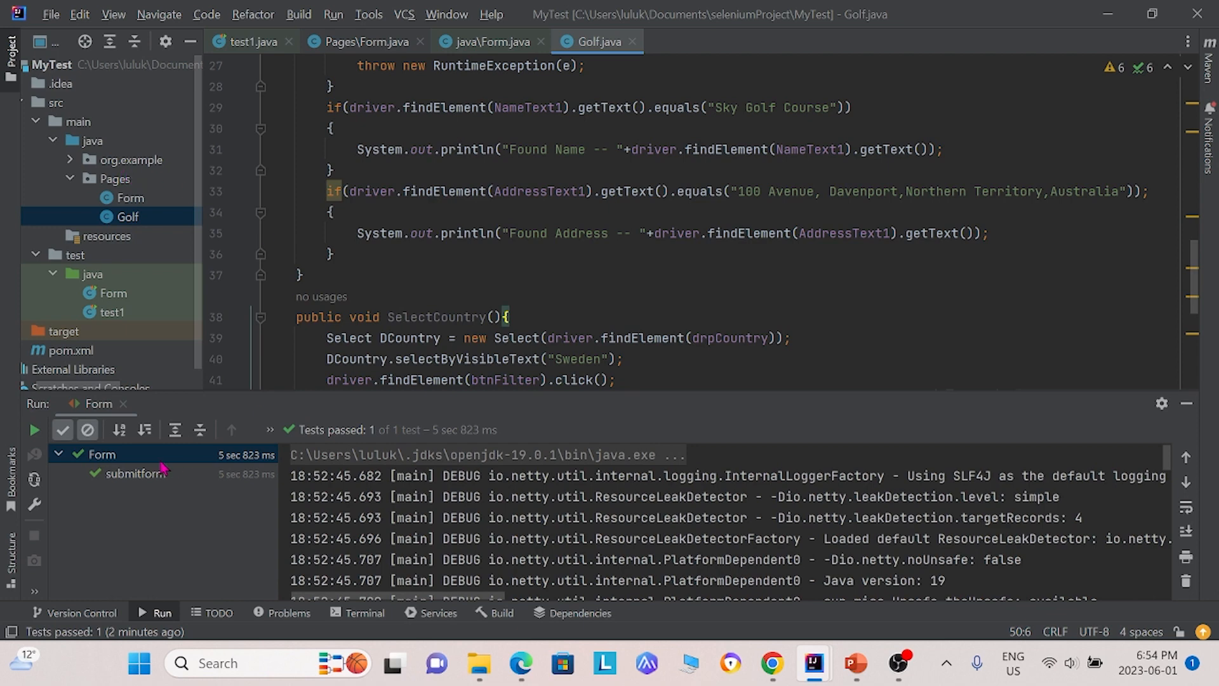
Step: Add a Golf class to src/test/java with JUnit and Selenium Chrome imports
click(90, 274)
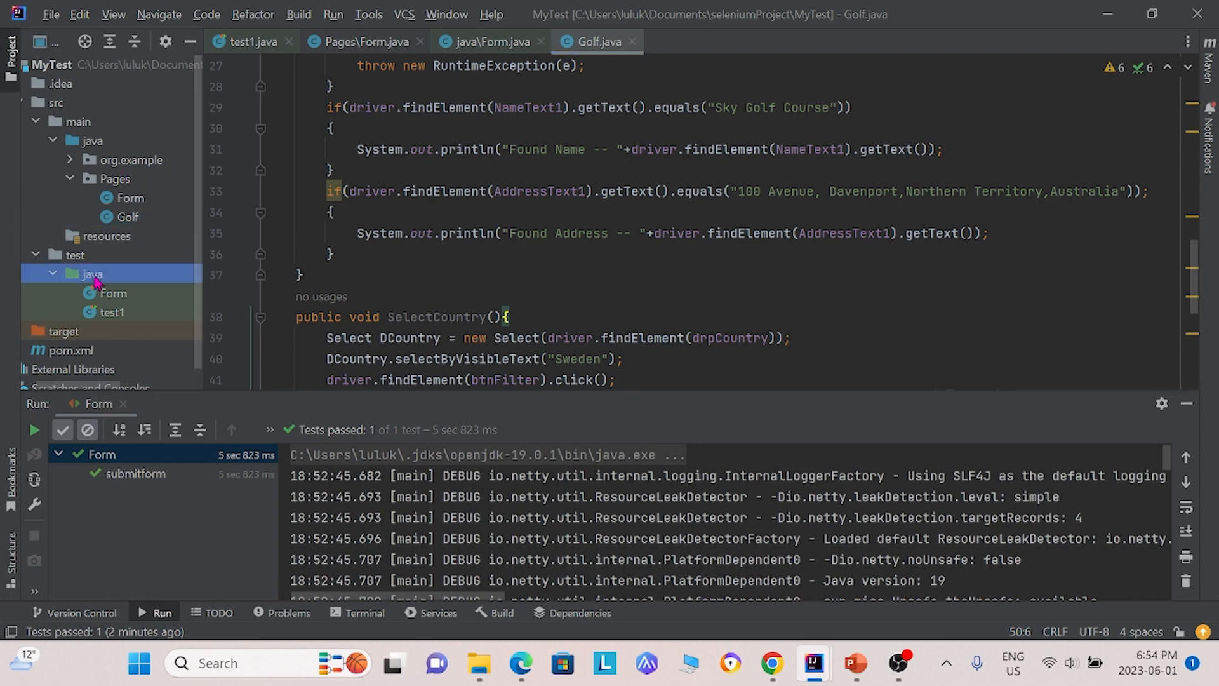
right_click(91, 274)
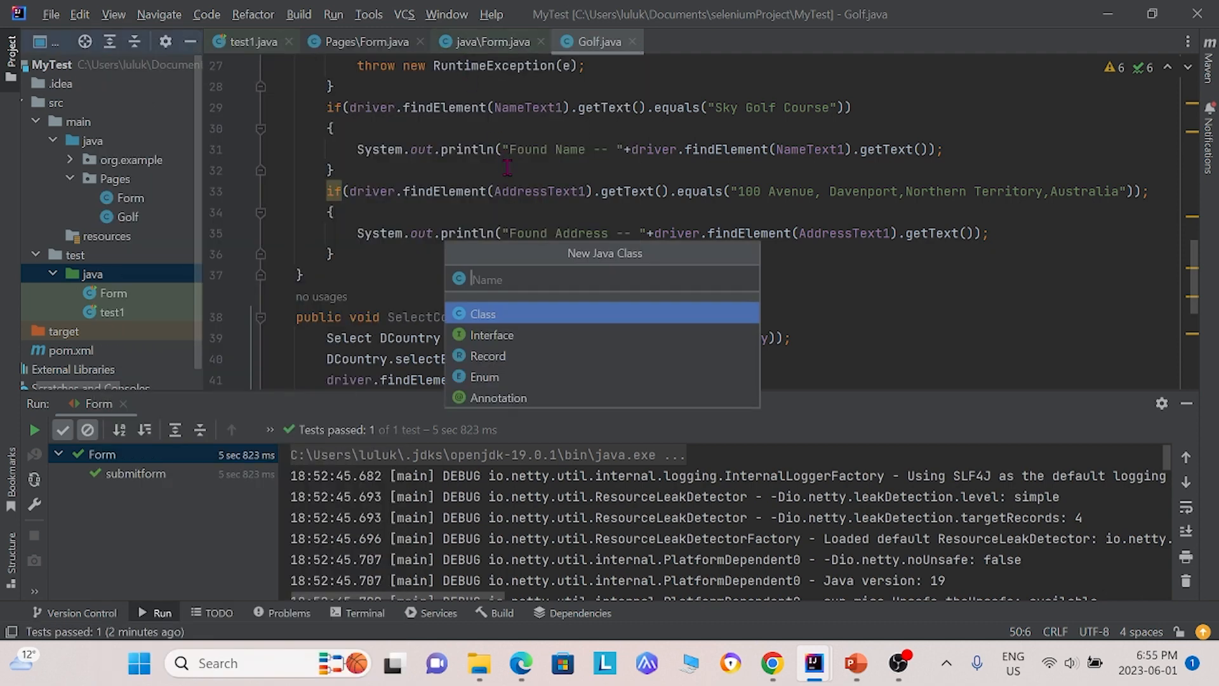
text(Golf)
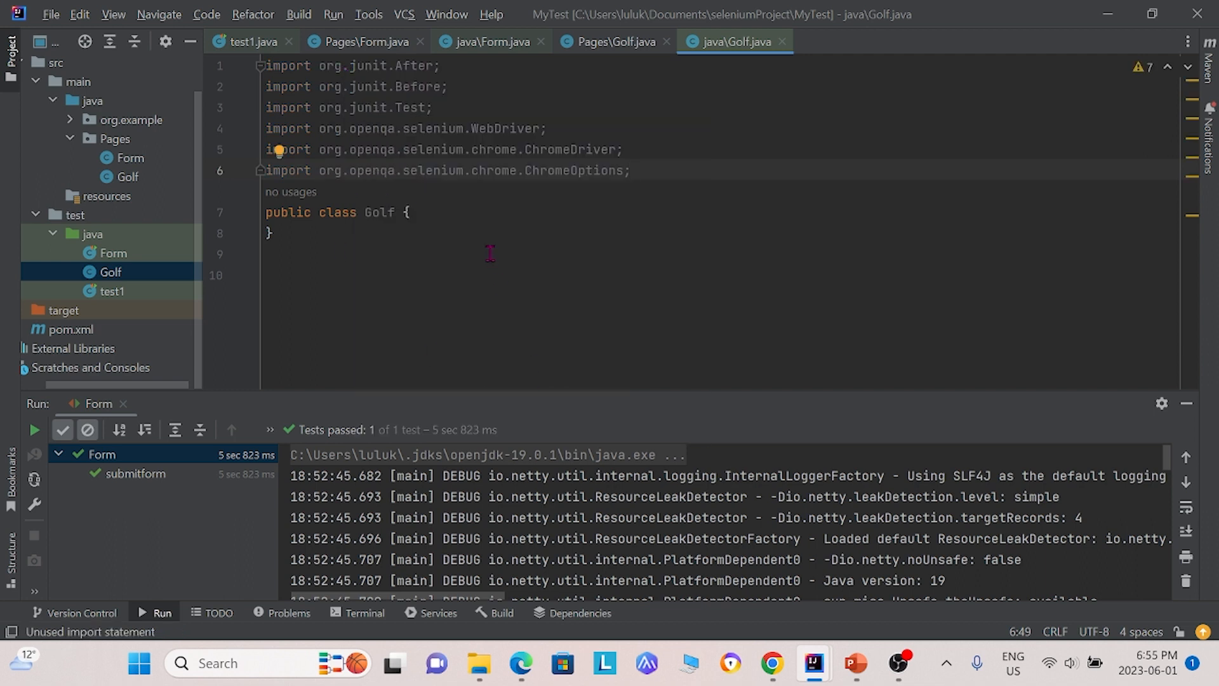
mouse_move(492, 266)
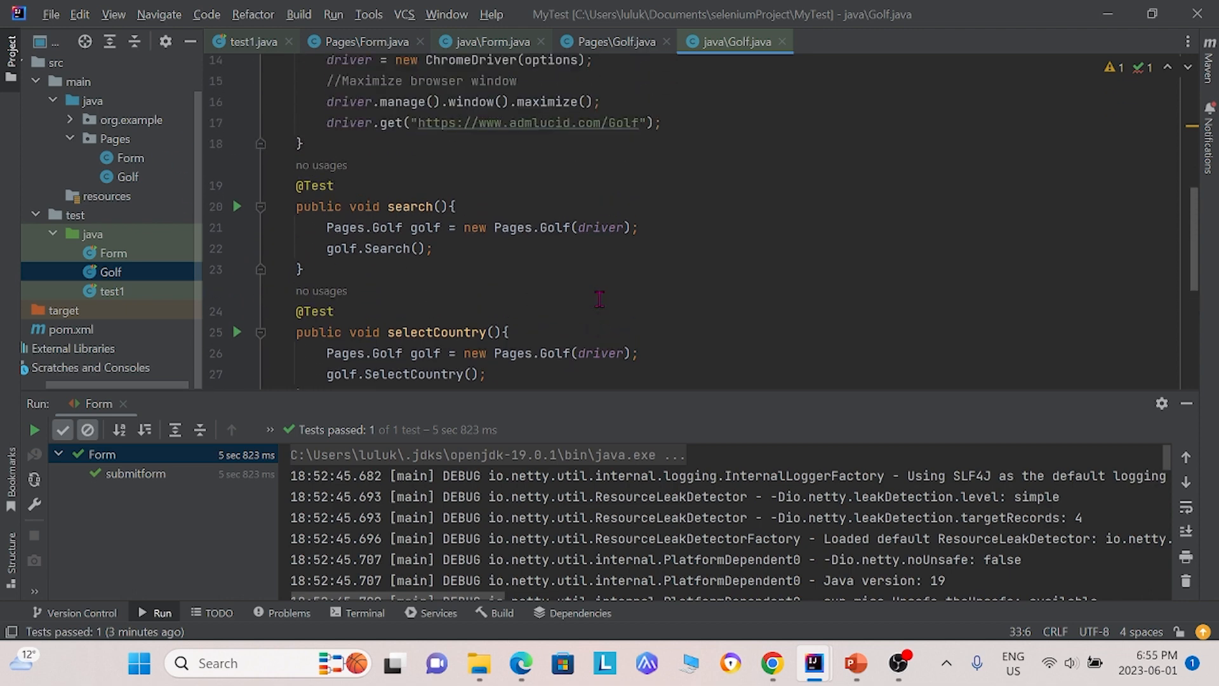
Step: Write Chrome setup loading admlucid.com/Golf and search() and selectCountry() tests using Pages.Golf
scroll(down, 3)
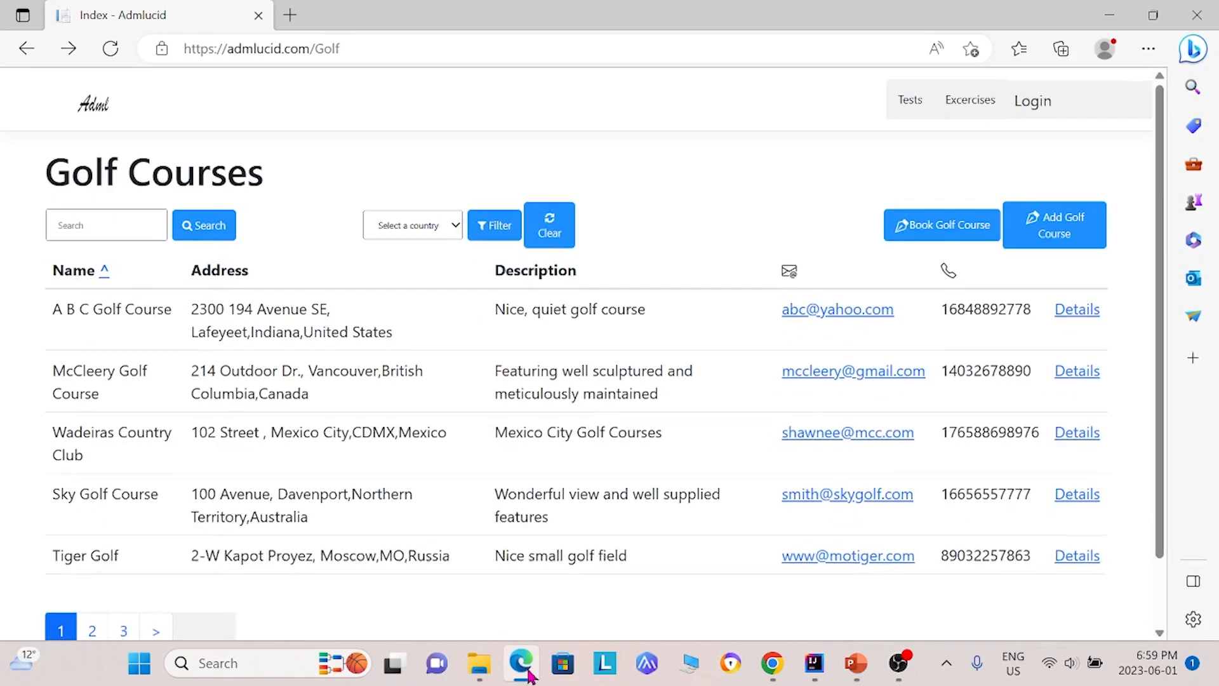
mouse_move(325, 365)
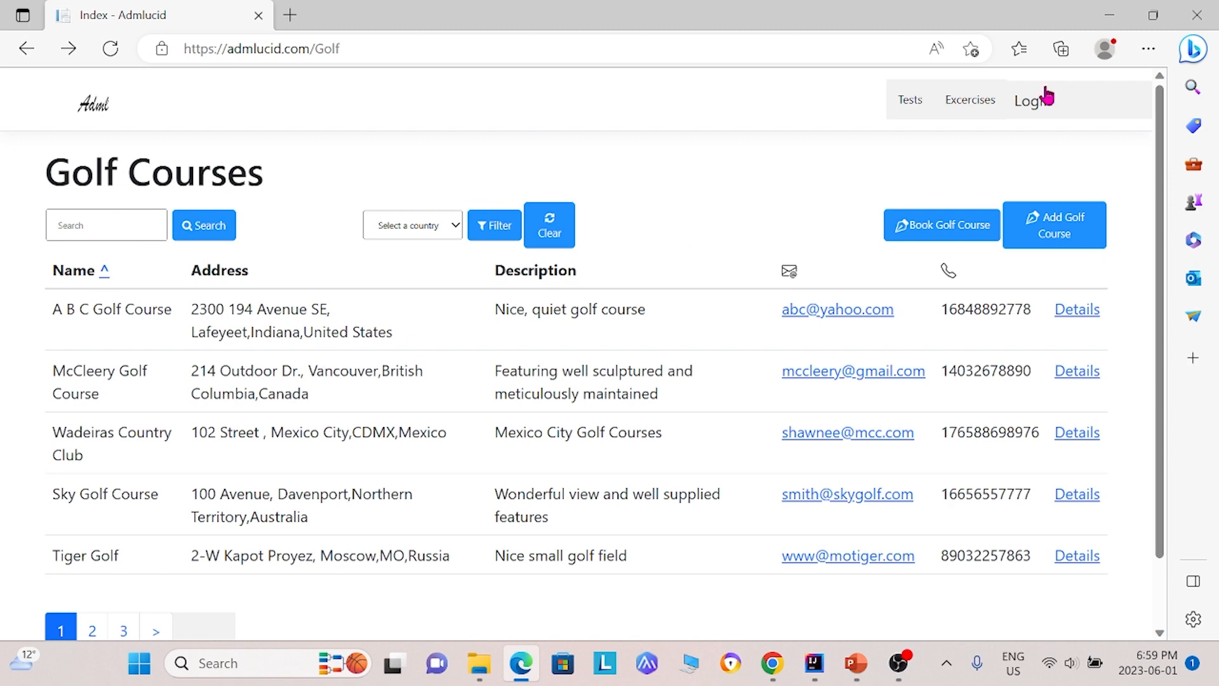
mouse_move(941, 225)
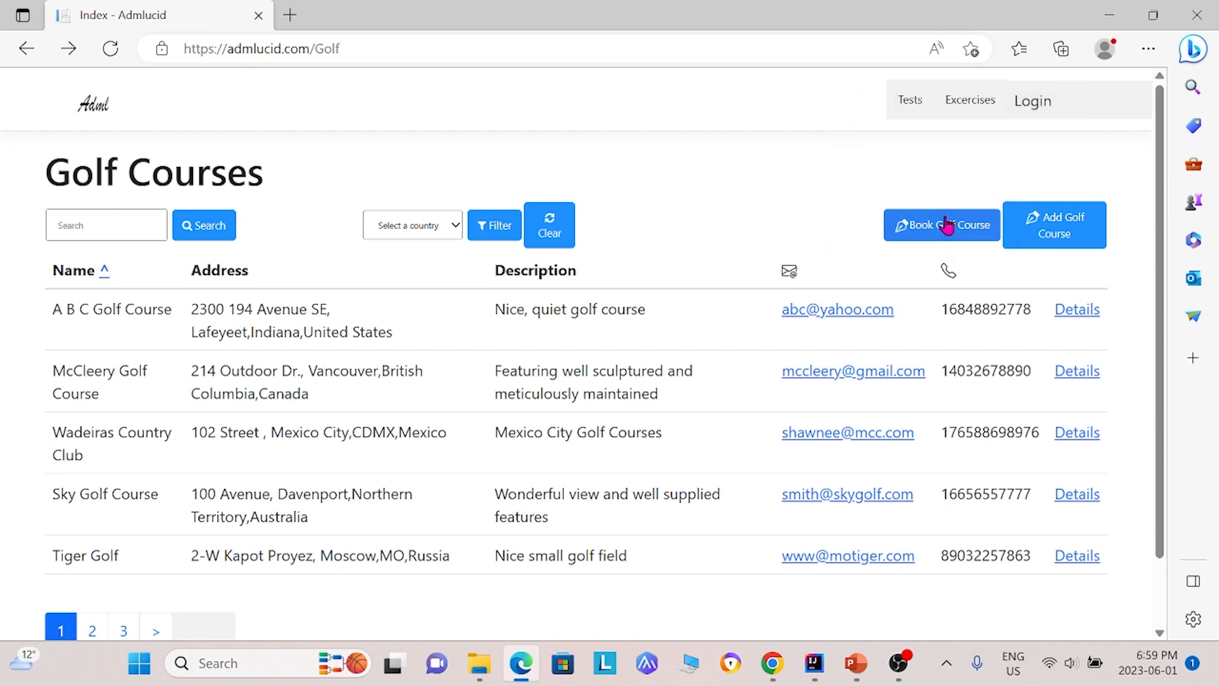
mouse_move(941, 224)
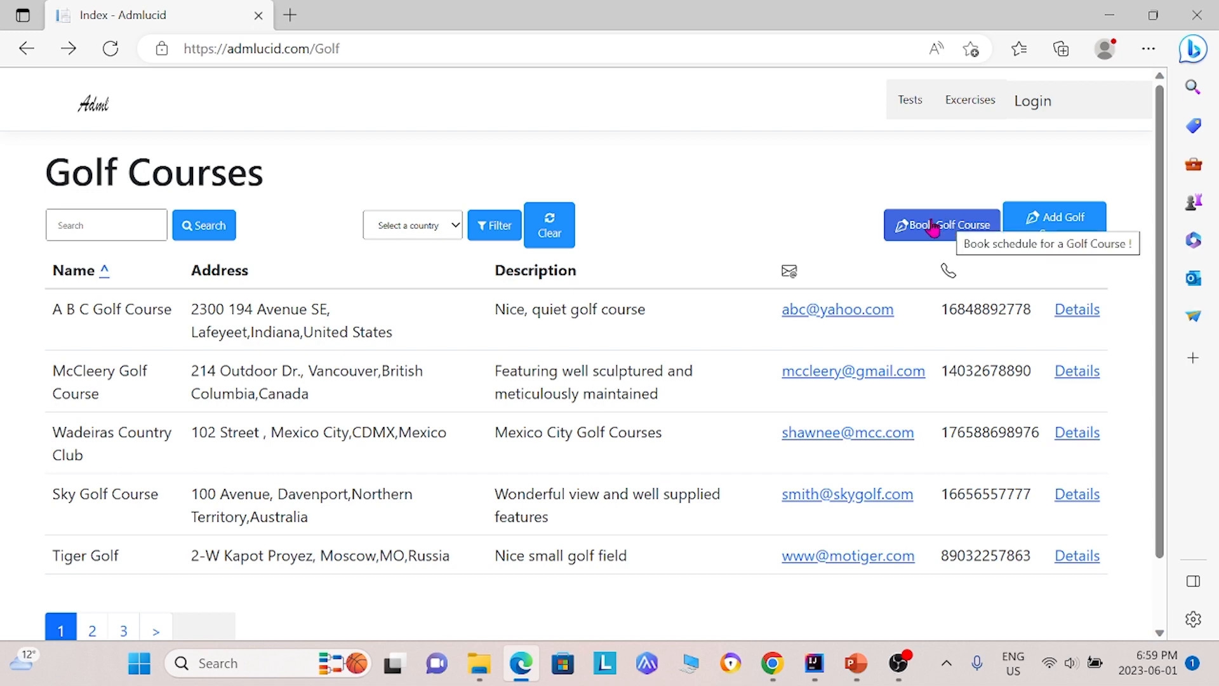
Step: Open the Book Golf Course form in Edge and browse its Golf Course dropdown
click(941, 225)
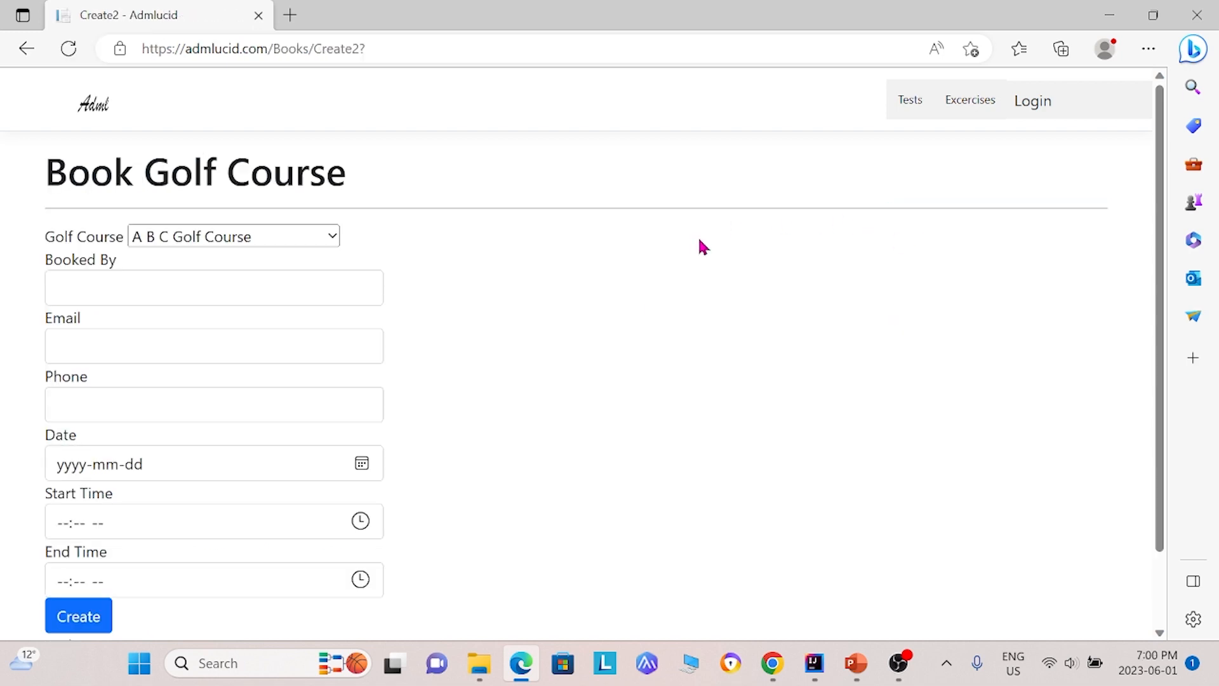
click(233, 236)
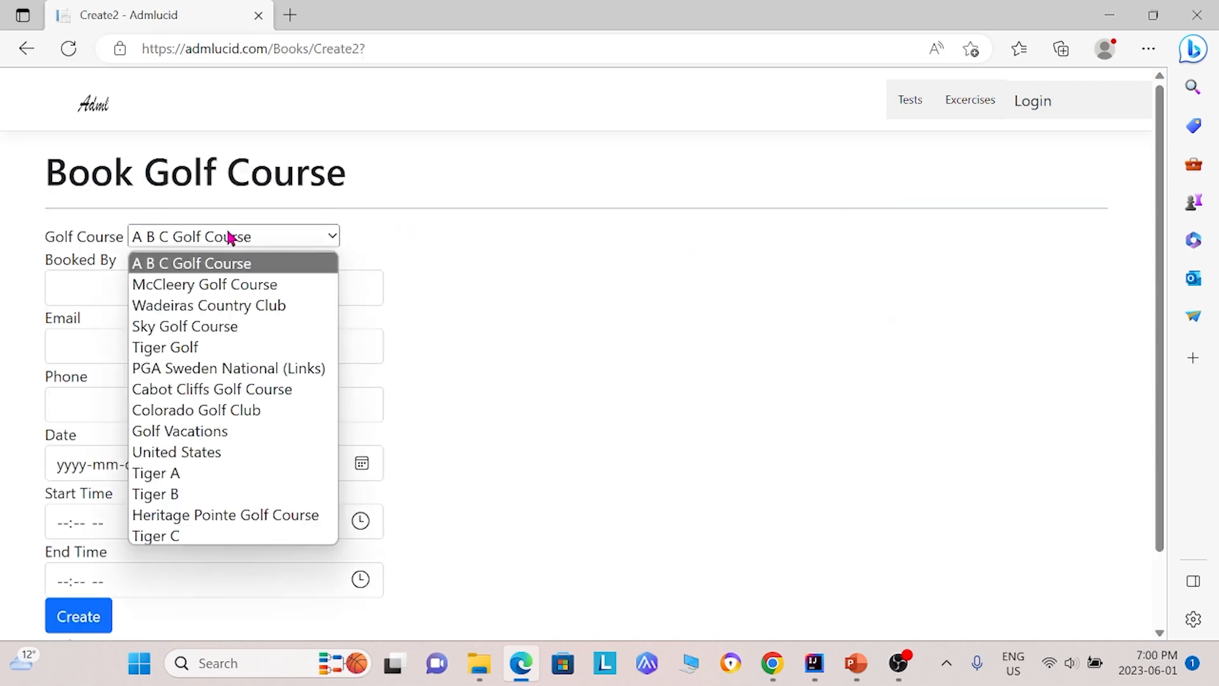
click(165, 347)
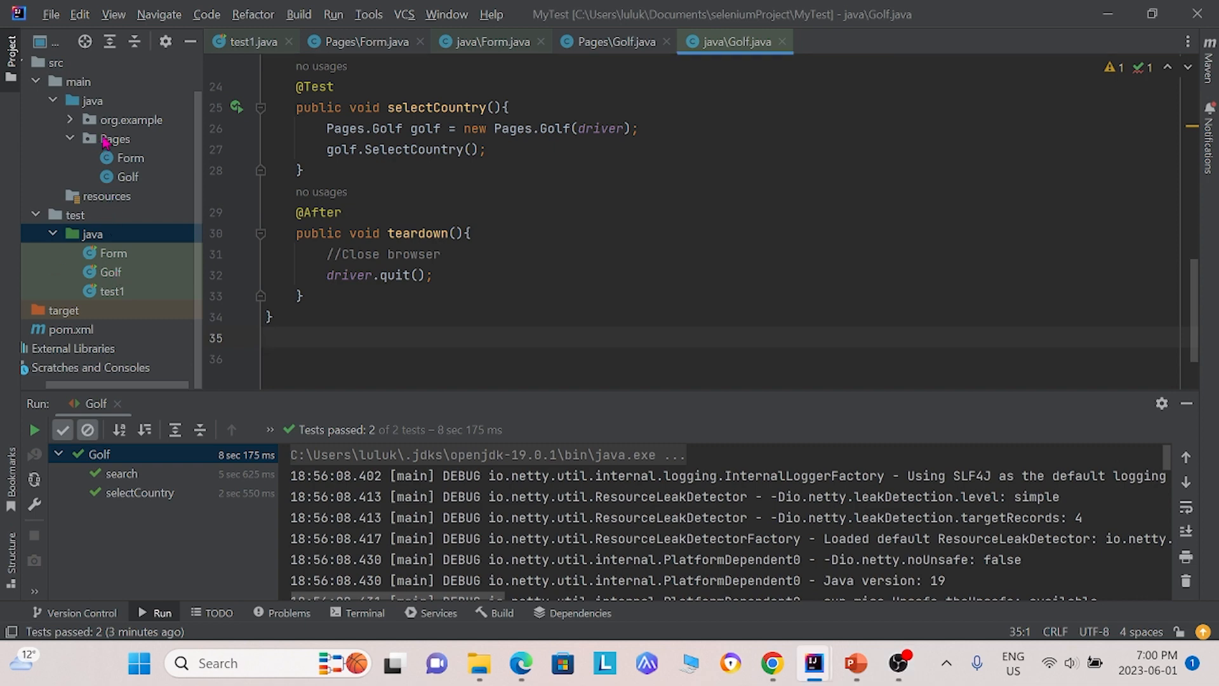
Step: Create a Booking class in Pages with constructor, form locators and a btnCreate-clicking method
right_click(117, 139)
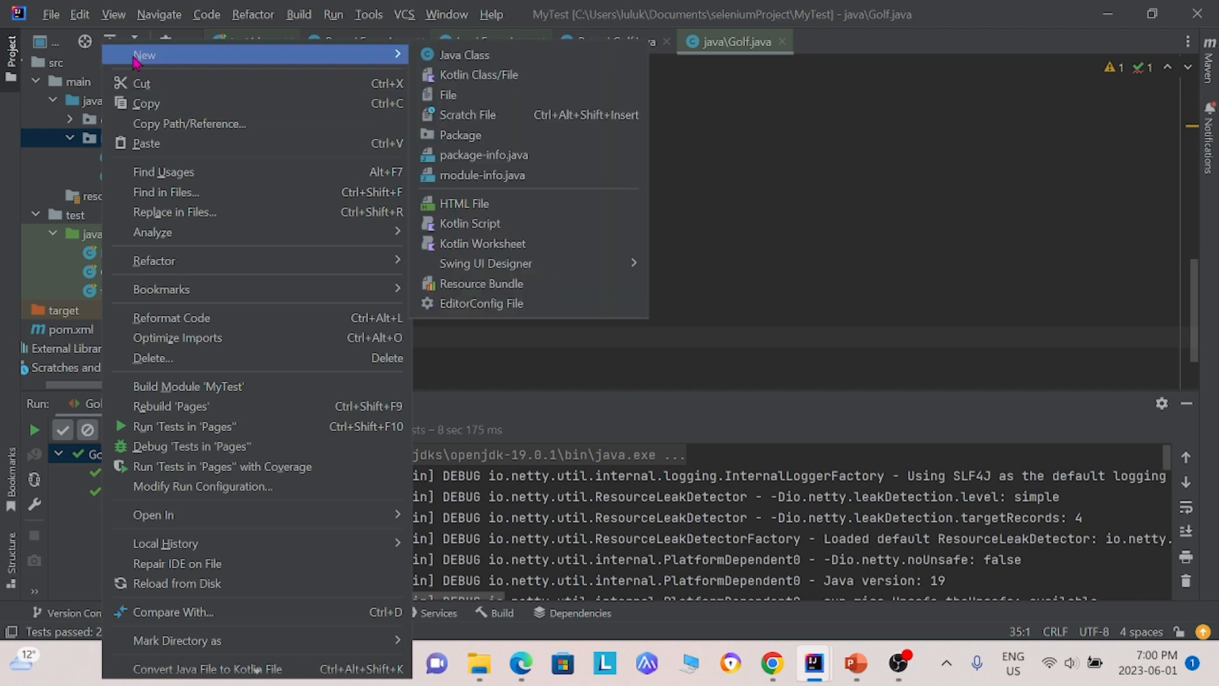
mouse_move(358, 63)
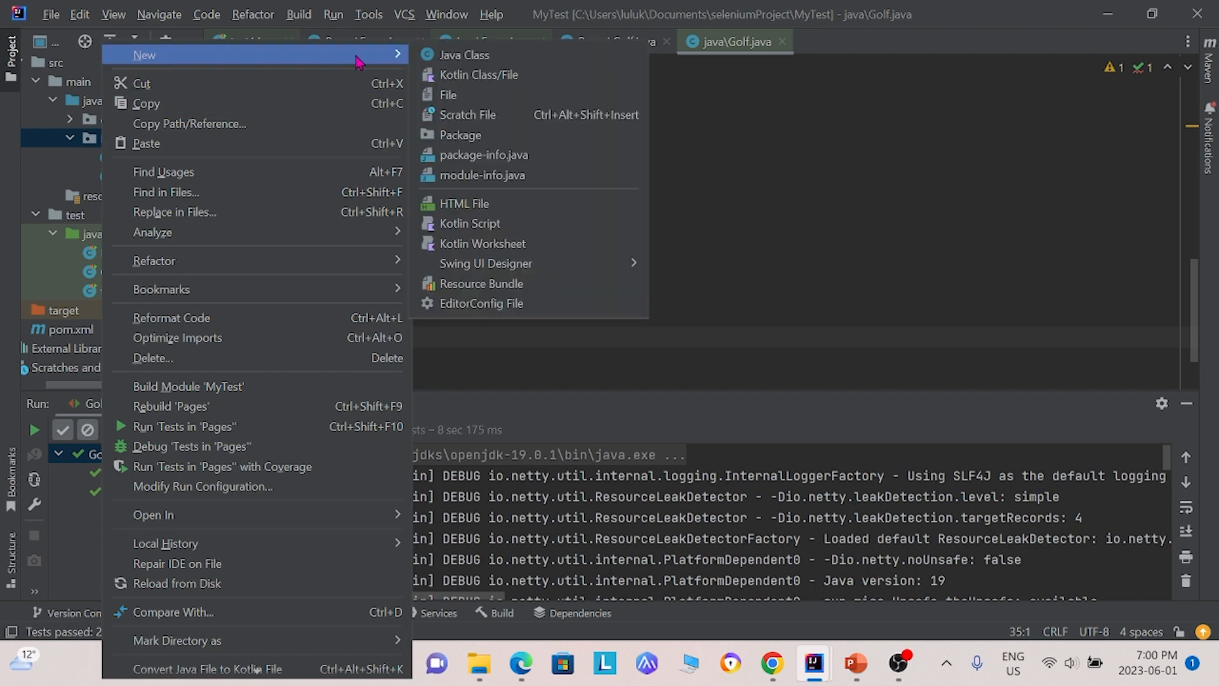
click(464, 54)
text(Booc)
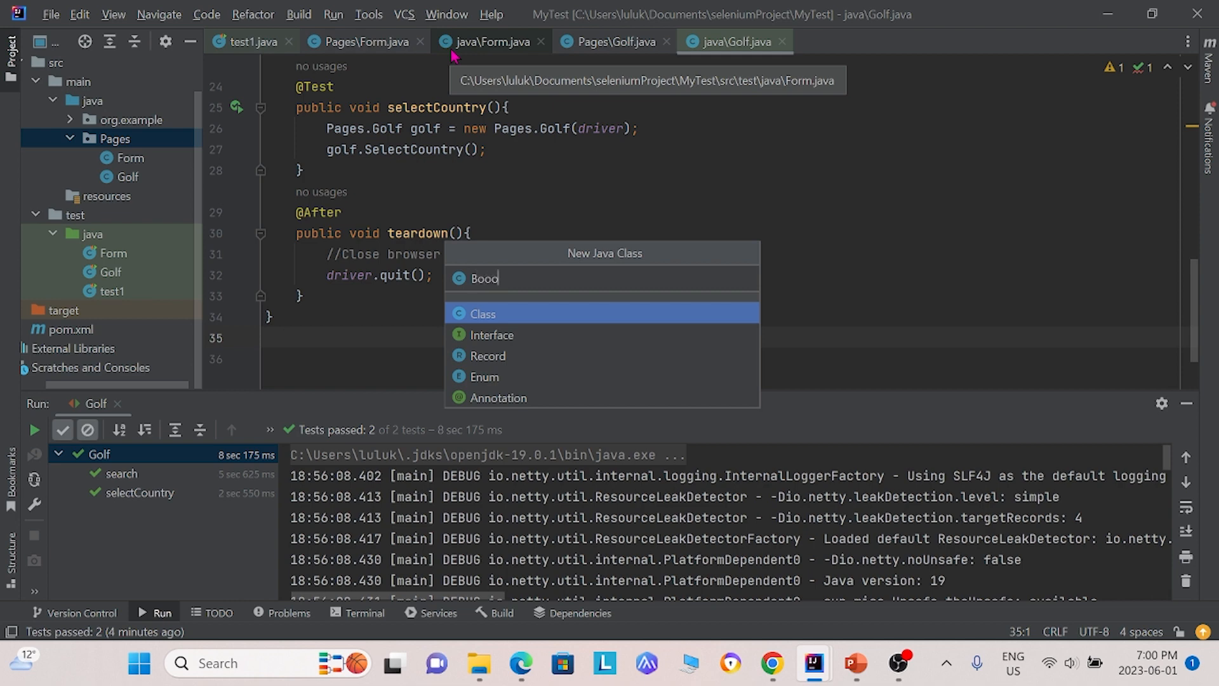
key(Enter)
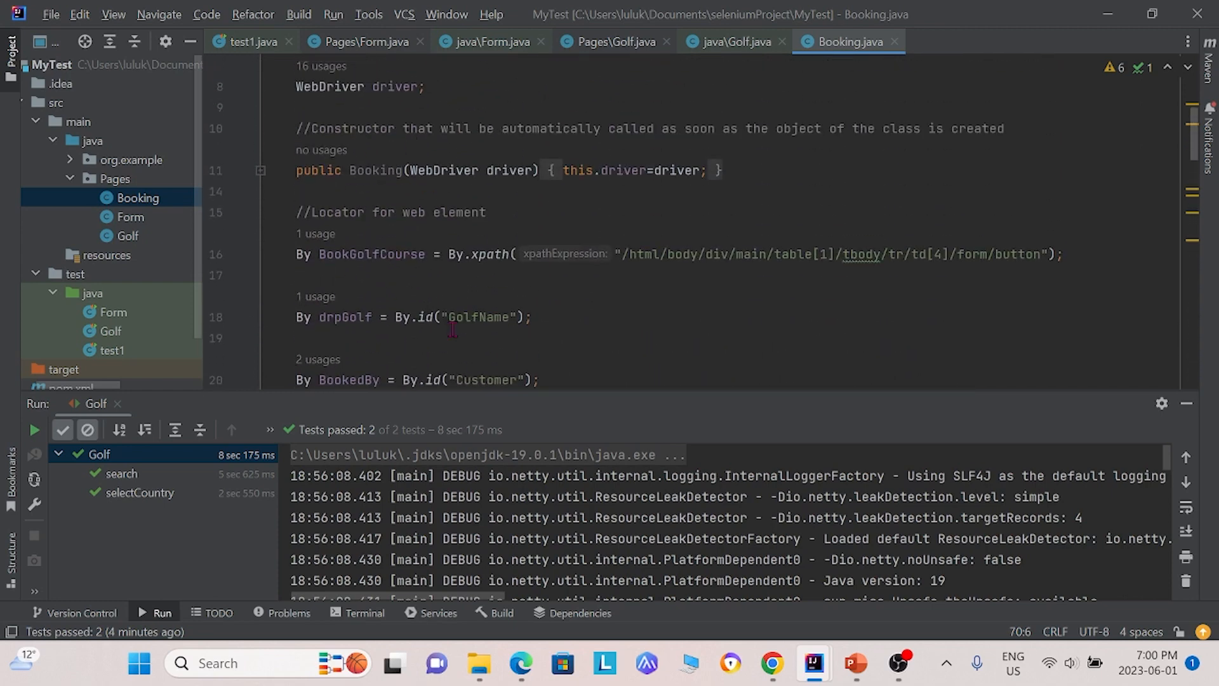
scroll(down, 3)
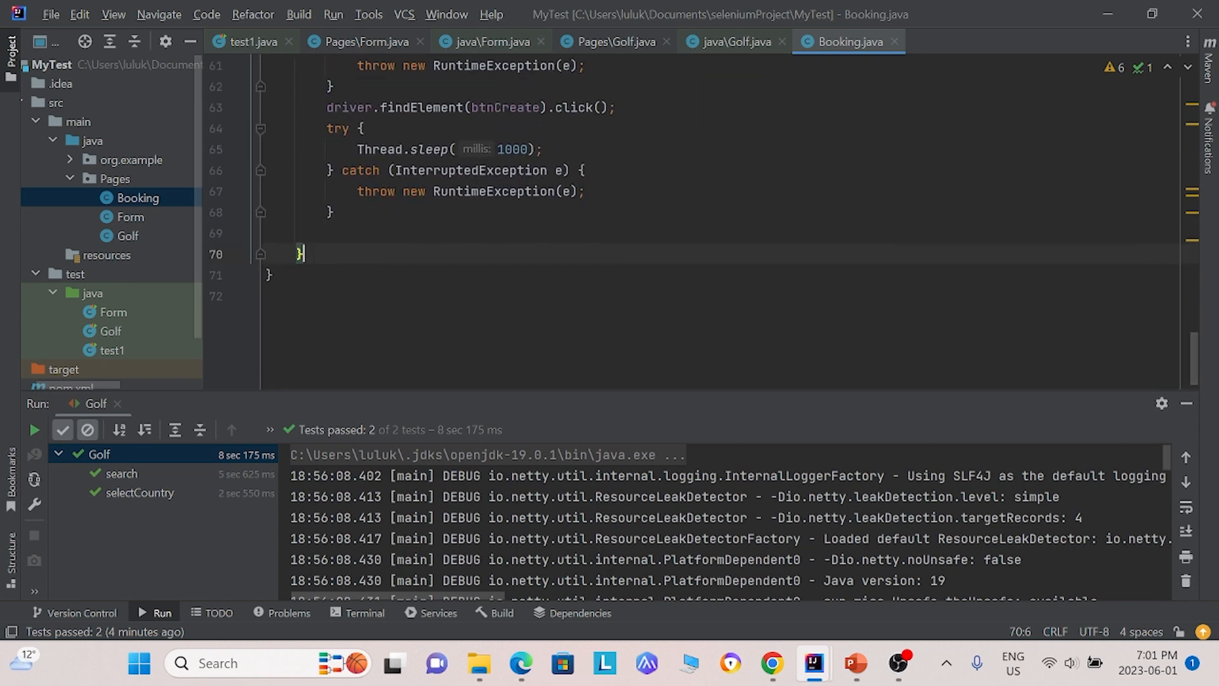
Step: Create a Booking Java class under test/java with Chrome setup, a bookGolf test, and teardown
click(92, 293)
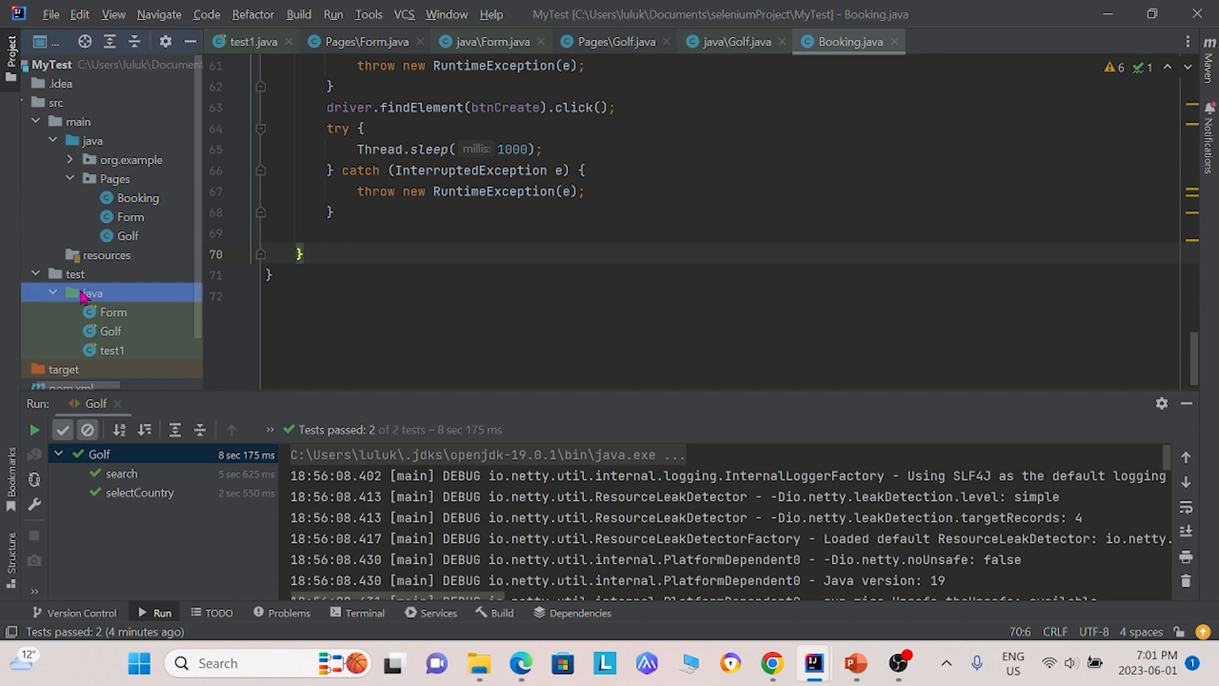
right_click(91, 294)
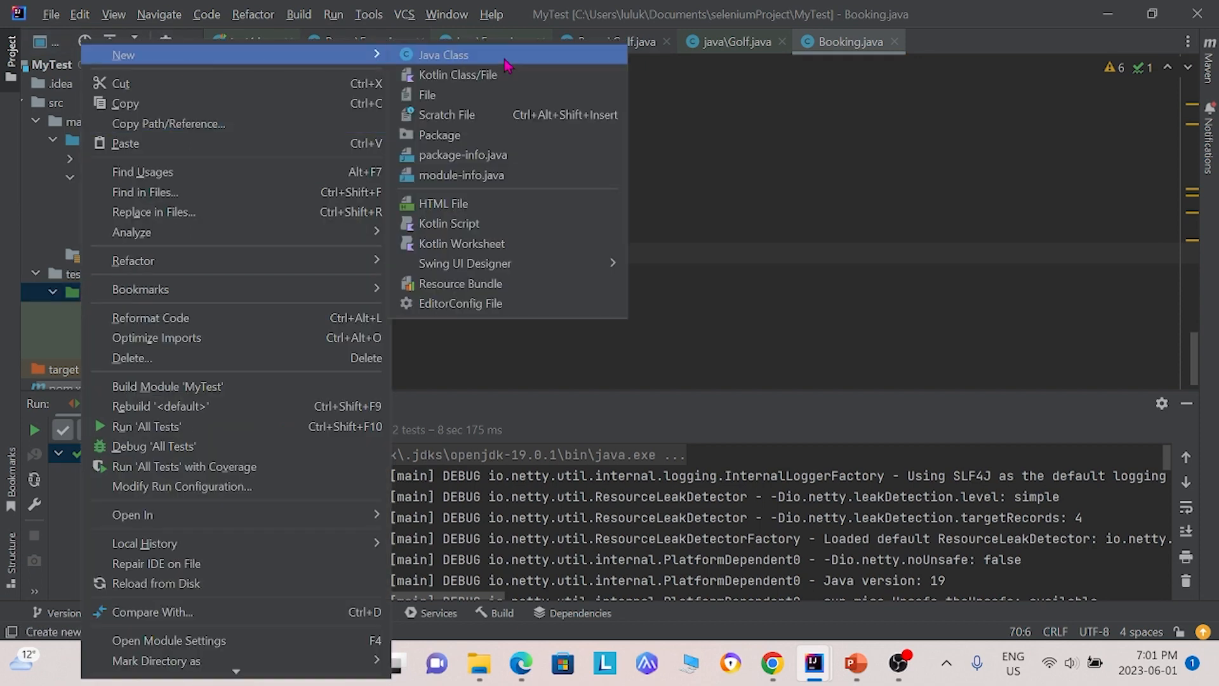
click(443, 55)
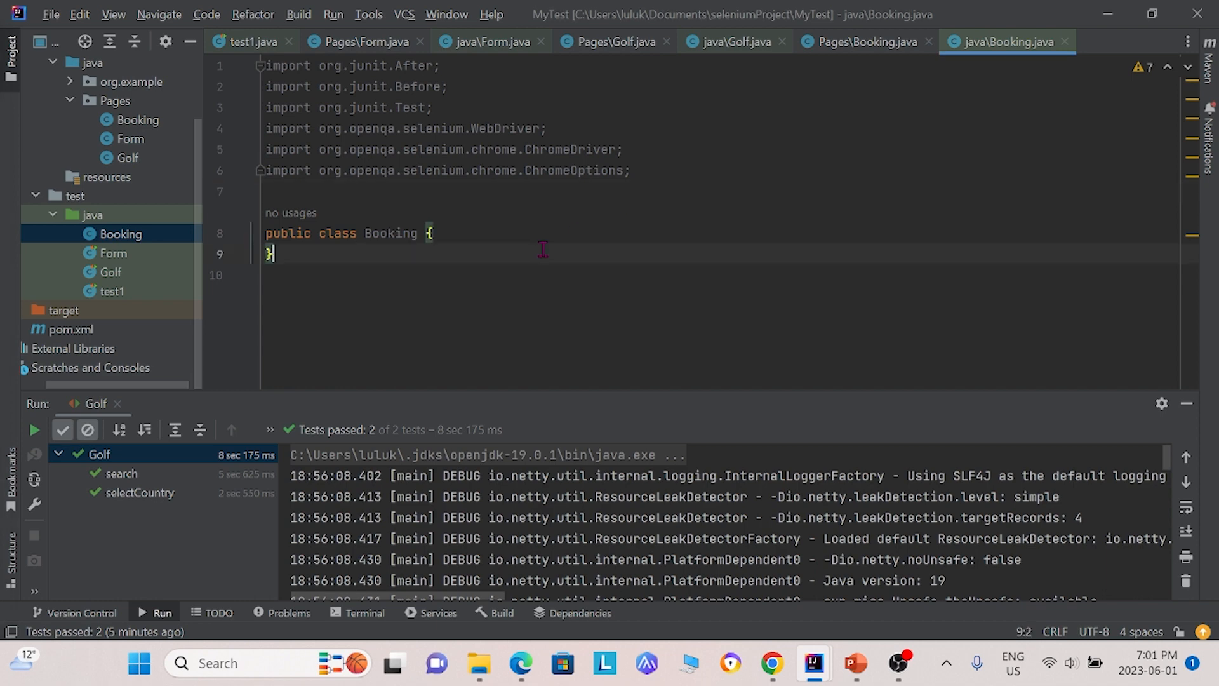
click(433, 233)
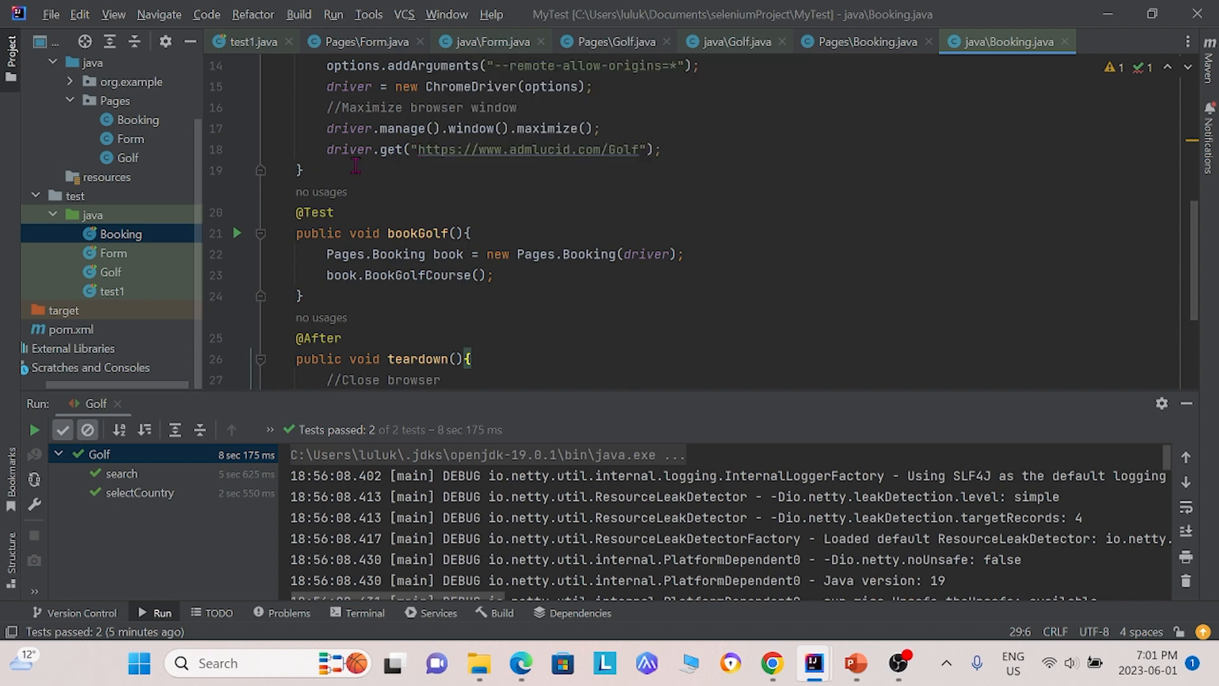
mouse_move(70, 226)
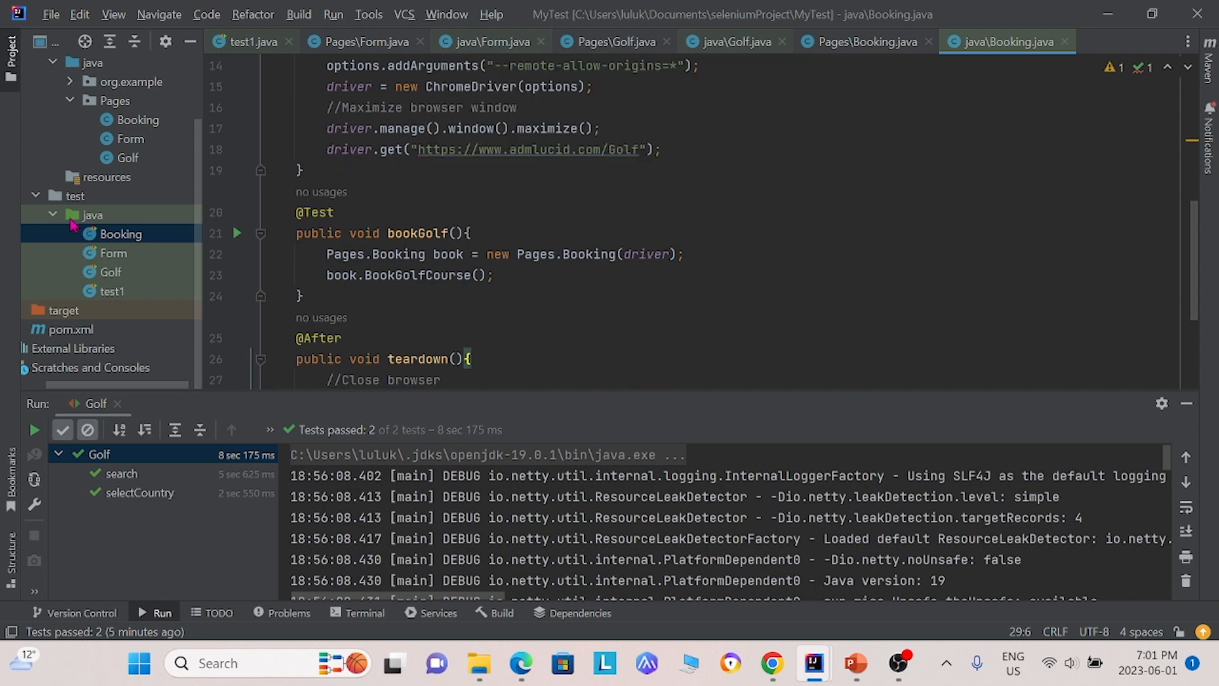
mouse_move(144, 292)
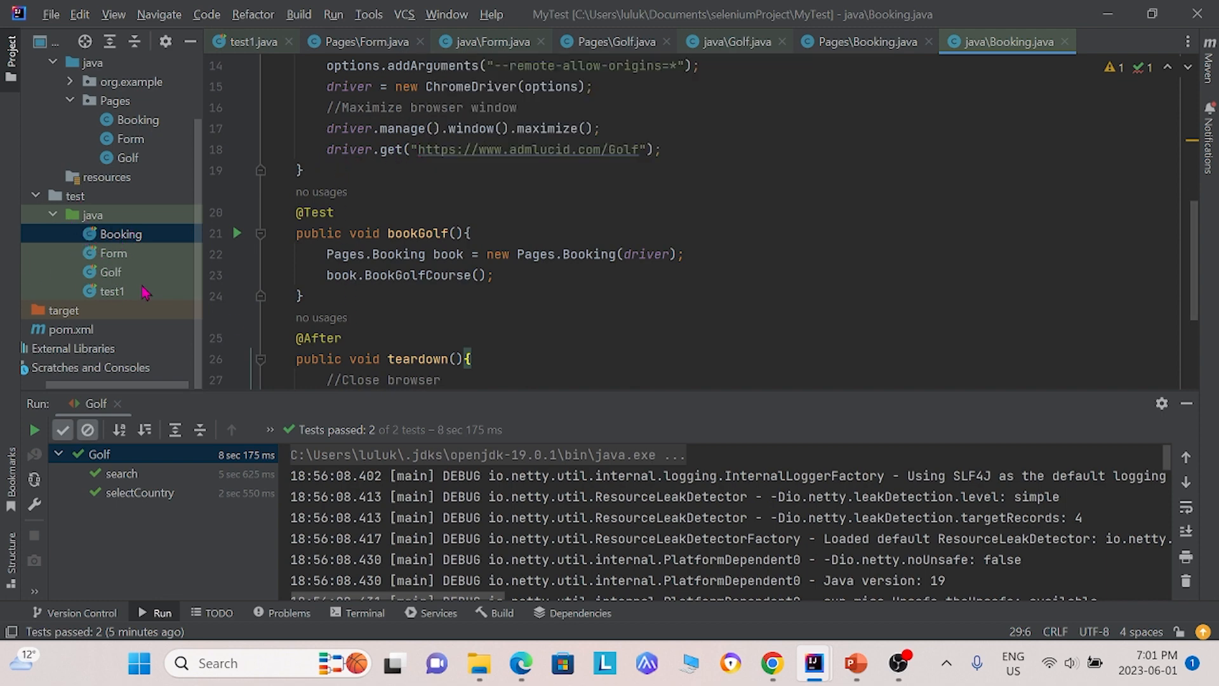
Step: Run 'All Tests' from the test java folder's context menu
right_click(92, 215)
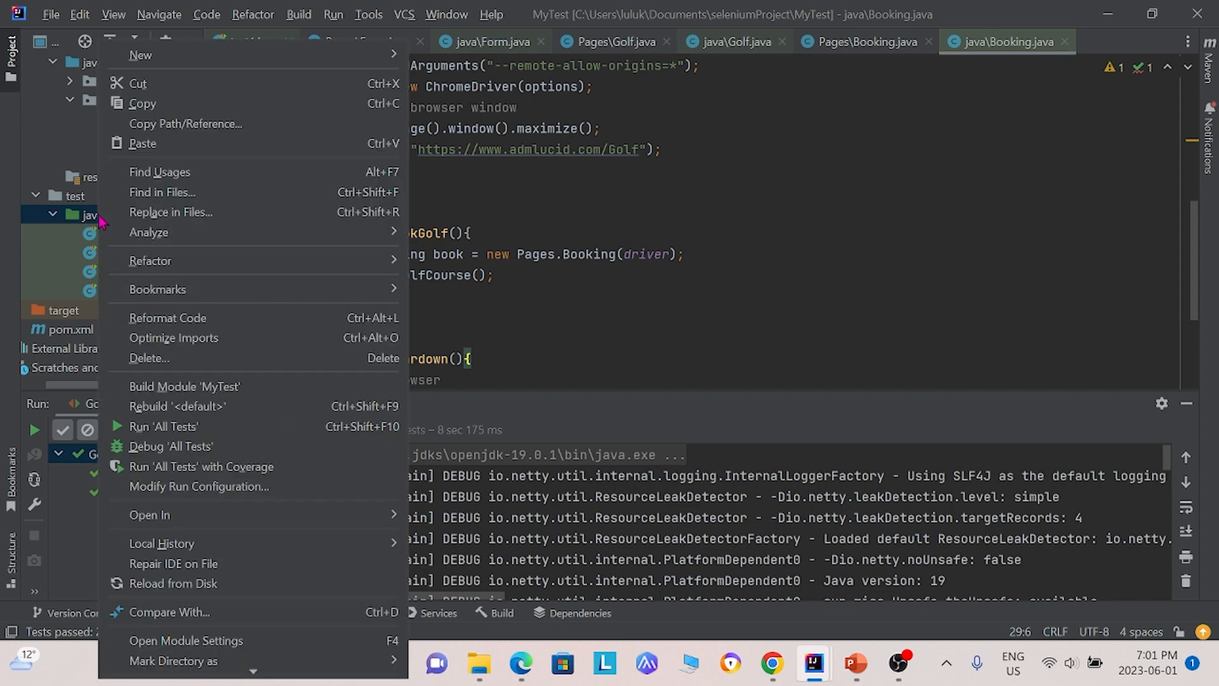
mouse_move(163, 426)
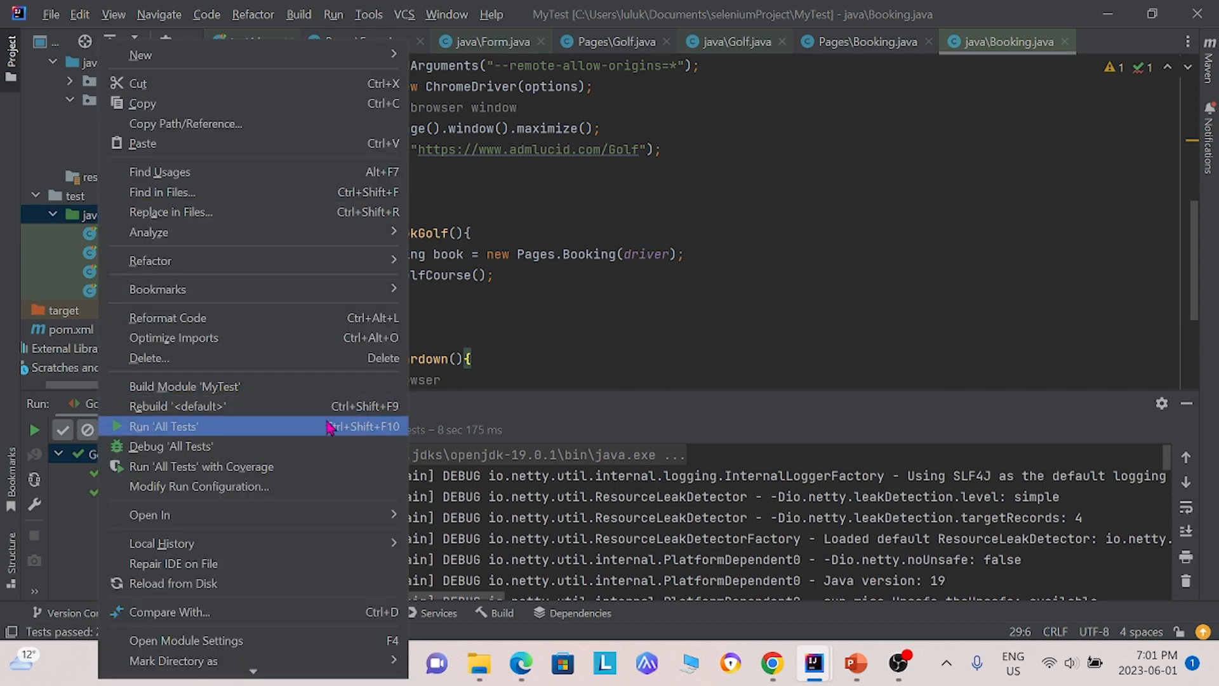
click(163, 426)
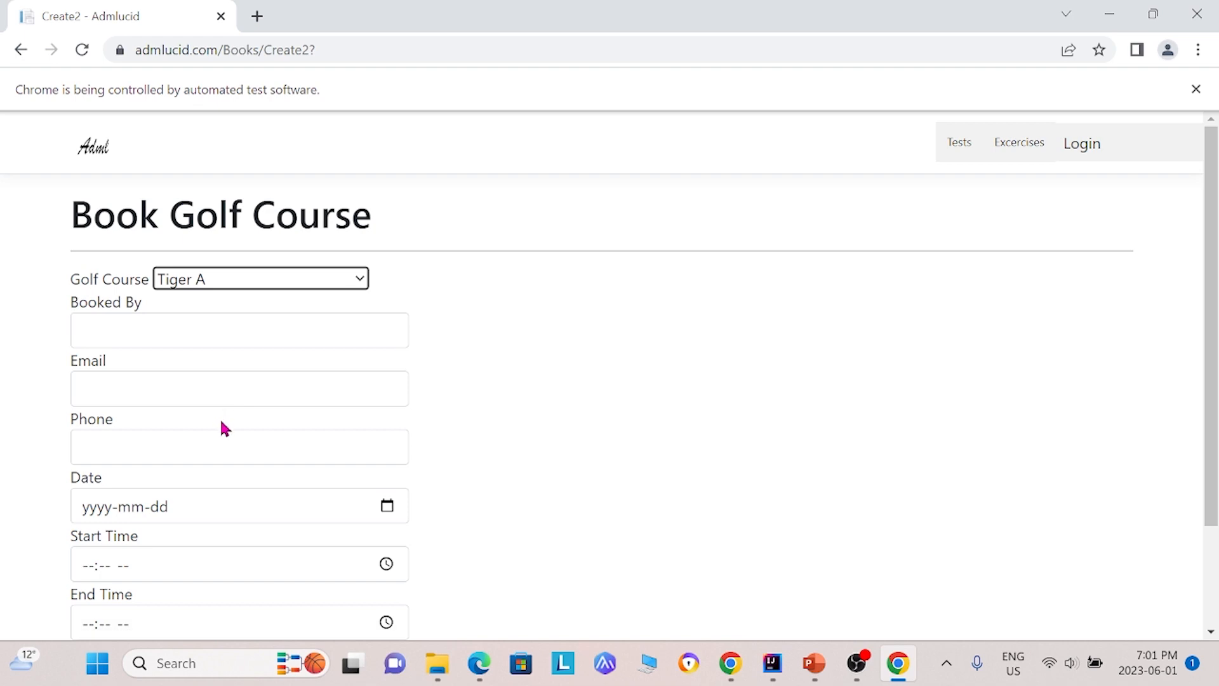
Step: Watch Chrome run the booking and web elements tests until 5 of 5 pass
click(104, 527)
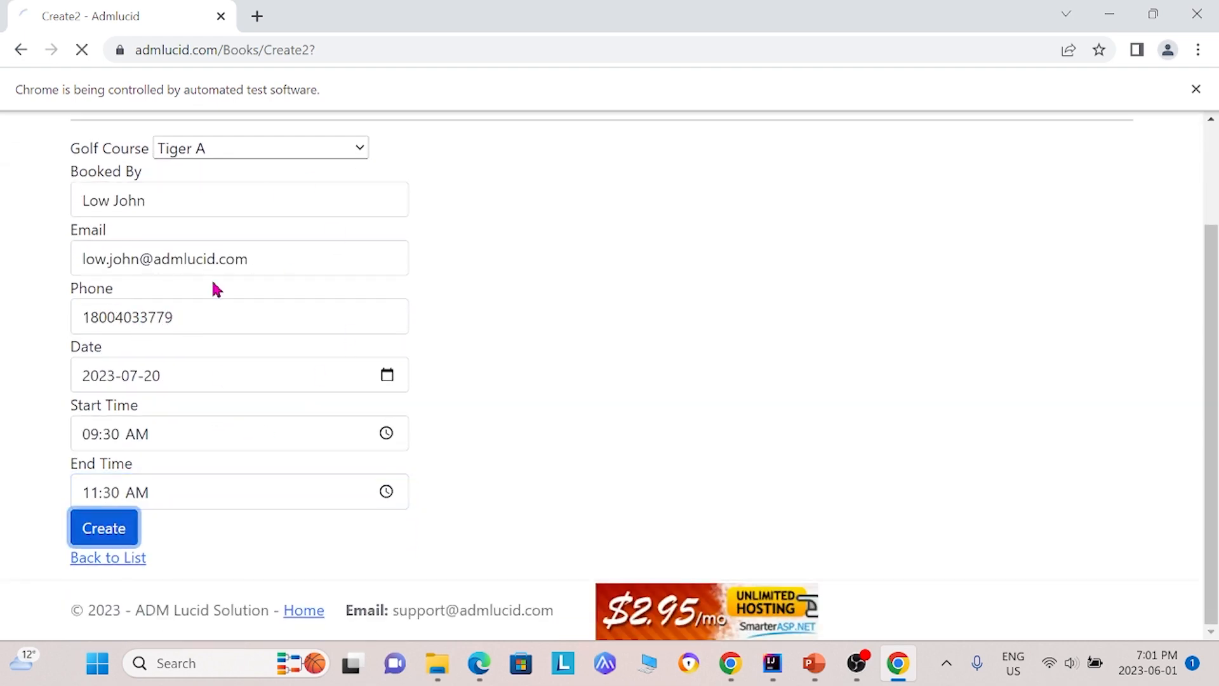
click(103, 527)
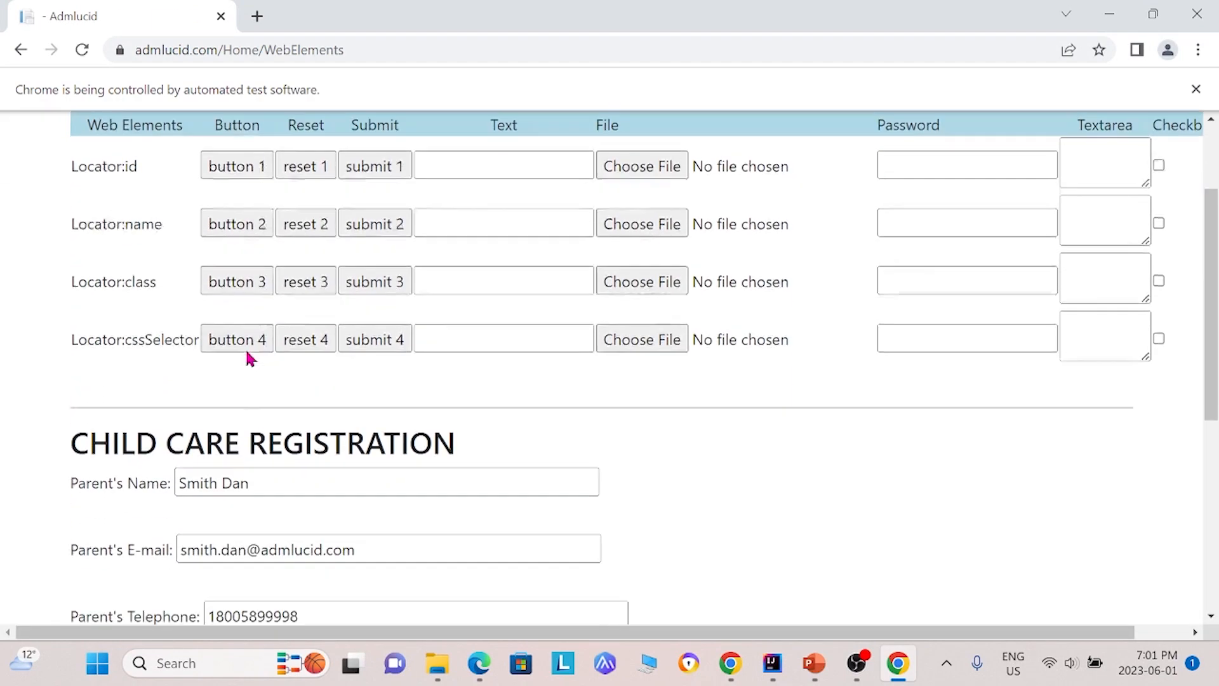
scroll(down, 3)
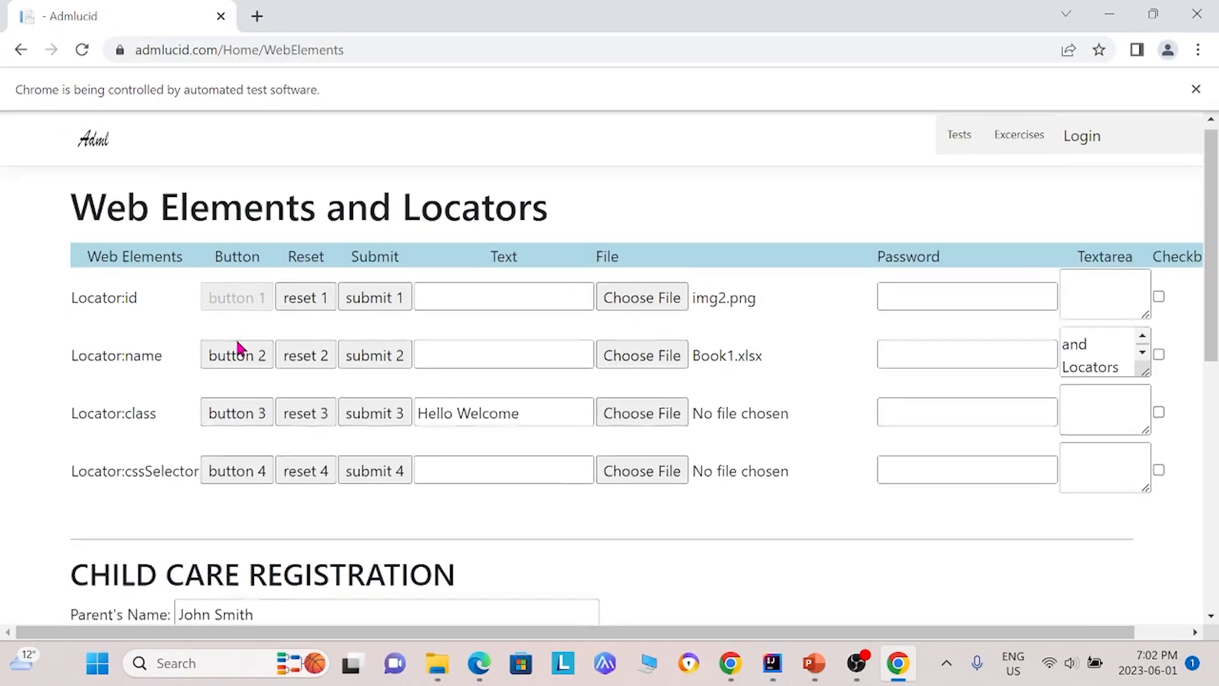
scroll(down, 3)
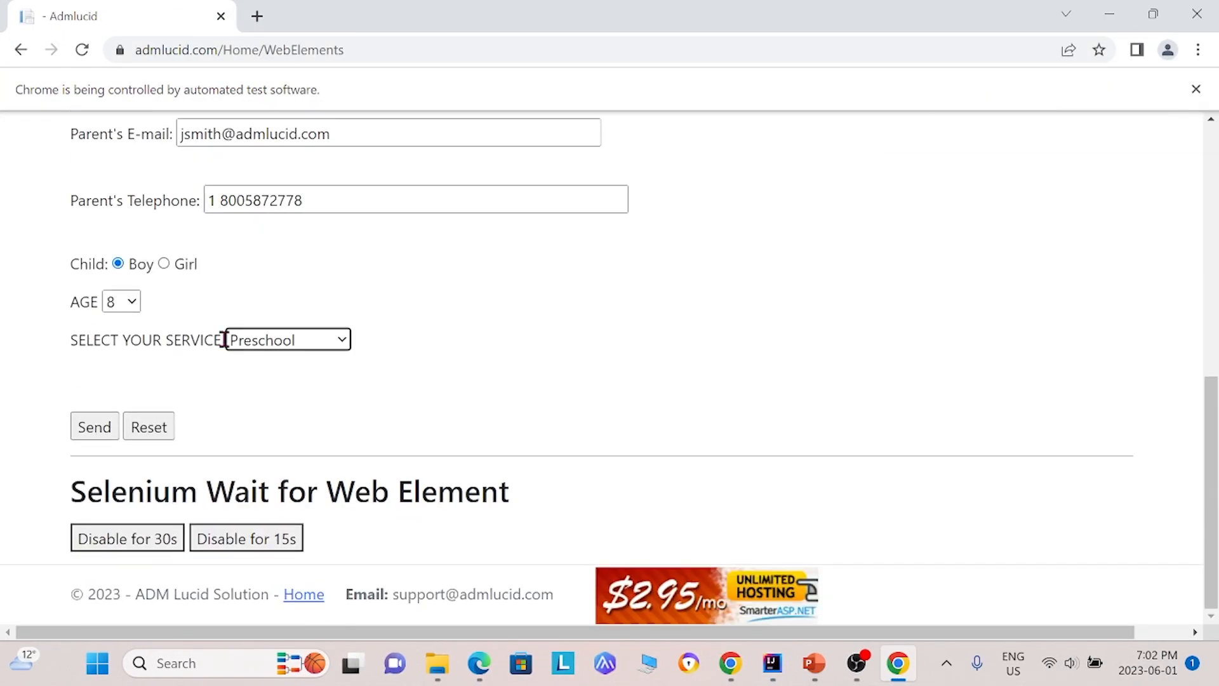
click(93, 426)
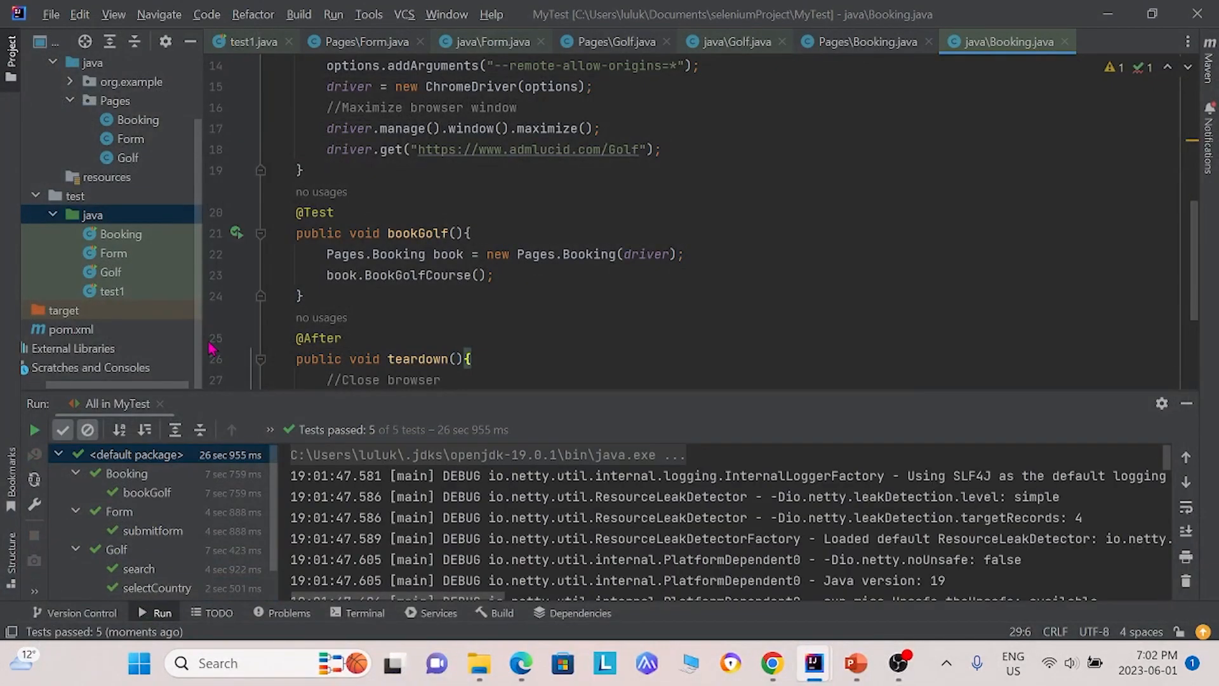
mouse_move(113, 233)
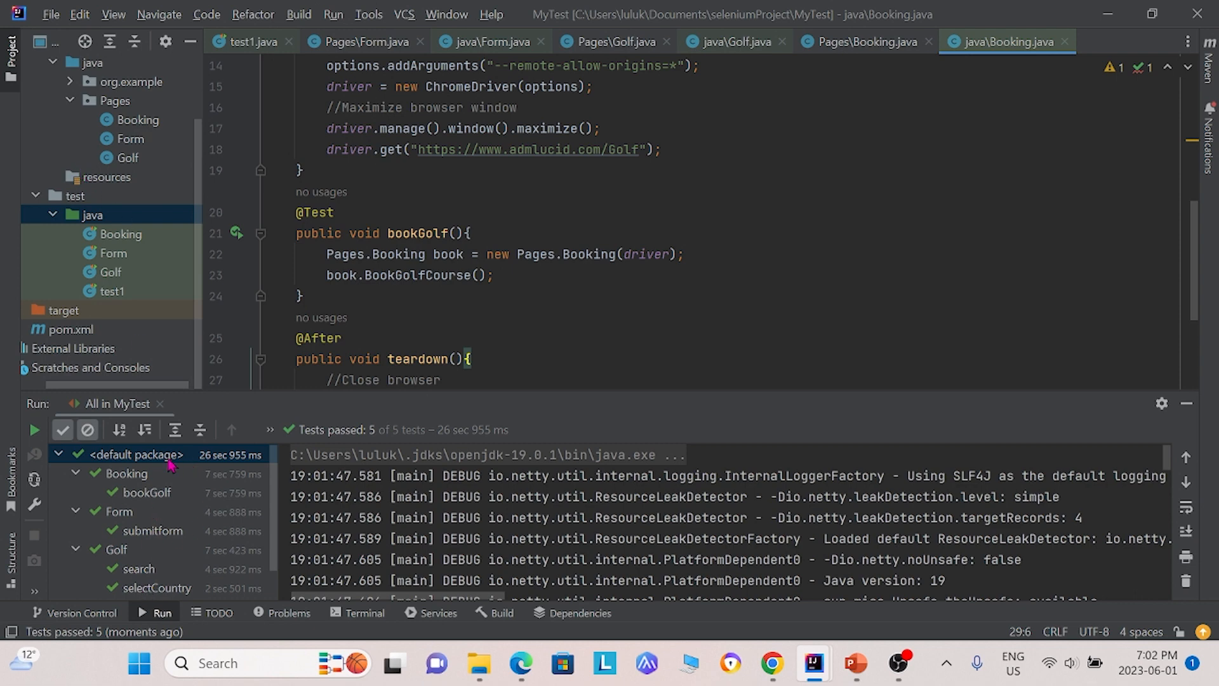
mouse_move(194, 524)
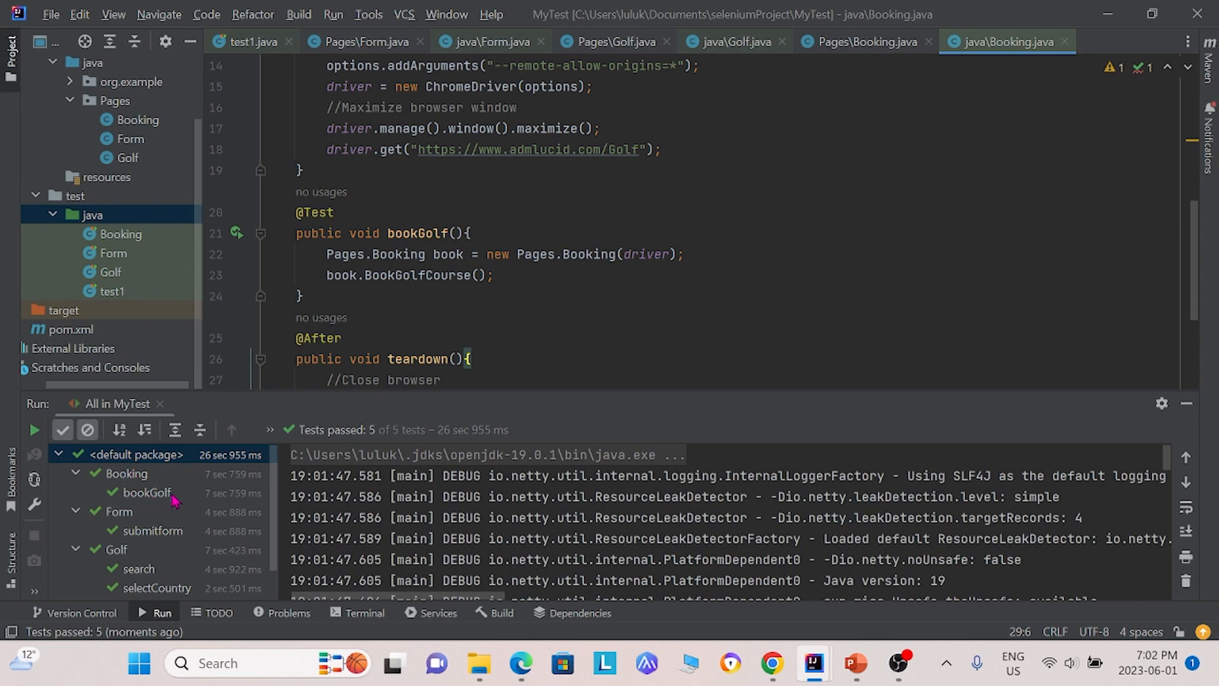
mouse_move(129, 514)
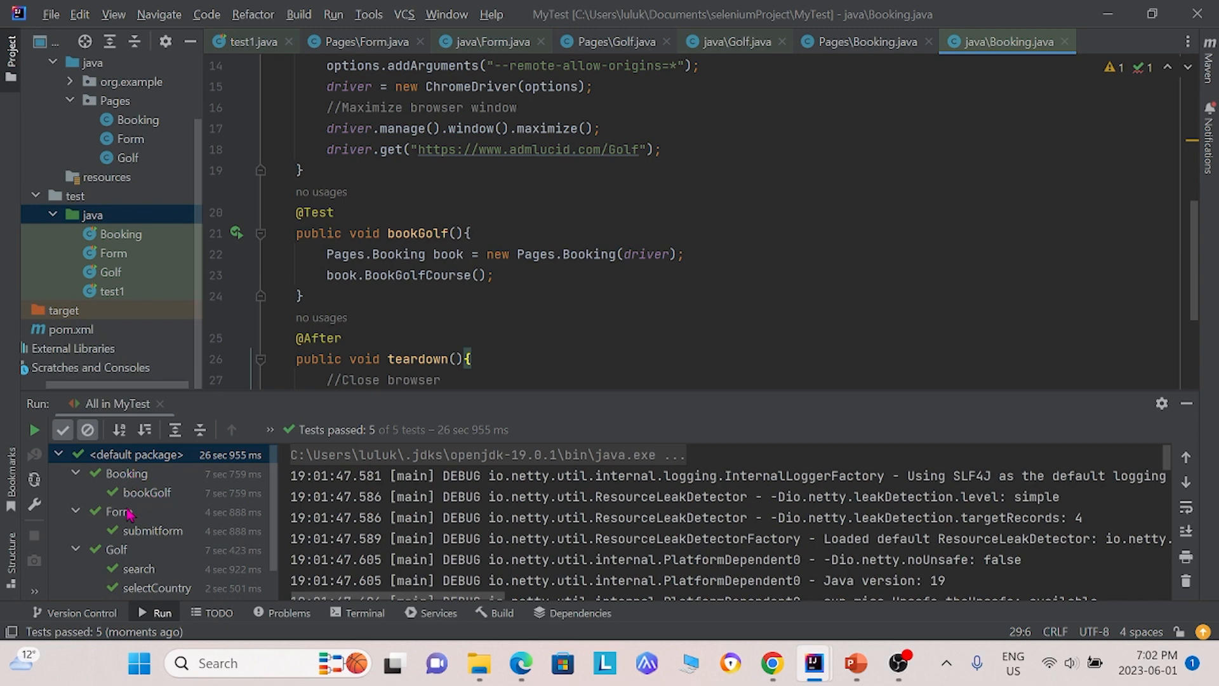
mouse_move(192, 564)
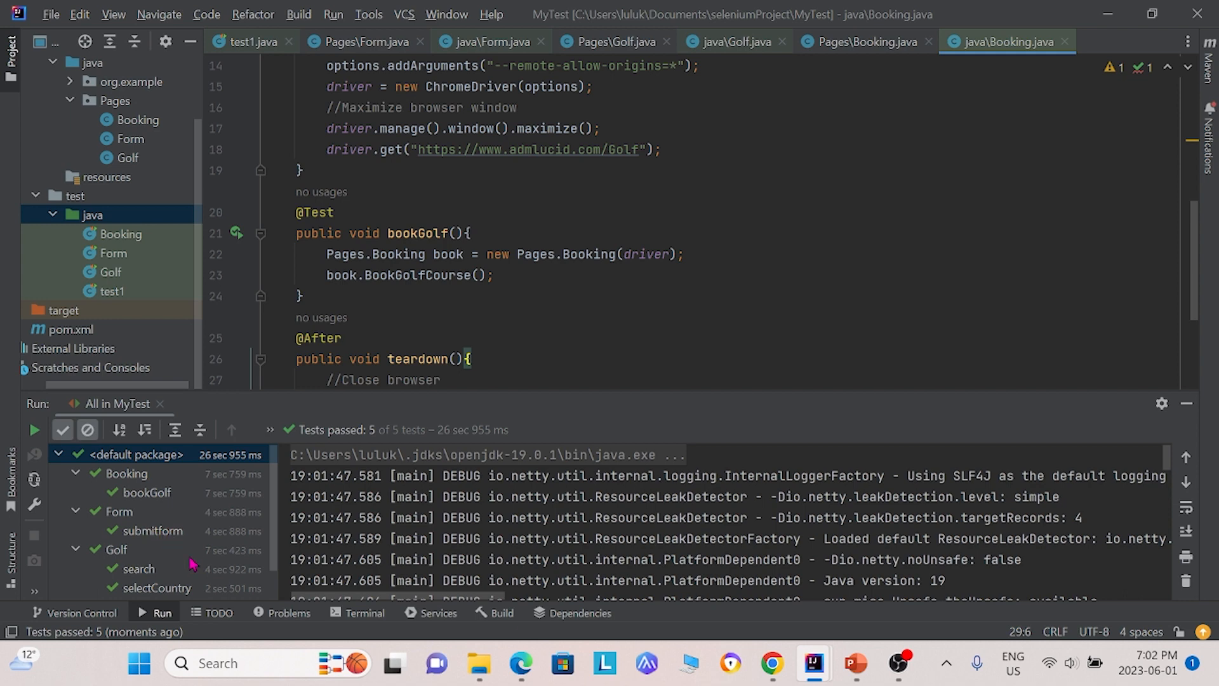
mouse_move(113, 548)
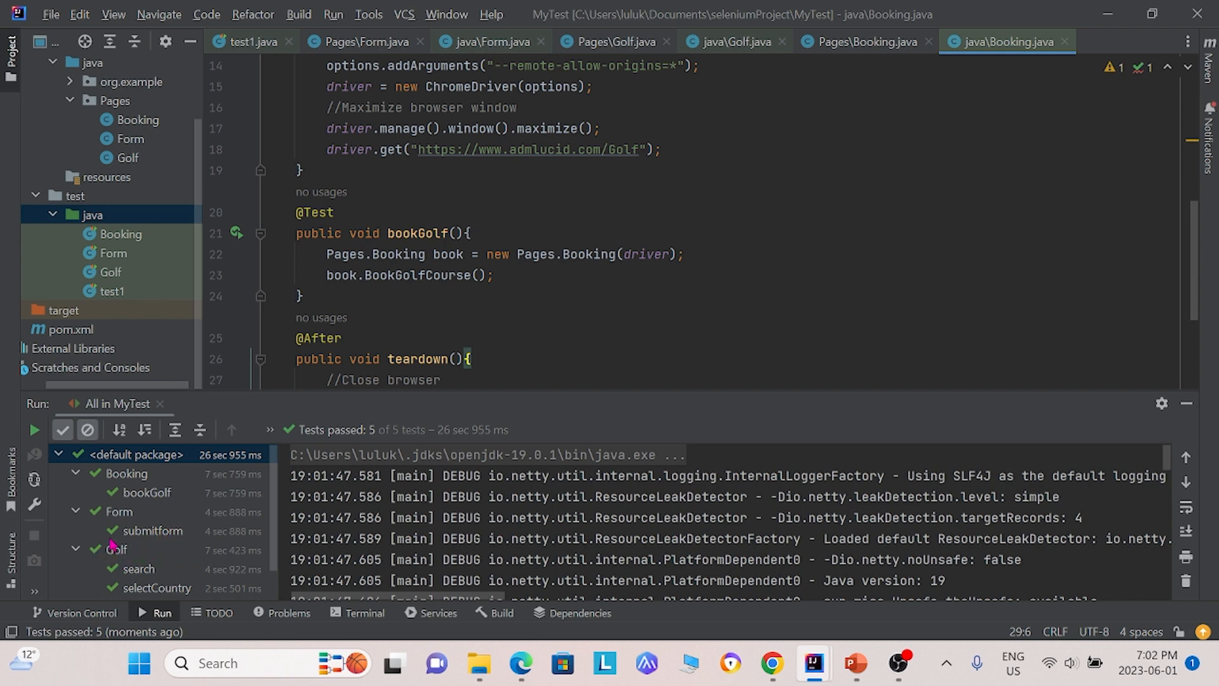
Step: Scroll through the passed Booking, Form and Golf results, then view Golf's search and selectCountry tests
scroll(down, 3)
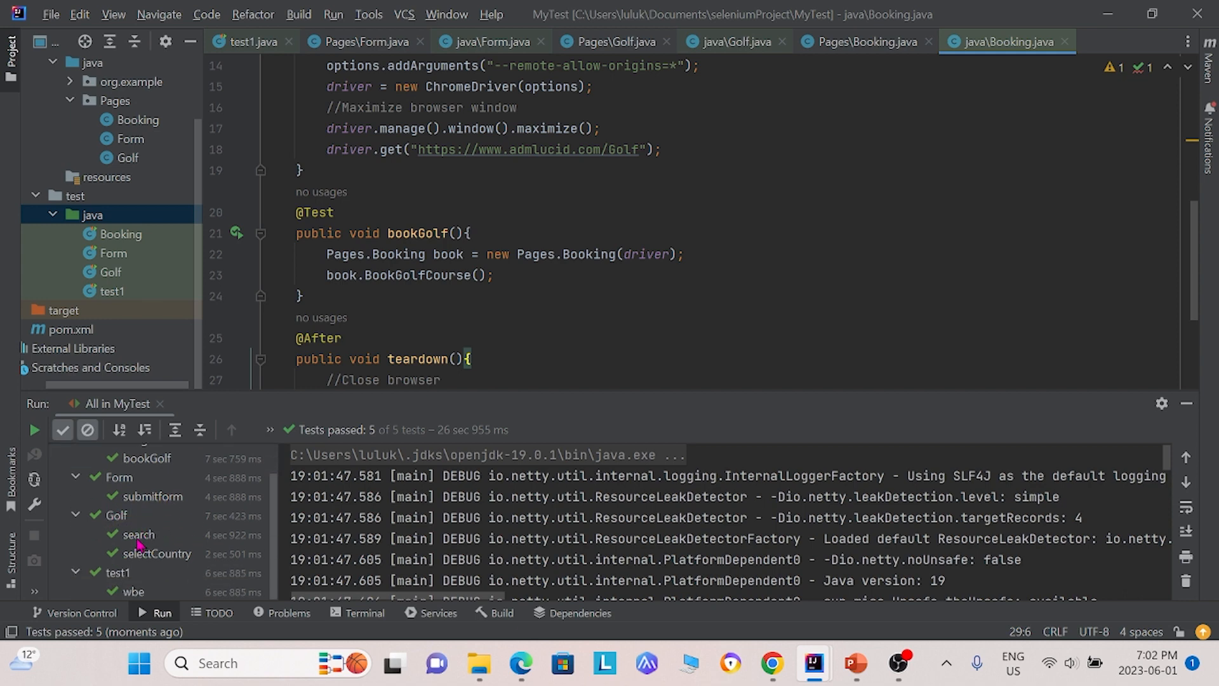
mouse_move(241, 591)
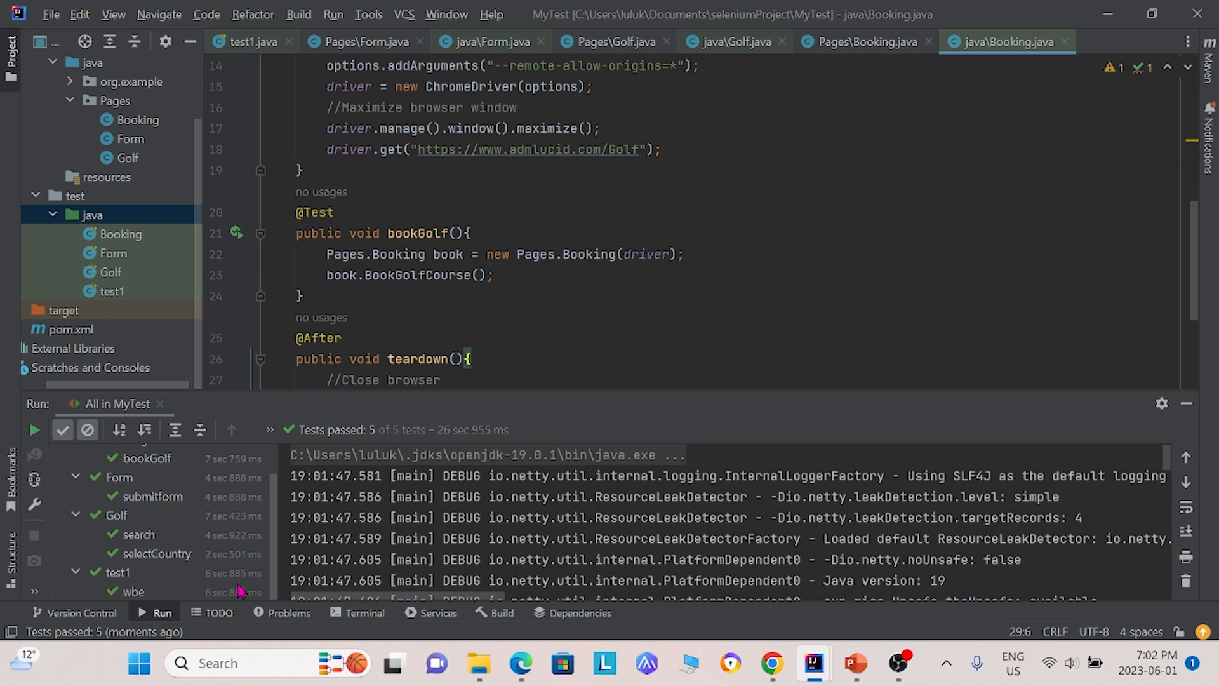
mouse_move(174, 546)
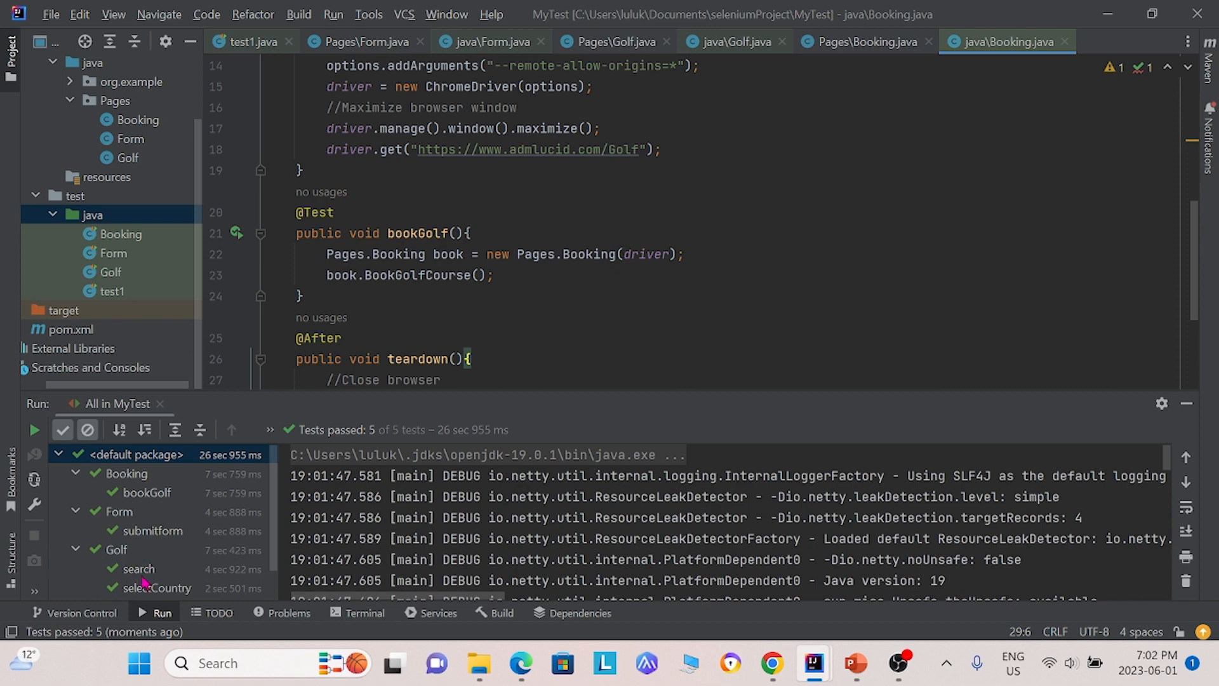
mouse_move(185, 535)
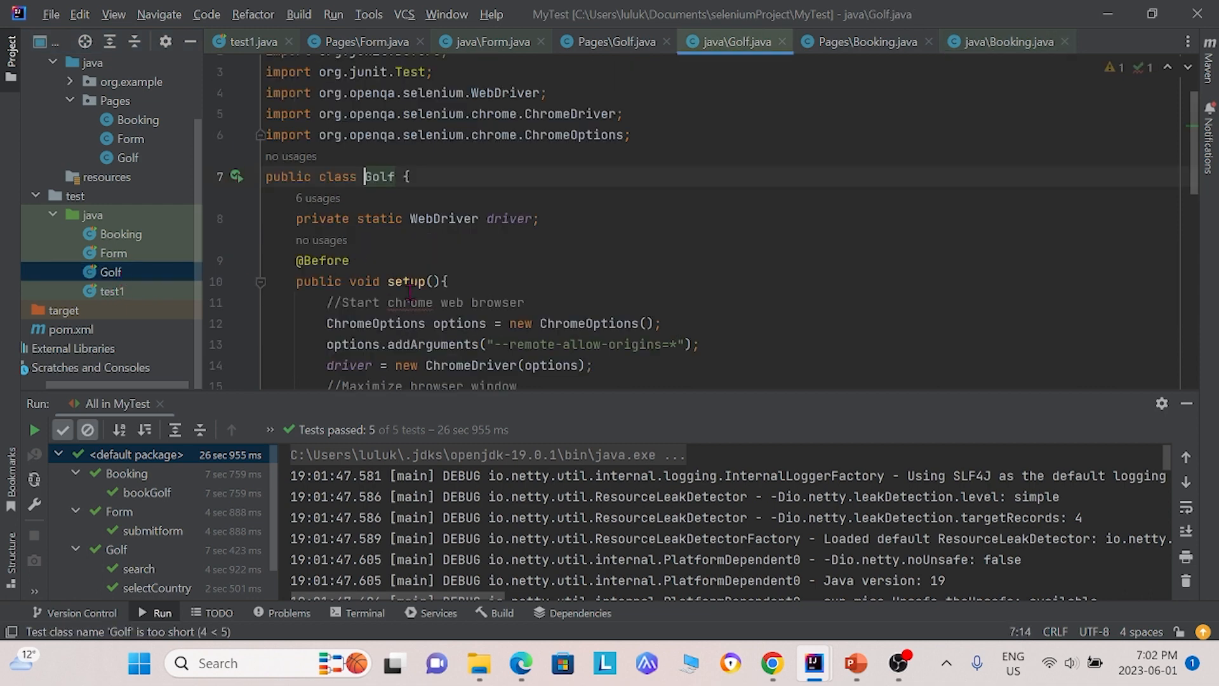
scroll(down, 3)
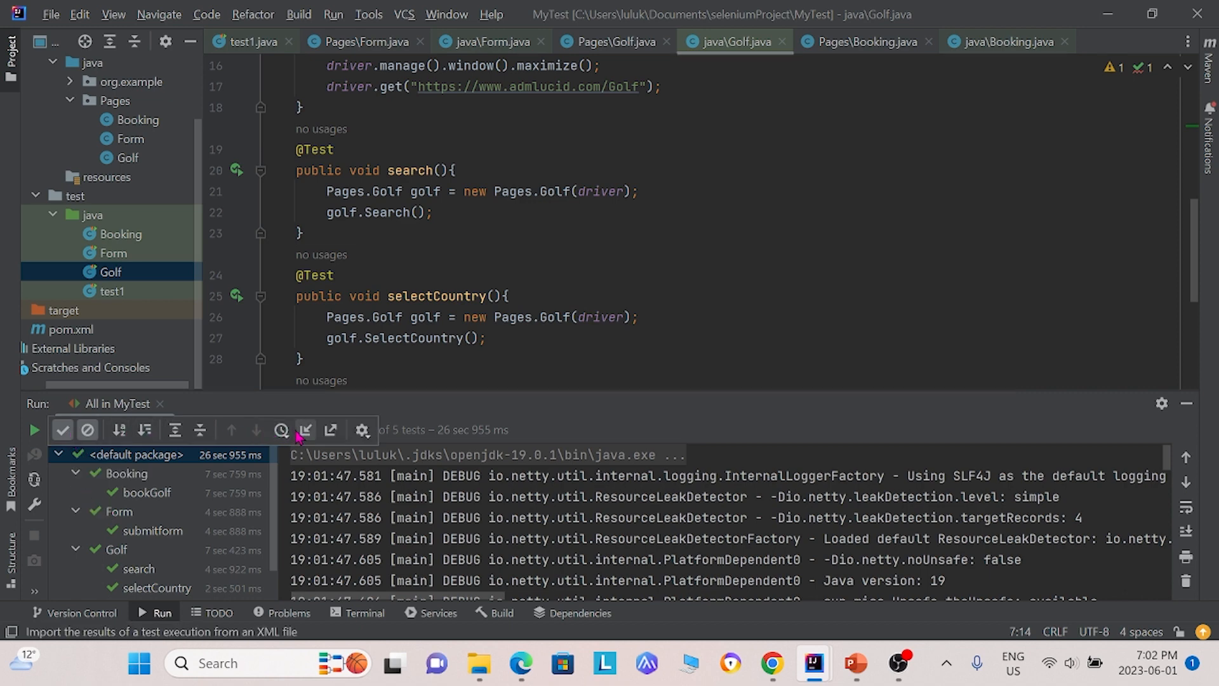
mouse_move(330, 430)
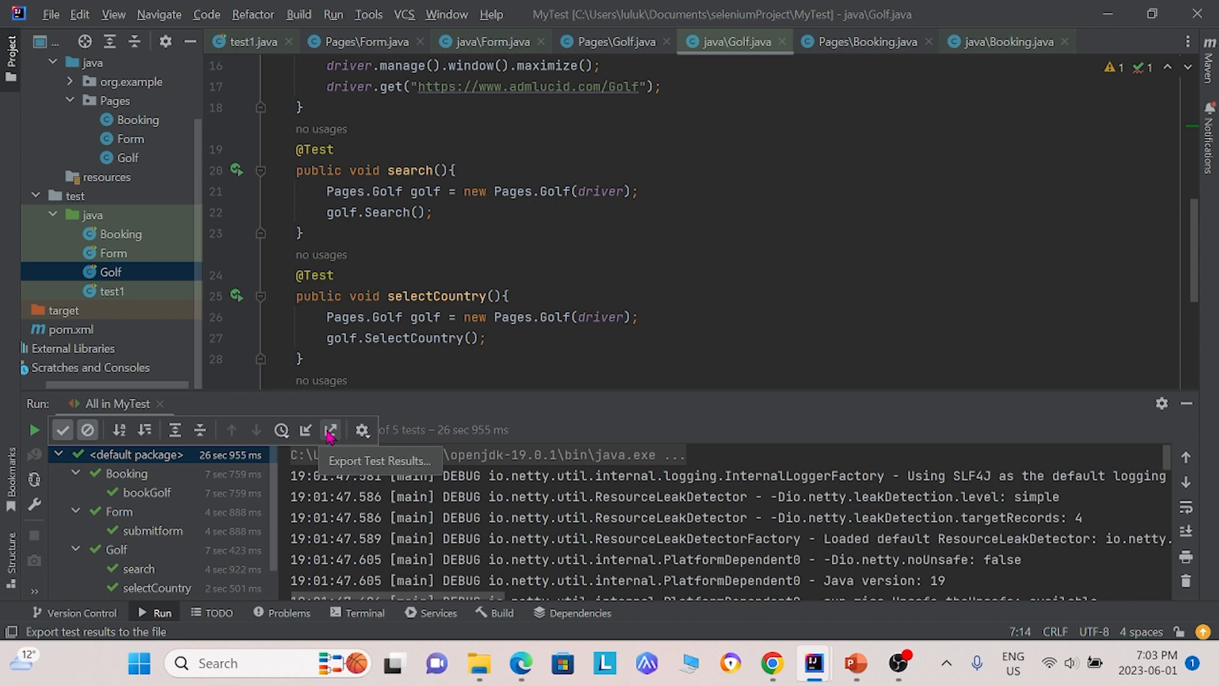
Step: Export the test results as HTML to the Desktop, overwriting the existing file
click(329, 431)
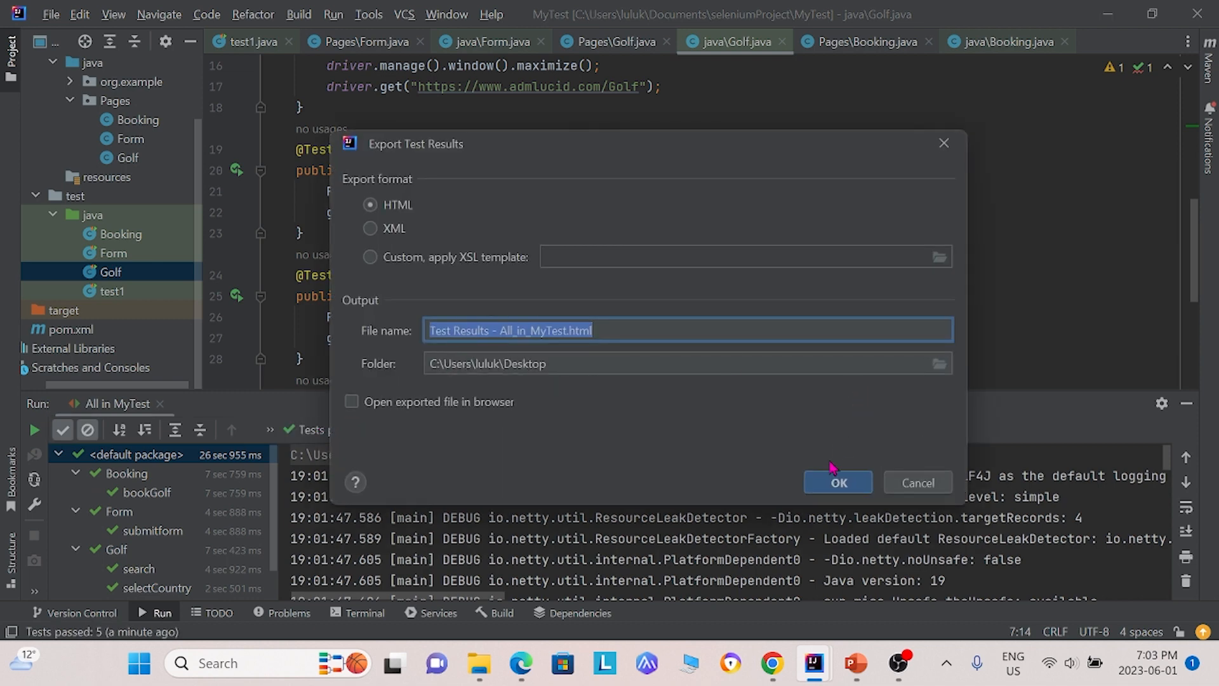
click(837, 482)
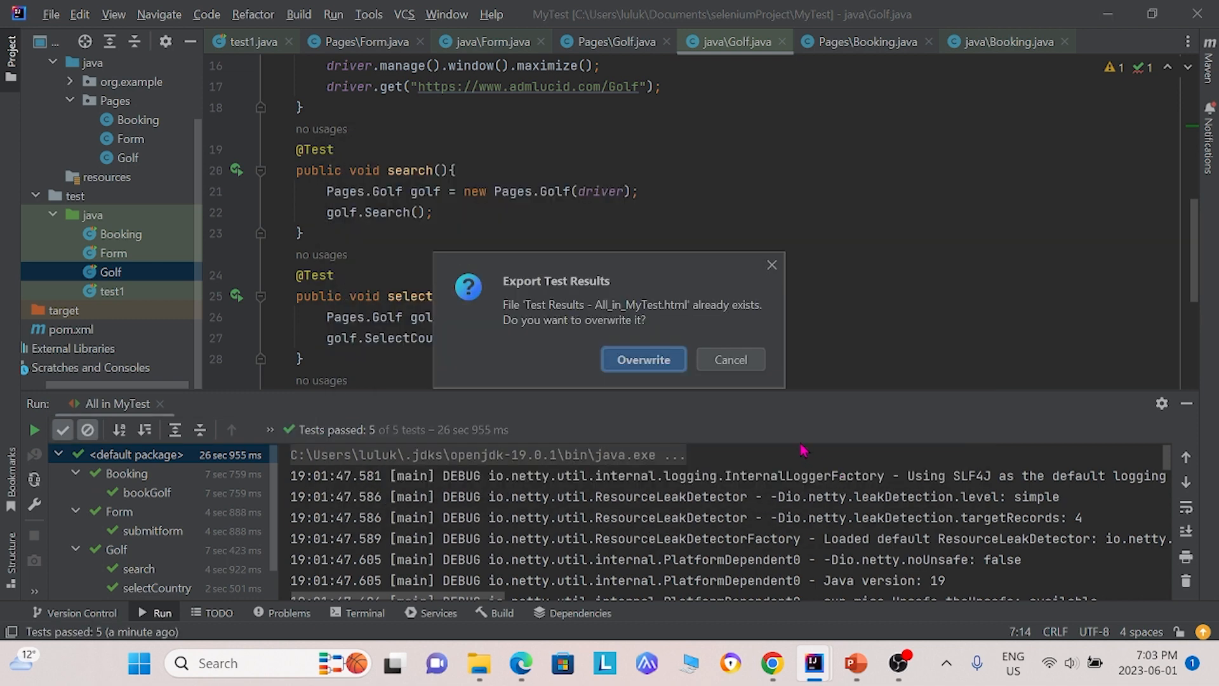
click(642, 359)
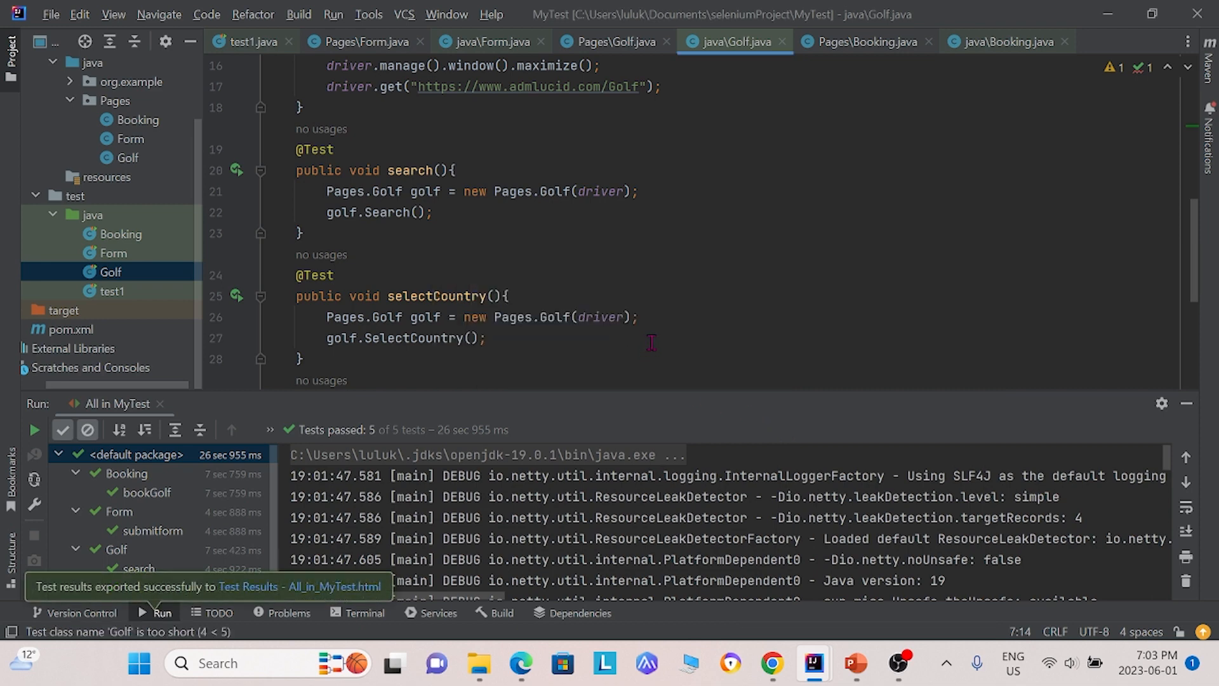